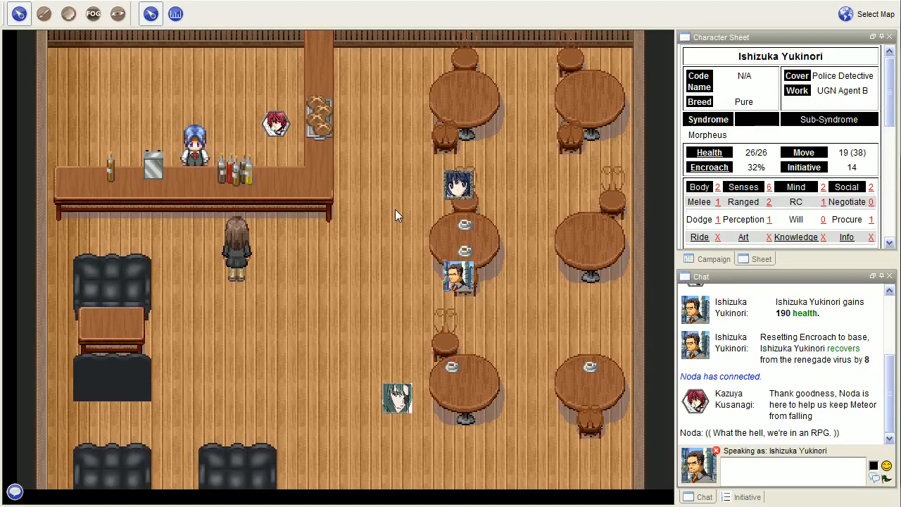
{"action": "mouse_move", "coordinate": [399, 186]}
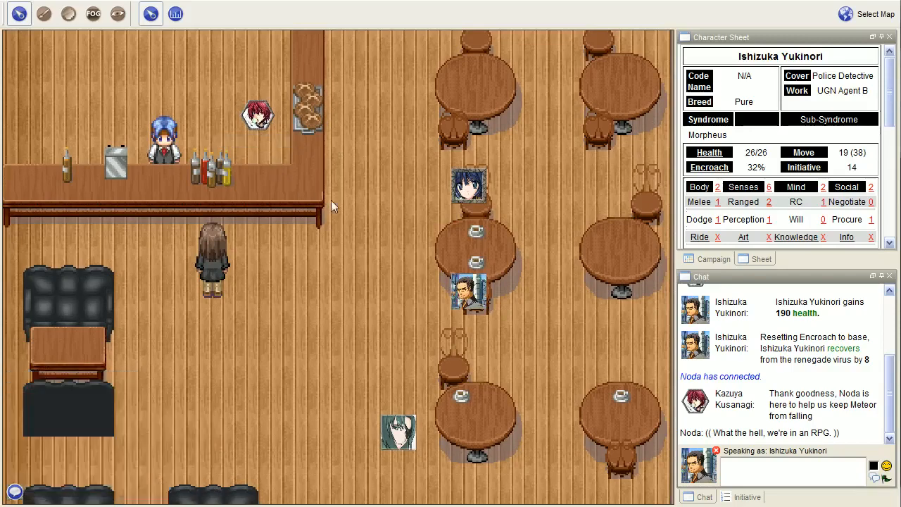
{"action": "mouse_move", "coordinate": [266, 241]}
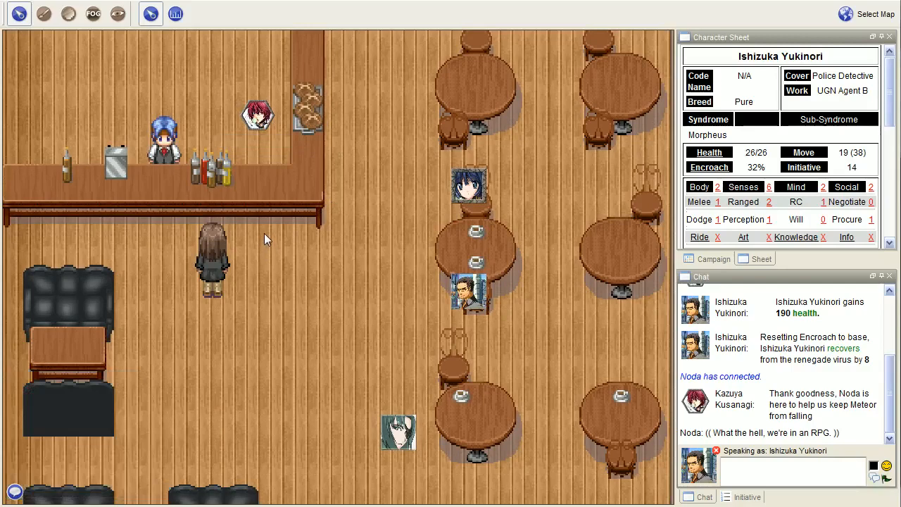
{"action": "mouse_move", "coordinate": [266, 234]}
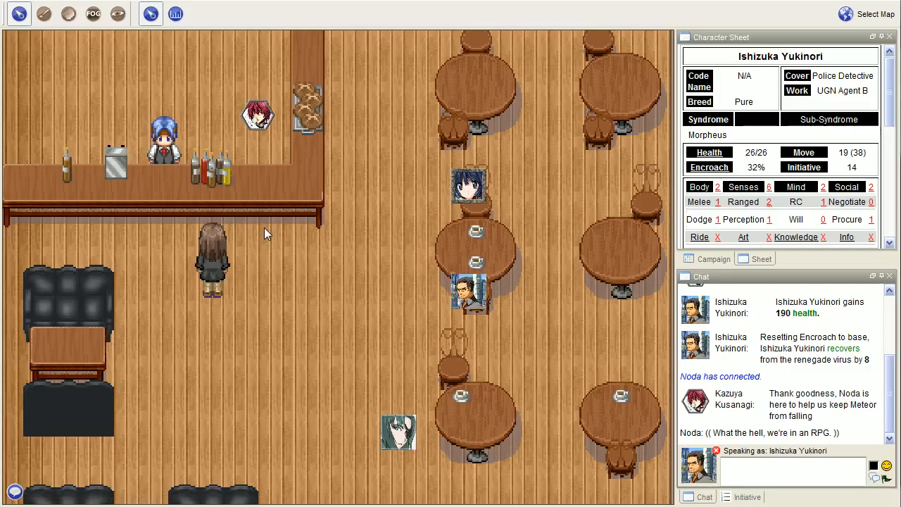
{"action": "mouse_move", "coordinate": [273, 211]}
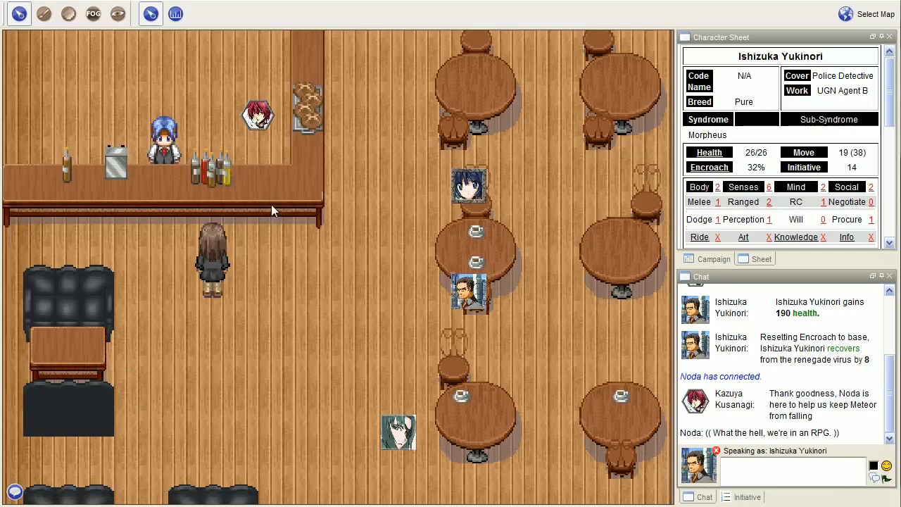
{"action": "mouse_move", "coordinate": [273, 206]}
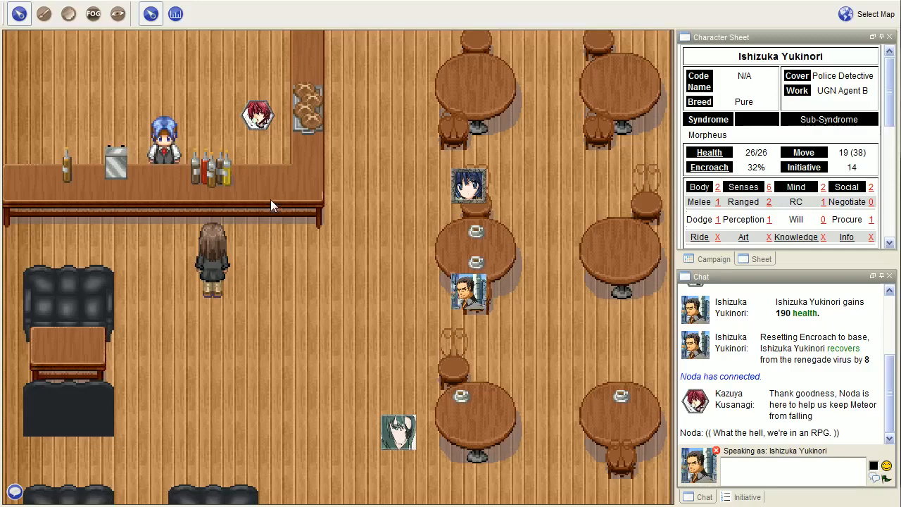
{"action": "mouse_move", "coordinate": [338, 166]}
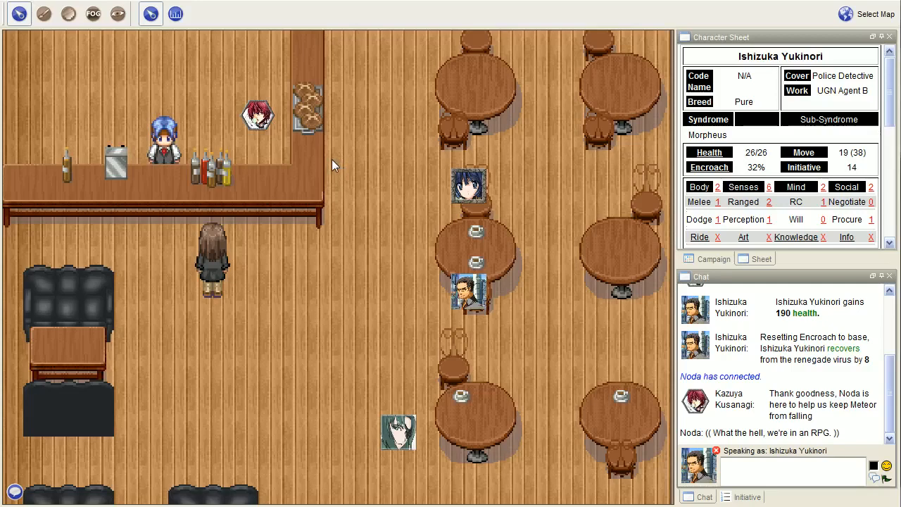
{"action": "mouse_move", "coordinate": [359, 190]}
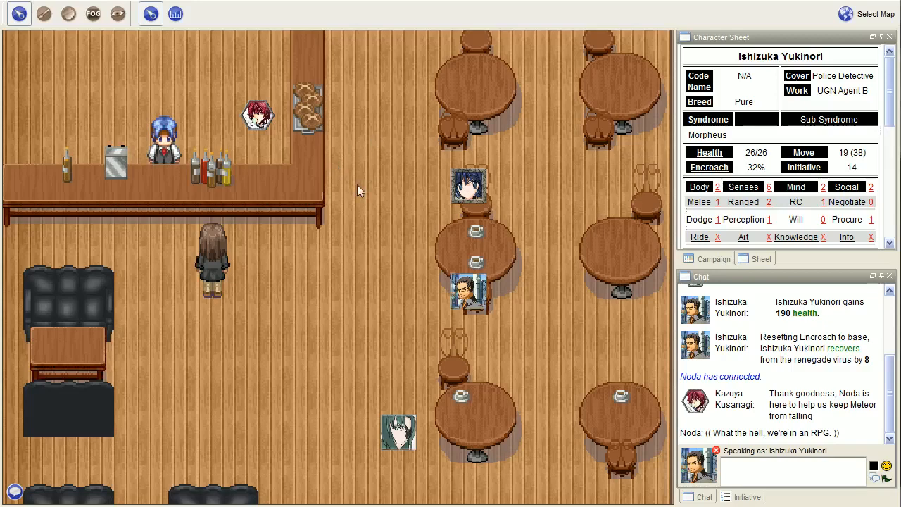
{"action": "mouse_move", "coordinate": [364, 189]}
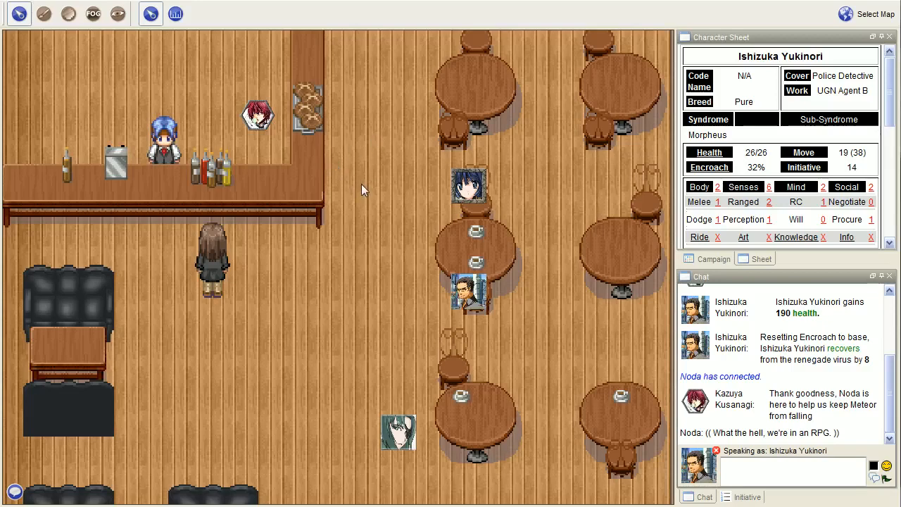
{"action": "mouse_move", "coordinate": [820, 101]}
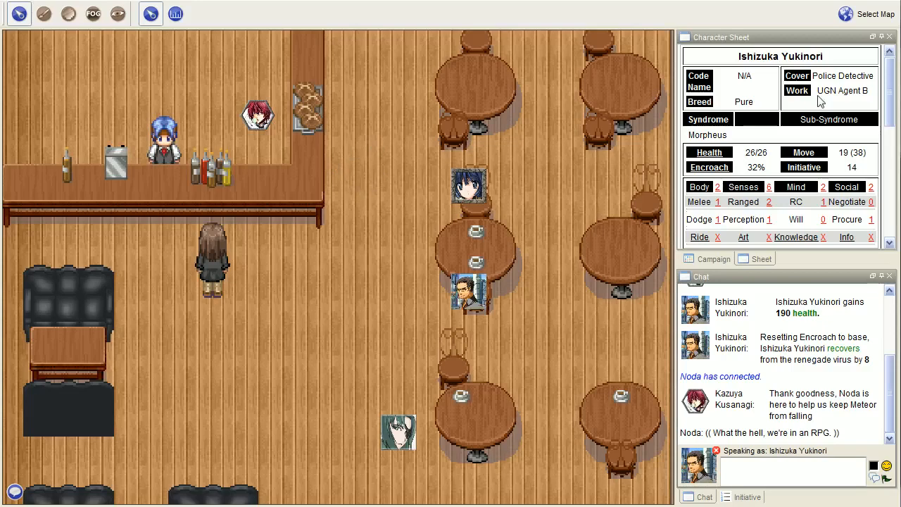
{"action": "mouse_move", "coordinate": [853, 101]}
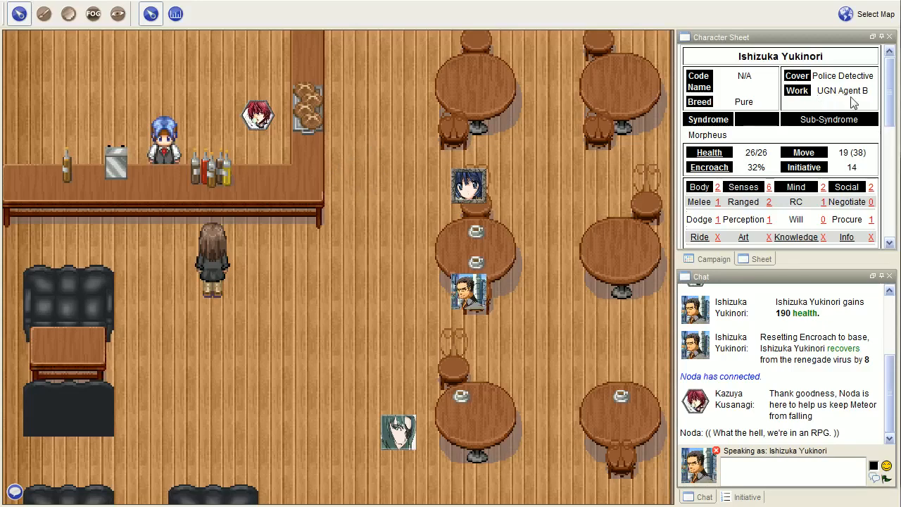
Scroll the sheet to the Syndrome Powers list and view then close the Vehicle Morph details.
{"action": "scroll", "scroll_direction": "down", "scroll_amount": 3}
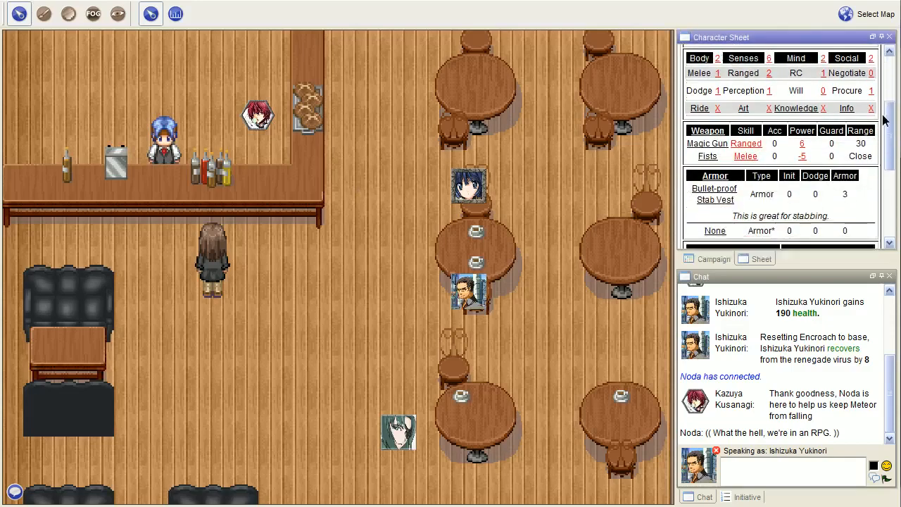
{"action": "scroll", "scroll_direction": "down", "scroll_amount": 3}
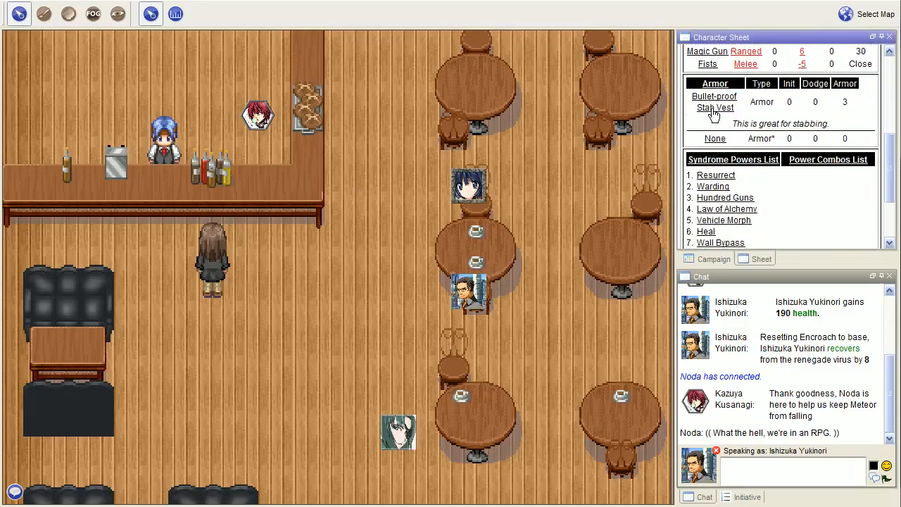
{"action": "mouse_move", "coordinate": [771, 118]}
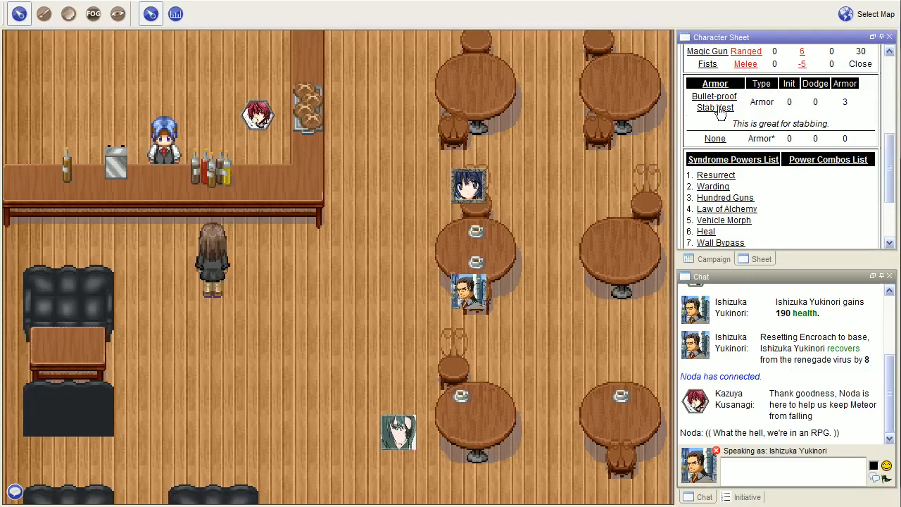
{"action": "scroll", "scroll_direction": "up", "scroll_amount": 3}
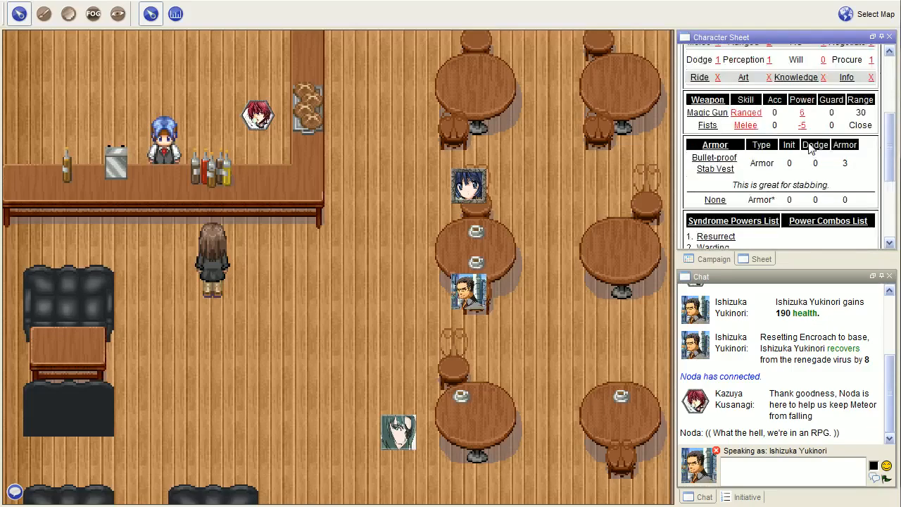
{"action": "scroll", "scroll_direction": "down", "scroll_amount": 3}
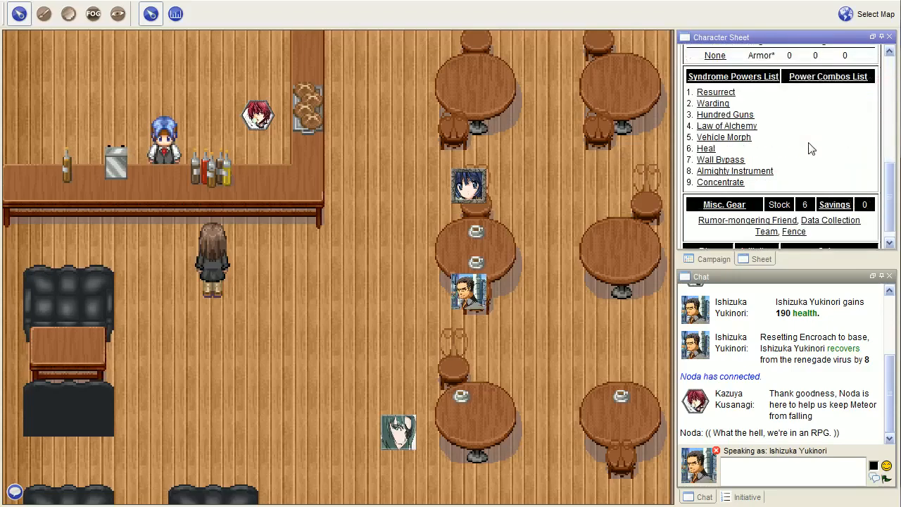
{"action": "left_click", "coordinate": [724, 136]}
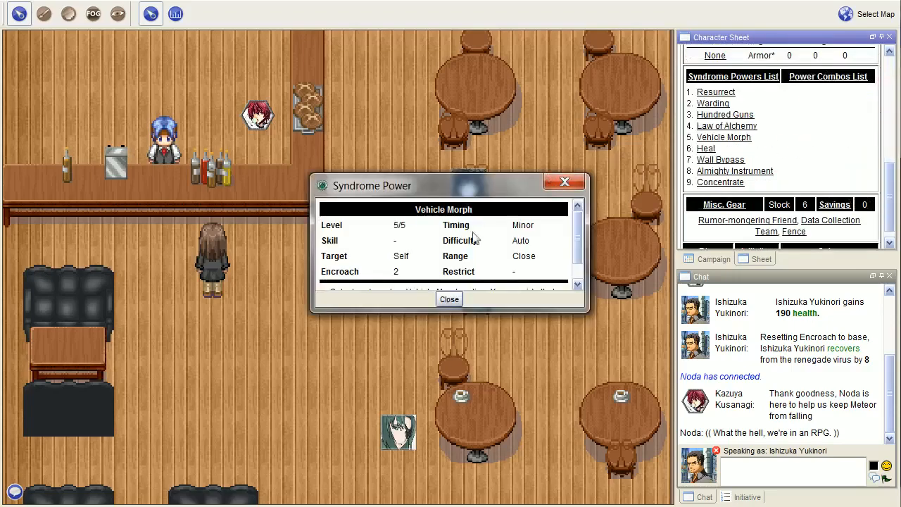
{"action": "left_click", "coordinate": [449, 299]}
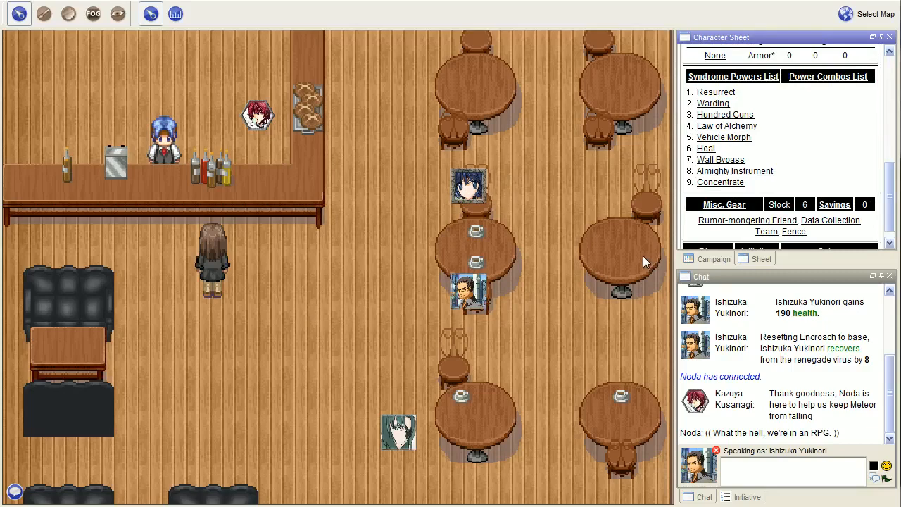
{"action": "mouse_move", "coordinate": [646, 255]}
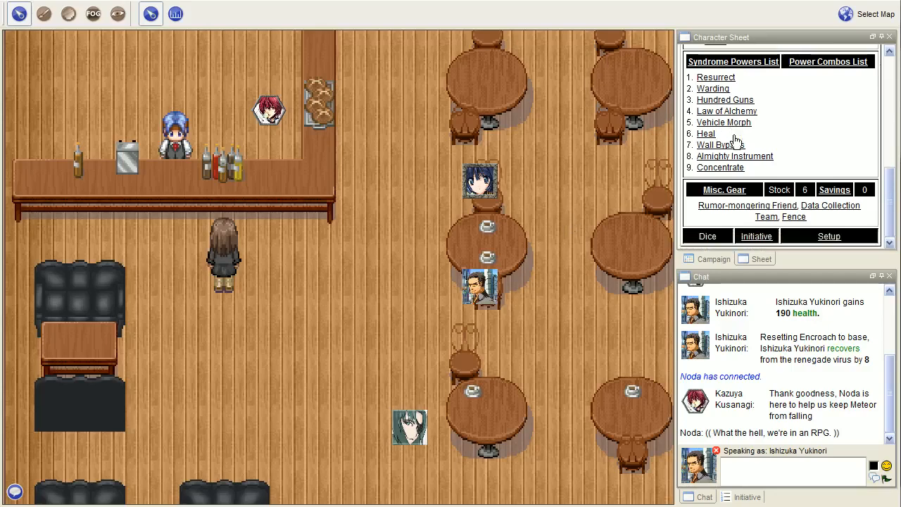
Return the sheet to its header and draft '/roll 1d10' in the chat entry.
{"action": "scroll", "scroll_direction": "up", "scroll_amount": 3}
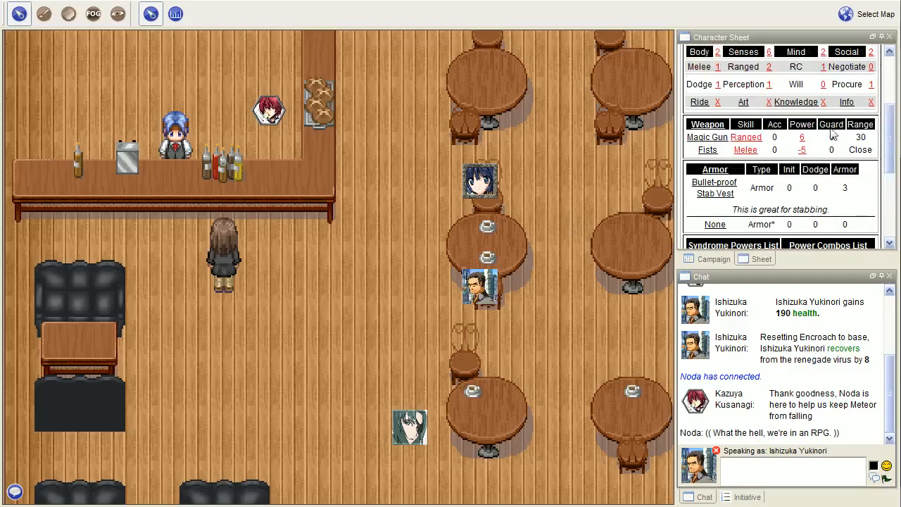
{"action": "scroll", "scroll_direction": "up", "scroll_amount": 3}
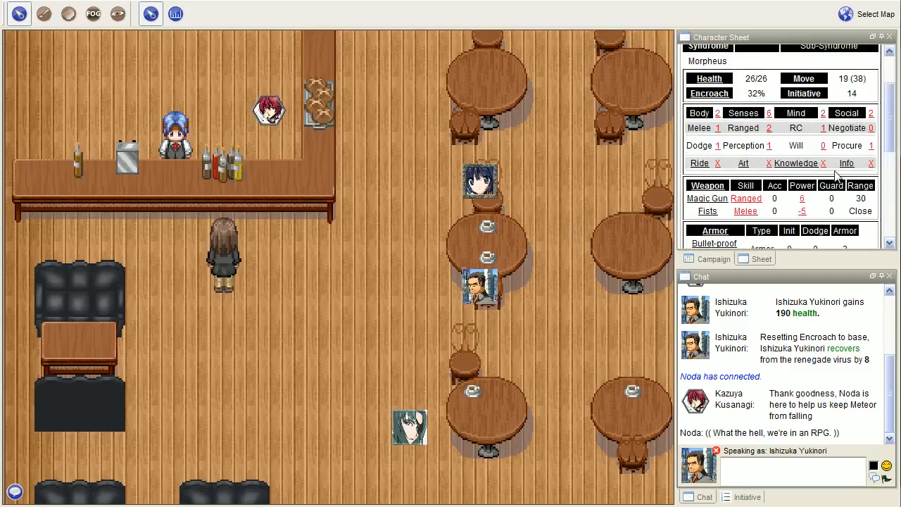
{"action": "scroll", "scroll_direction": "up", "scroll_amount": 3}
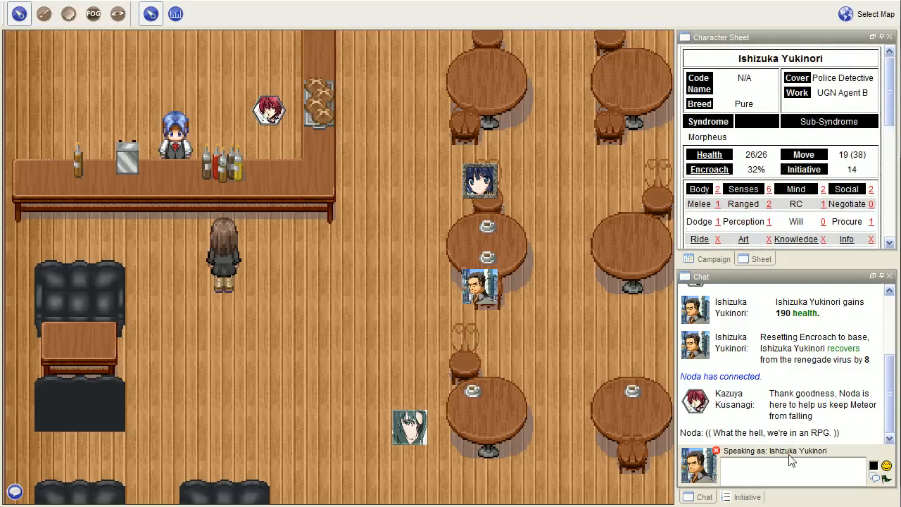
{"action": "left_click", "coordinate": [788, 470]}
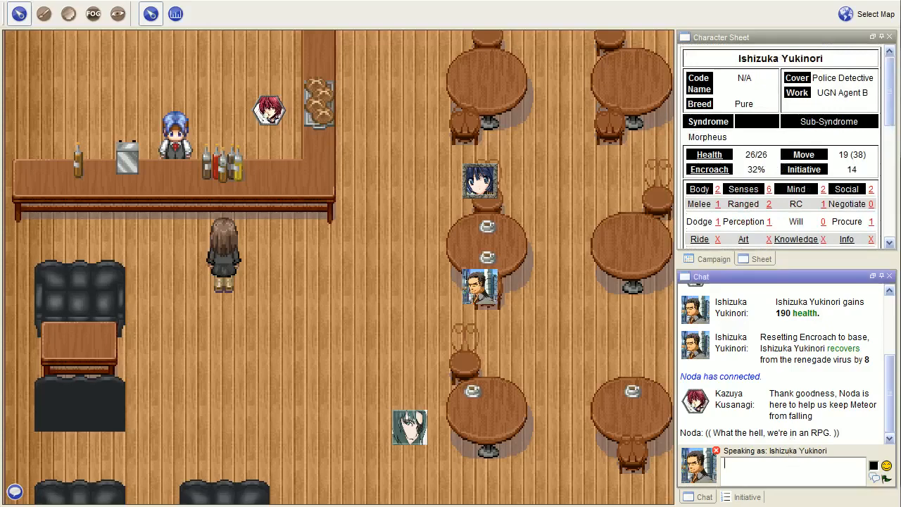
{"action": "type", "text": "/roll d"}
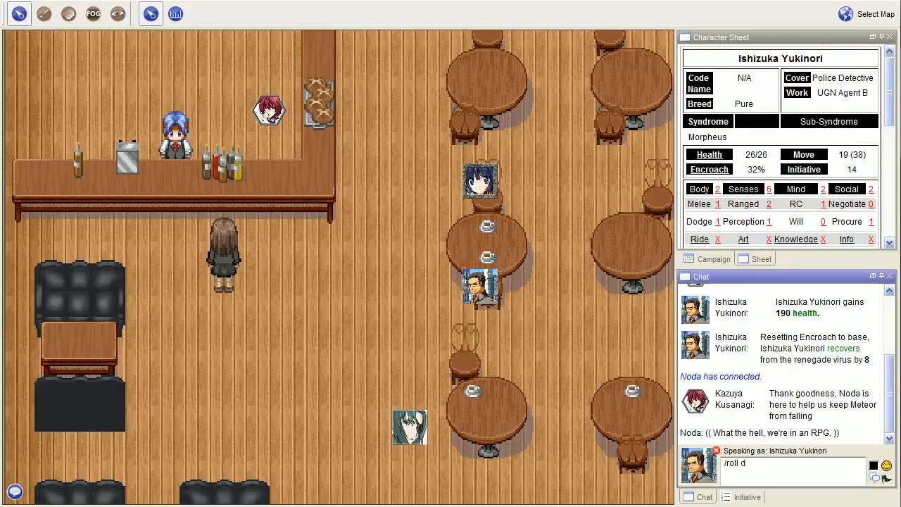
{"action": "type", "text": "1d10"}
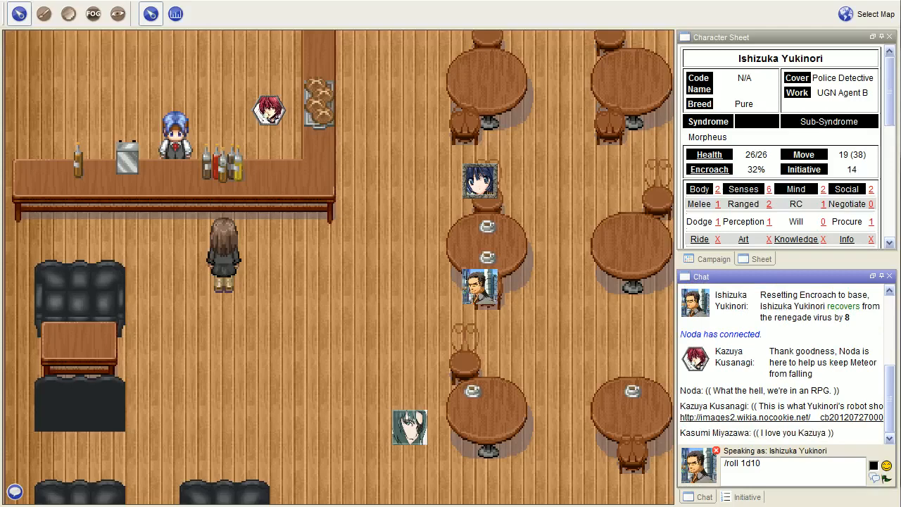
{"action": "mouse_move", "coordinate": [781, 360]}
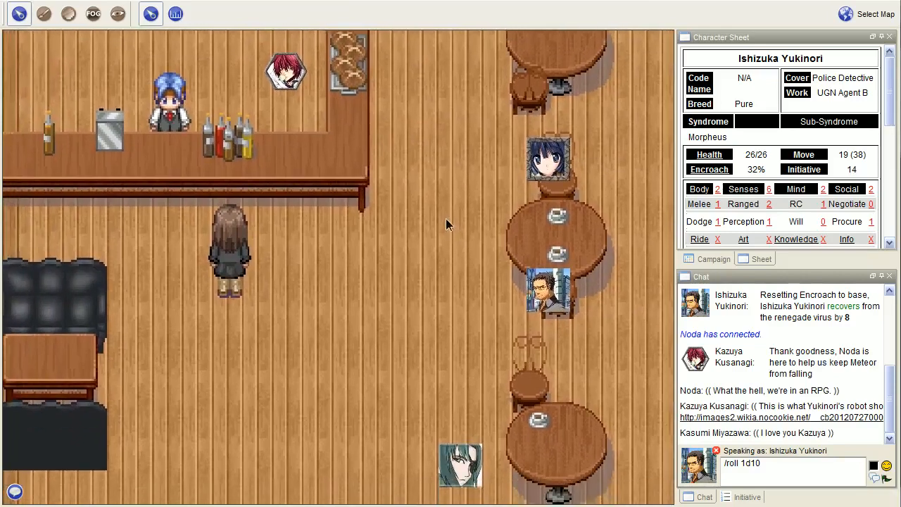
{"action": "mouse_move", "coordinate": [430, 220]}
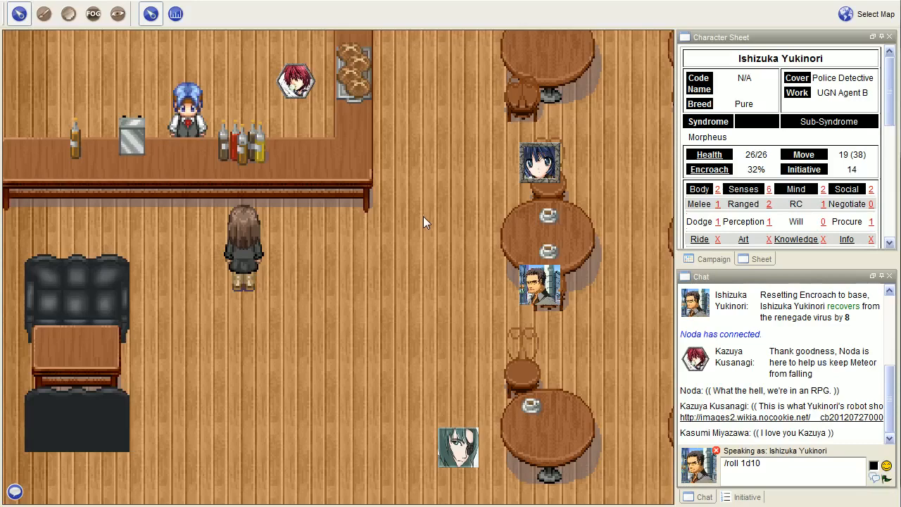
{"action": "mouse_move", "coordinate": [422, 231]}
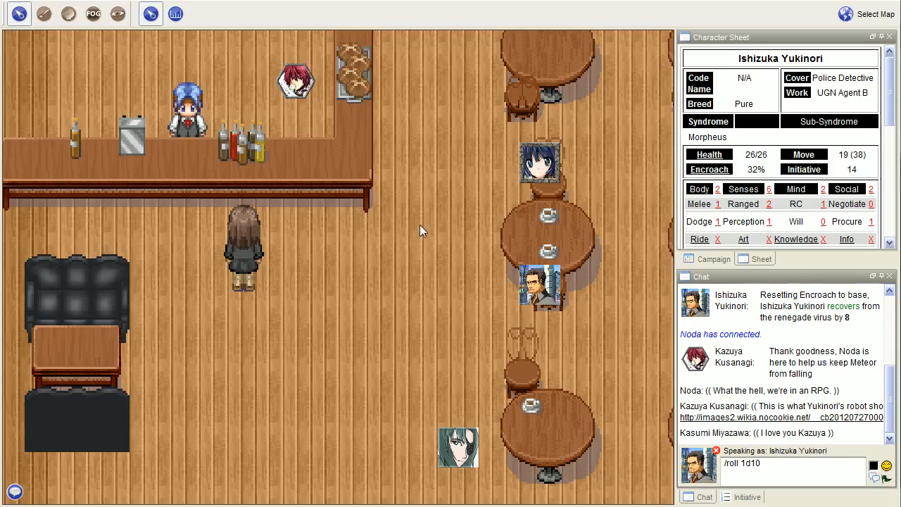
{"action": "mouse_move", "coordinate": [416, 248]}
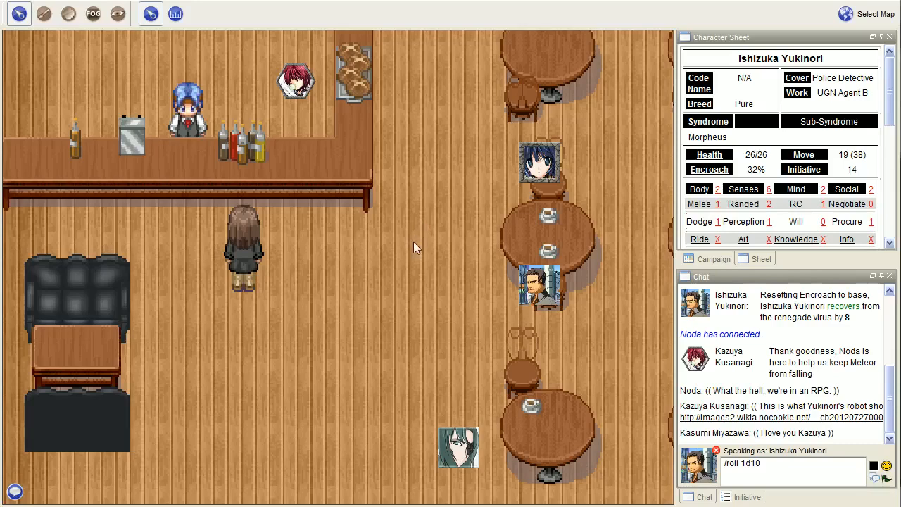
{"action": "mouse_move", "coordinate": [392, 279]}
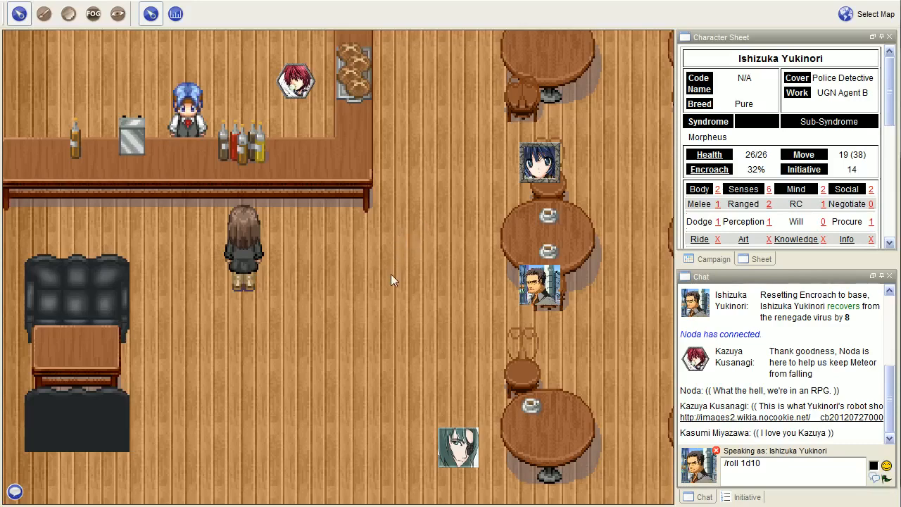
{"action": "mouse_move", "coordinate": [380, 264]}
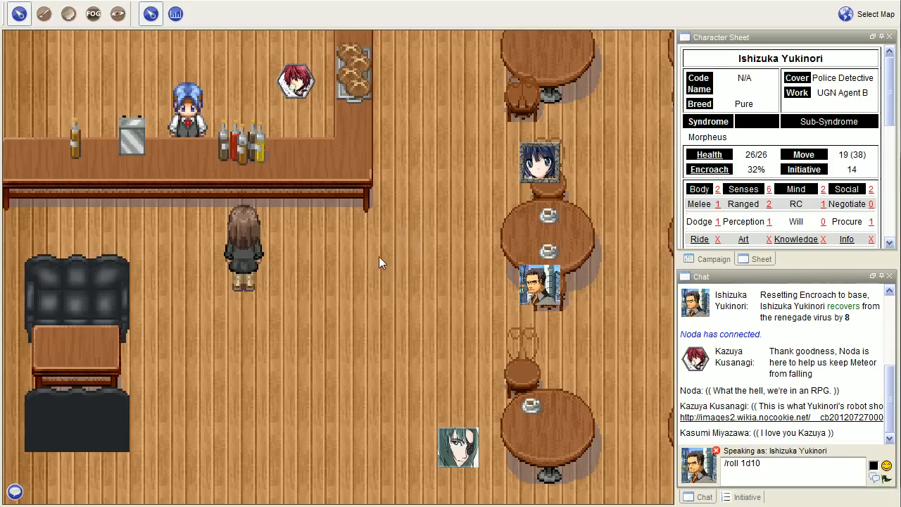
{"action": "mouse_move", "coordinate": [375, 273]}
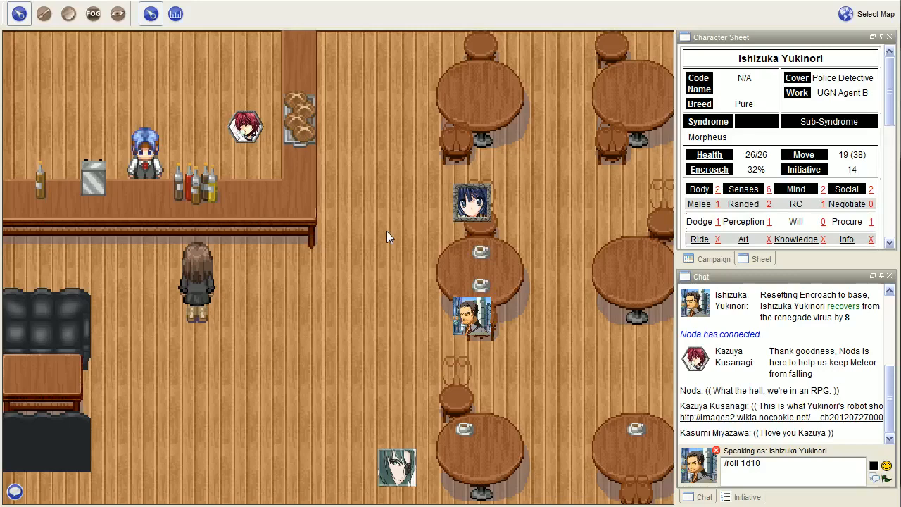
{"action": "mouse_move", "coordinate": [860, 209]}
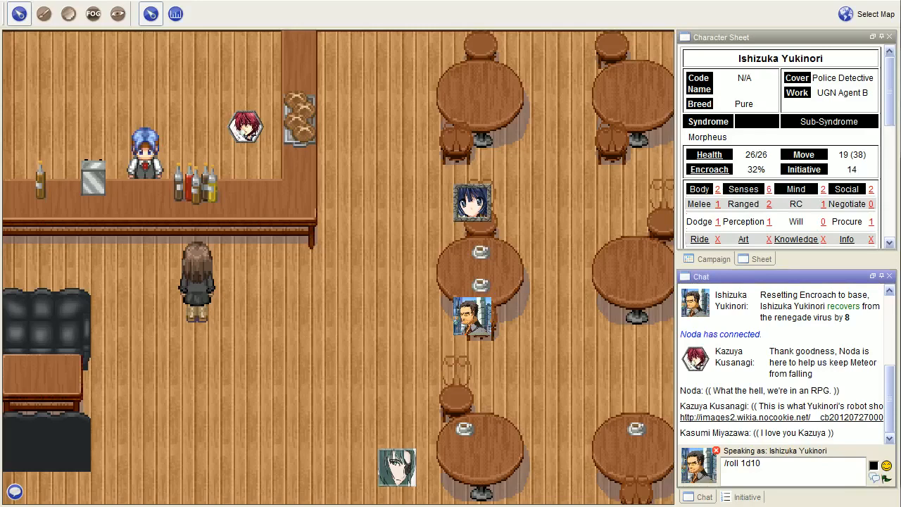
Send the 1d10 roll, then apply 8 suffering encroachment, raising Encroach to 40%.
{"action": "key", "text": "Return"}
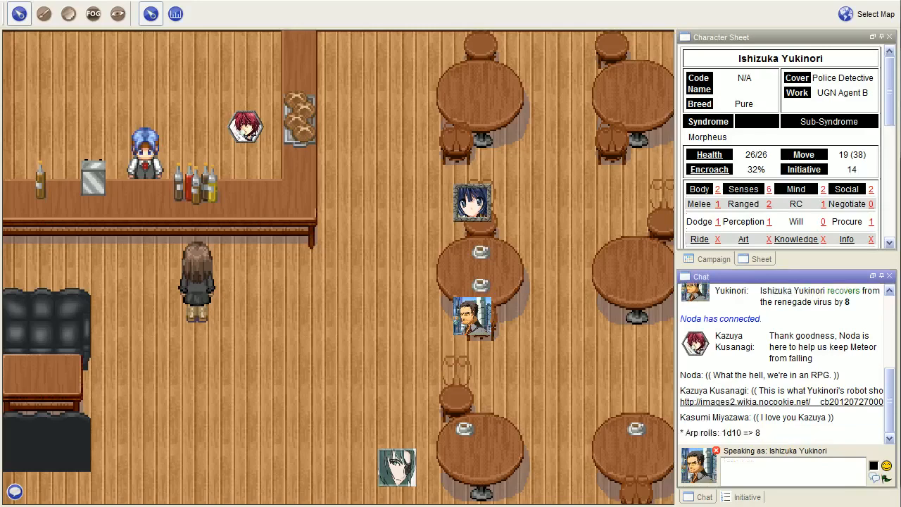
{"action": "left_click", "coordinate": [710, 169]}
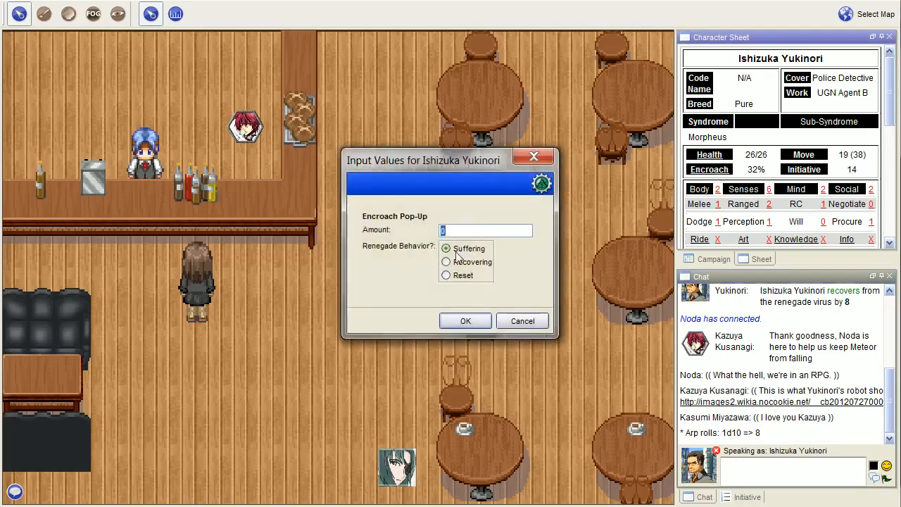
{"action": "type", "text": "8"}
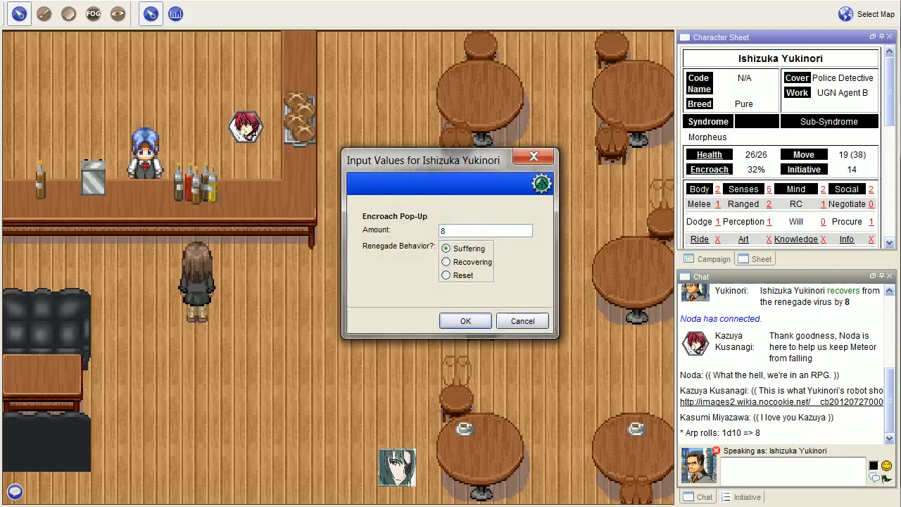
{"action": "left_click", "coordinate": [465, 321]}
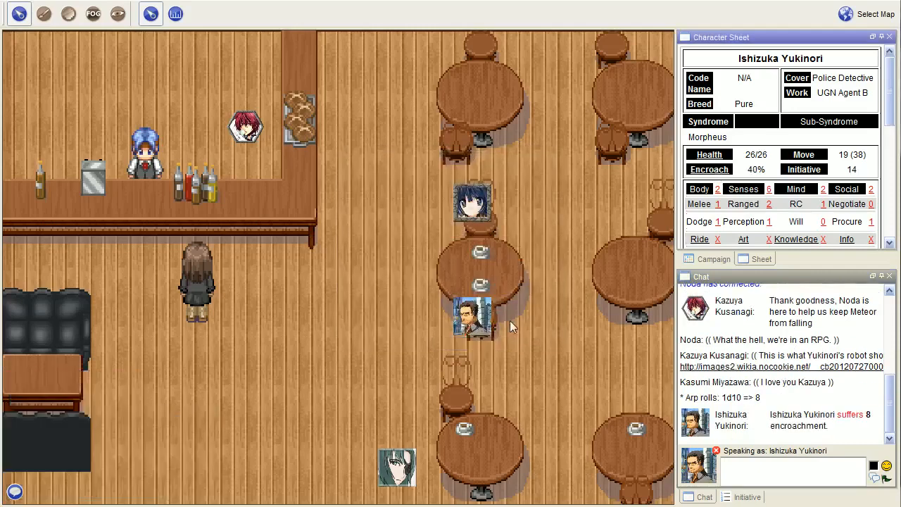
{"action": "mouse_move", "coordinate": [512, 327]}
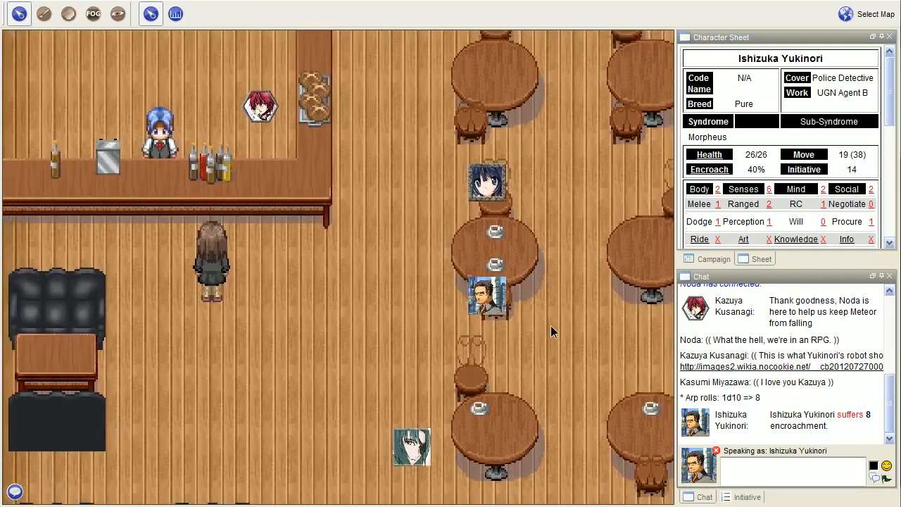
{"action": "mouse_move", "coordinate": [729, 304]}
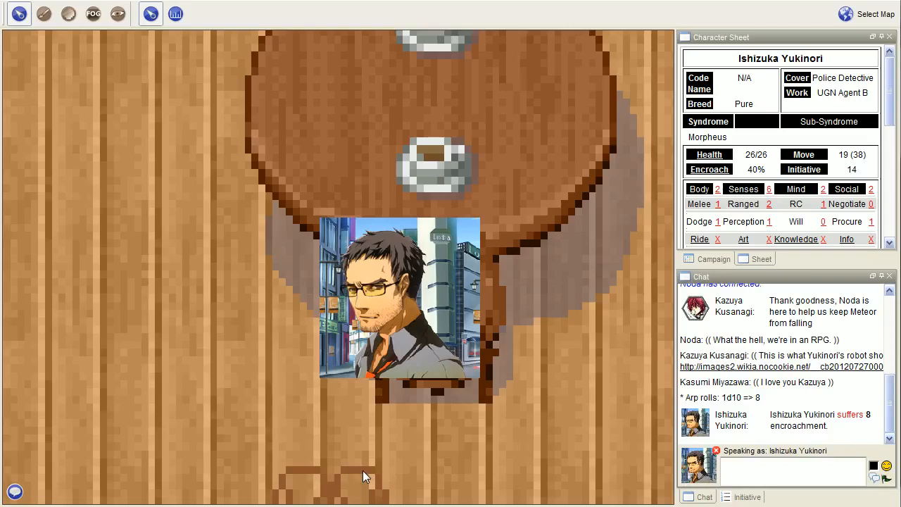
{"action": "mouse_move", "coordinate": [355, 475]}
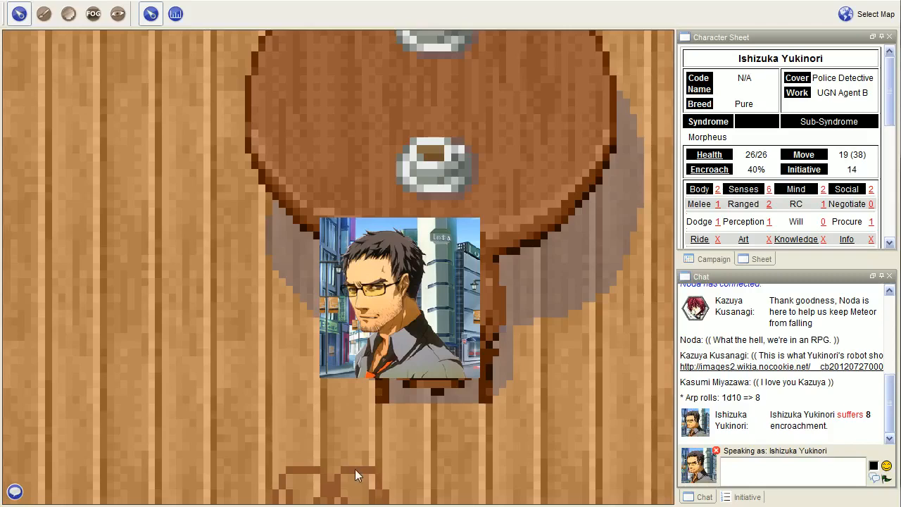
{"action": "mouse_move", "coordinate": [354, 473]}
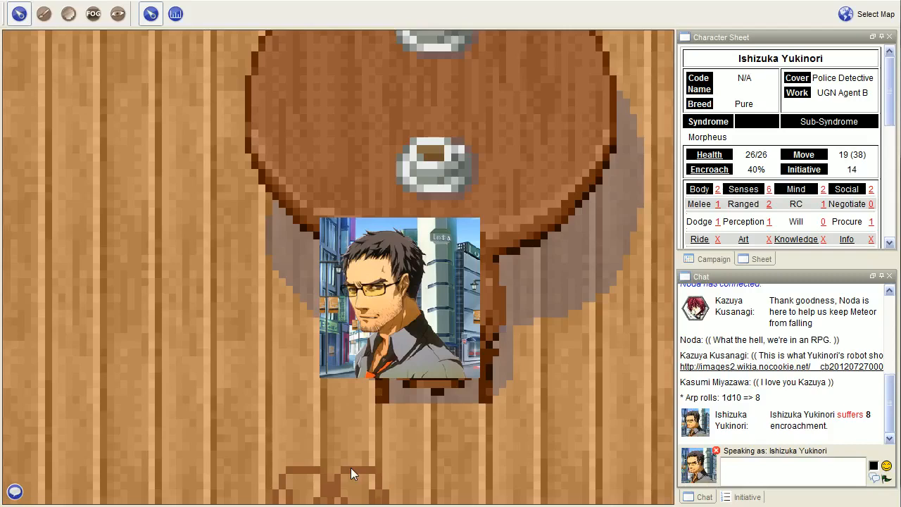
{"action": "mouse_move", "coordinate": [852, 101]}
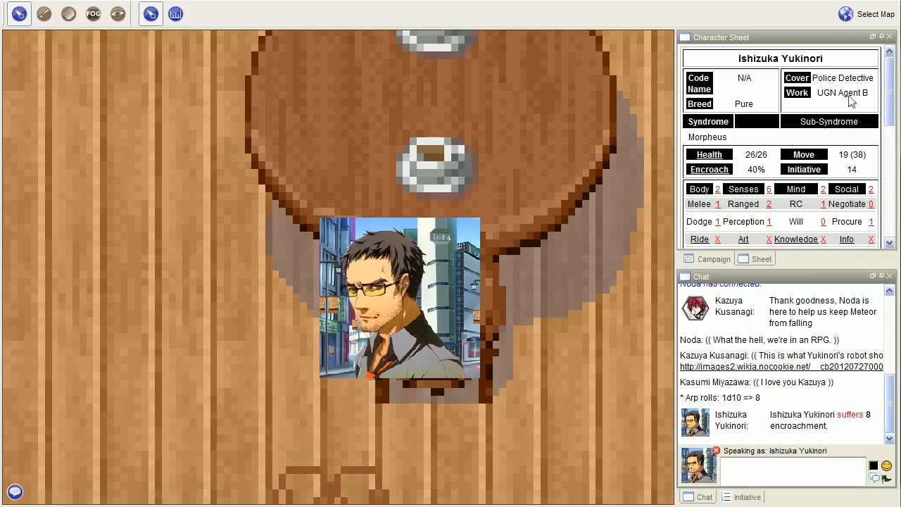
{"action": "mouse_move", "coordinate": [620, 200]}
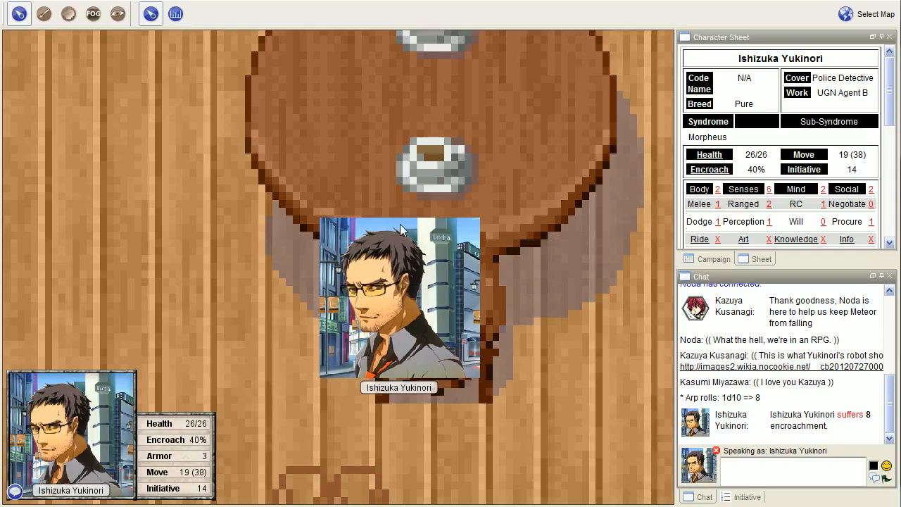
{"action": "mouse_move", "coordinate": [397, 252]}
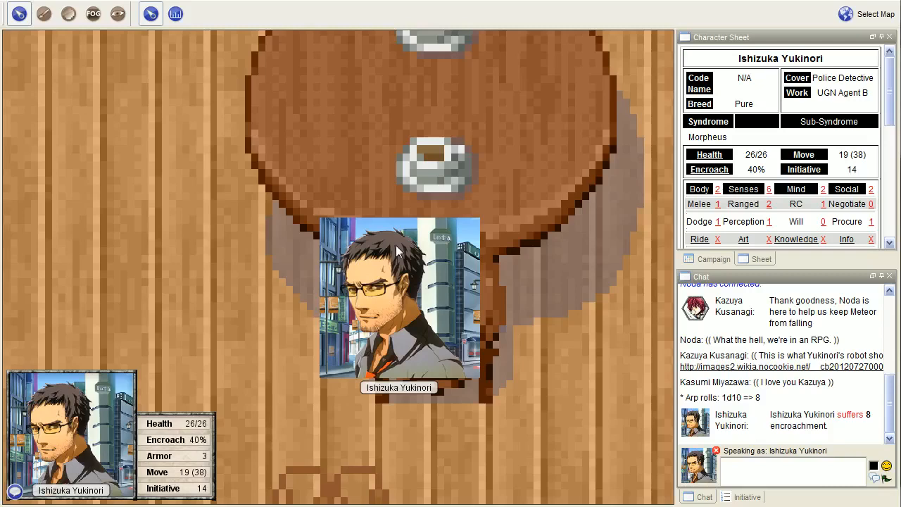
{"action": "mouse_move", "coordinate": [383, 270]}
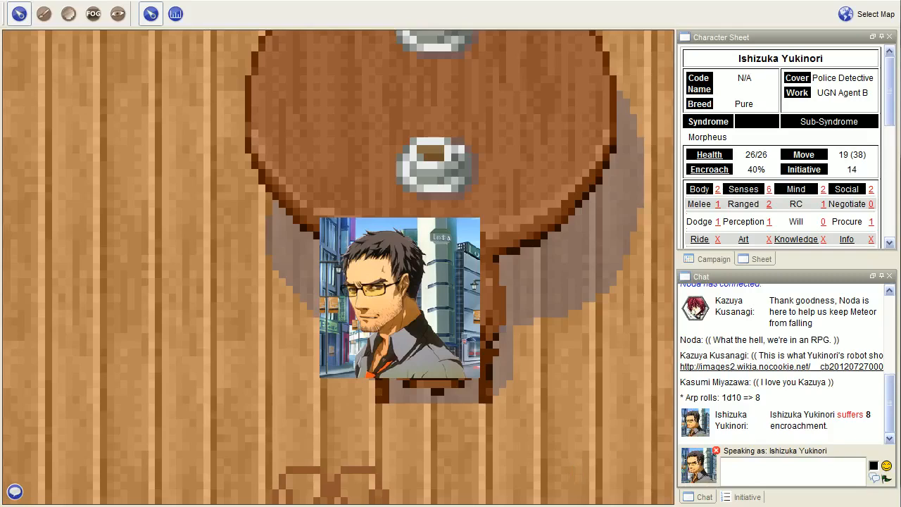
Draft a '/me sees a billboard for Shin Great Mazinger' emote in chat.
{"action": "type", "text": "/"}
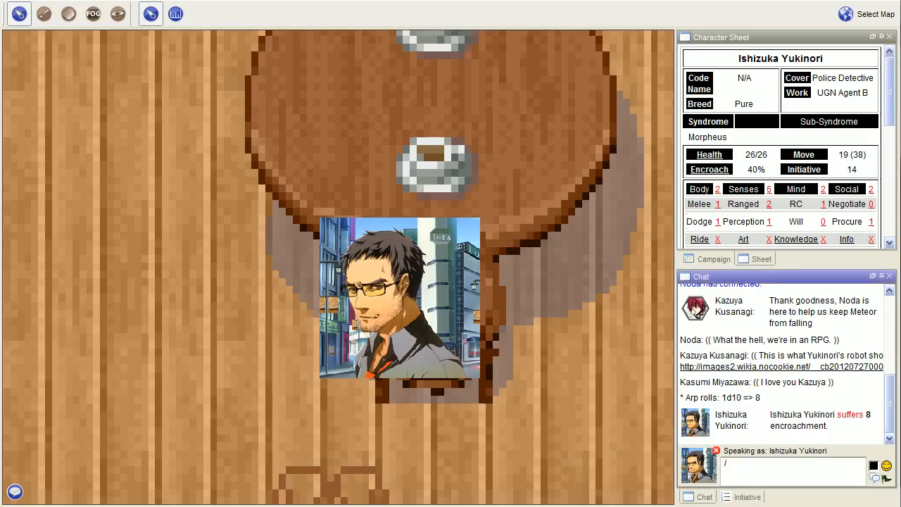
{"action": "type", "text": "me"}
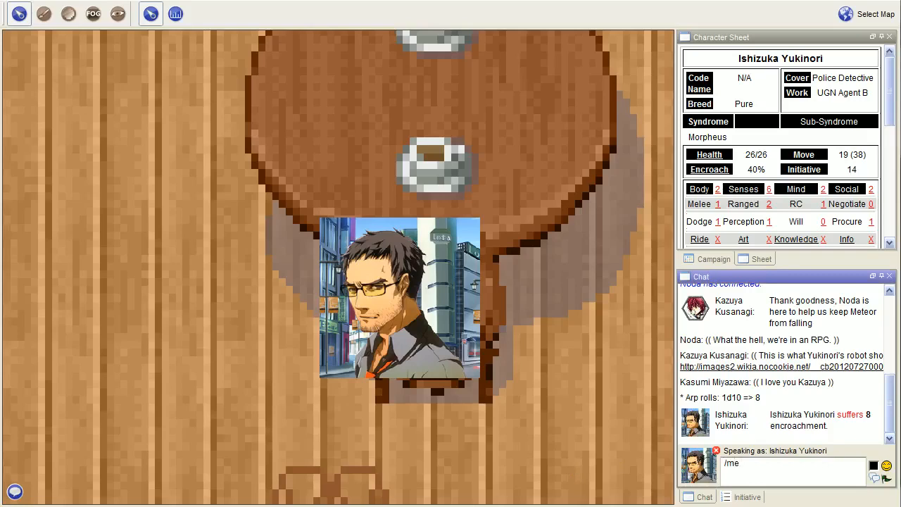
{"action": "type", "text": "sees a bi"}
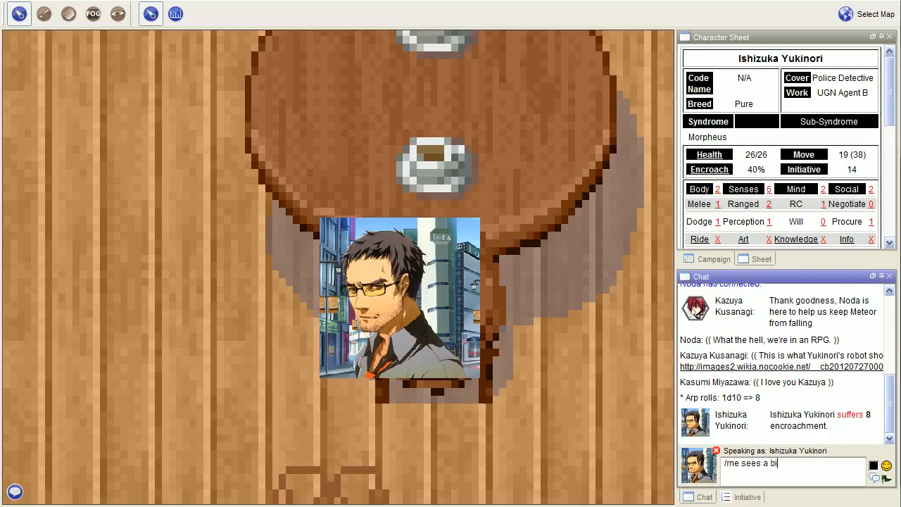
{"action": "type", "text": "llboard for"}
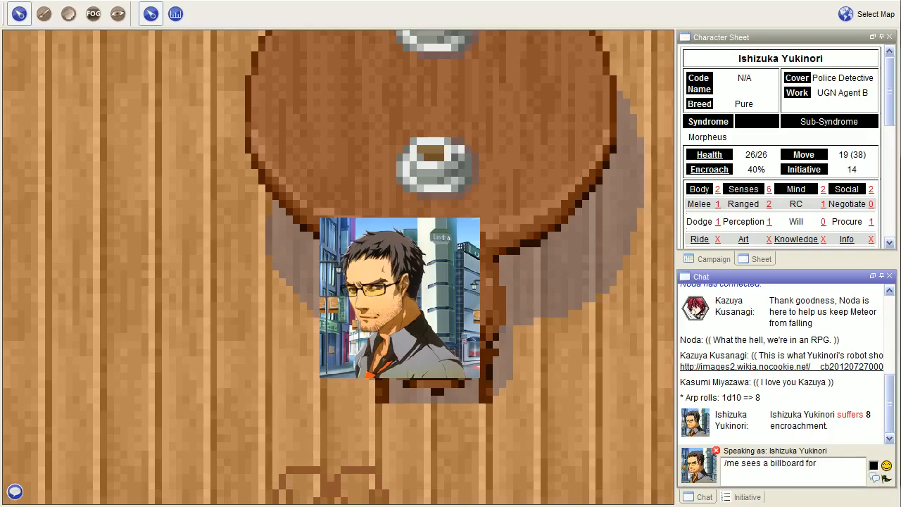
{"action": "type", "text": "Shin"}
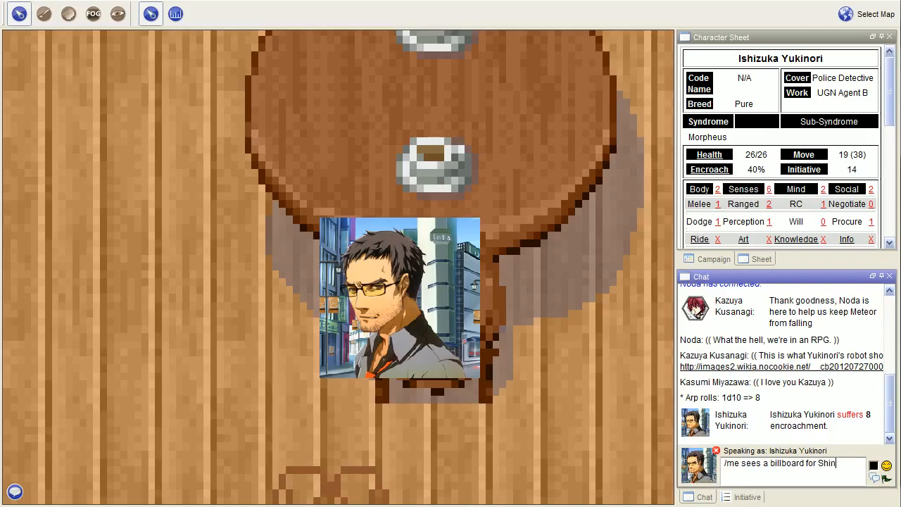
{"action": "type", "text": "Great Mazing"}
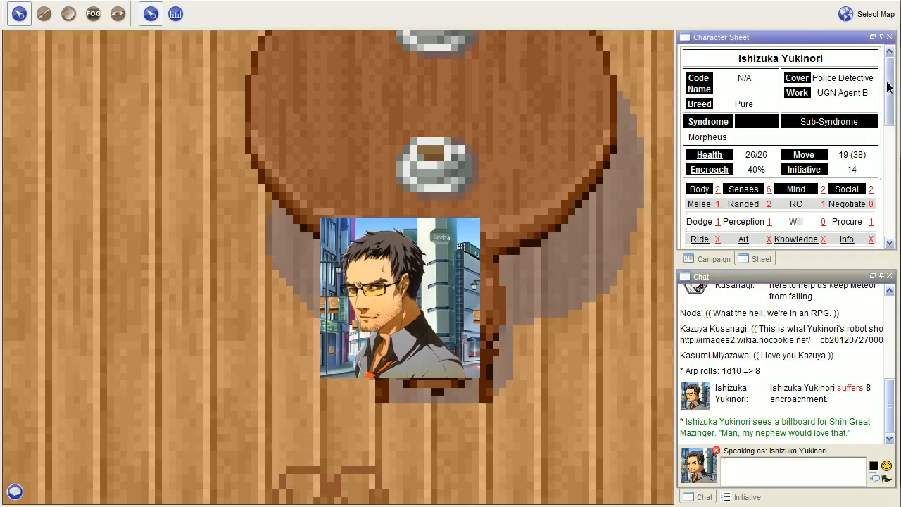
{"action": "scroll", "scroll_direction": "down", "scroll_amount": 3}
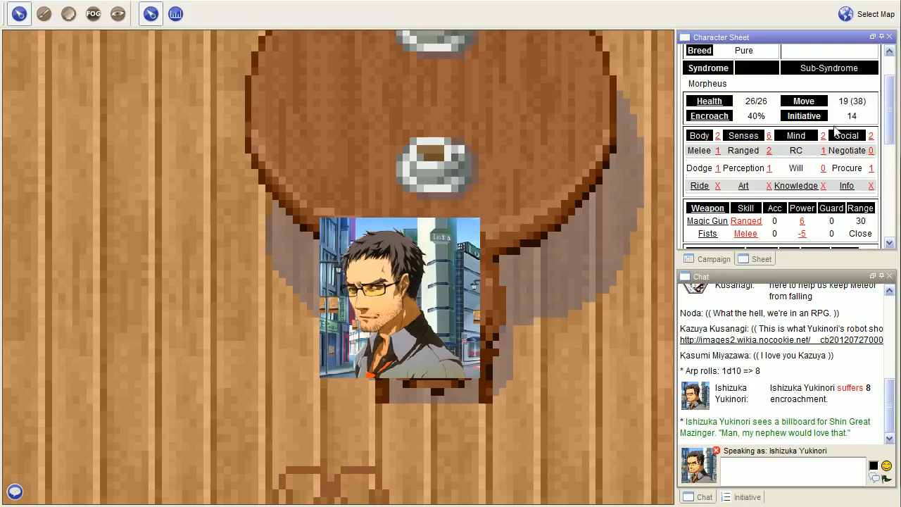
{"action": "scroll", "scroll_direction": "down", "scroll_amount": 3}
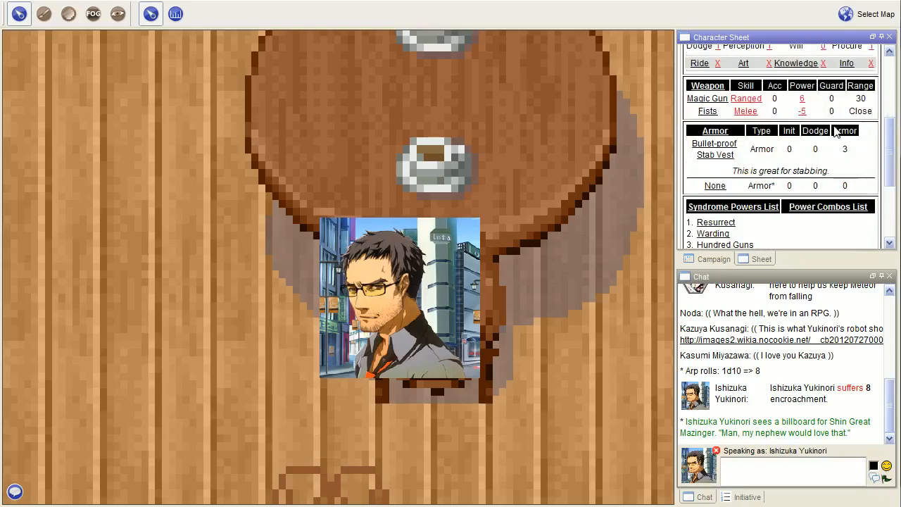
{"action": "scroll", "scroll_direction": "up", "scroll_amount": 3}
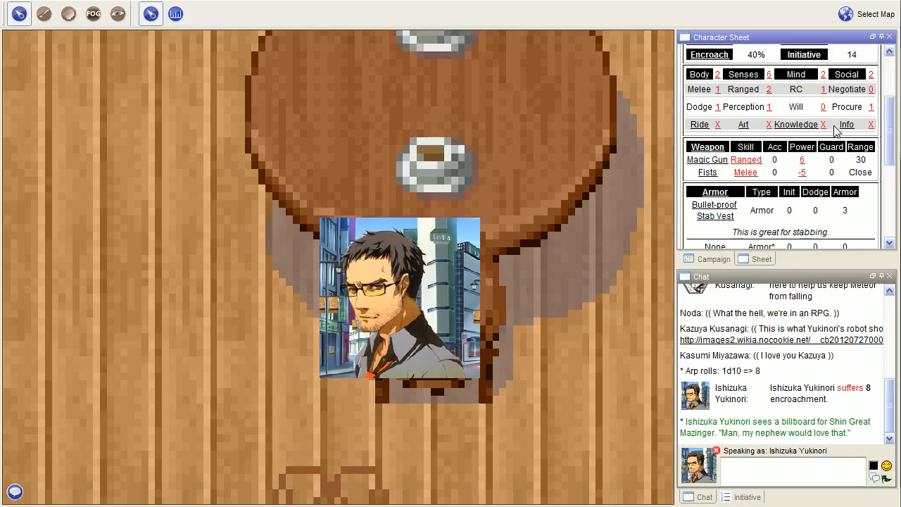
{"action": "mouse_move", "coordinate": [777, 119]}
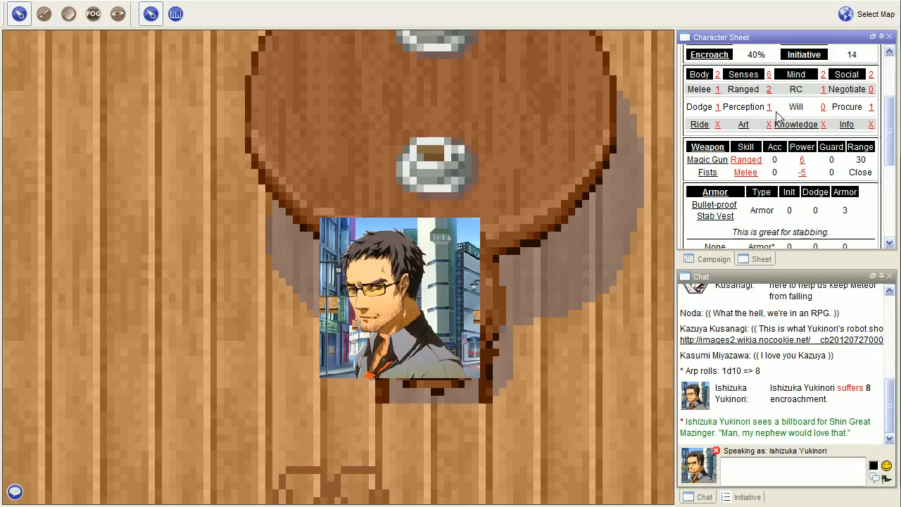
Roll a Senses (Perception) test with default modifiers, giving a final result of 18.
{"action": "left_click", "coordinate": [743, 107]}
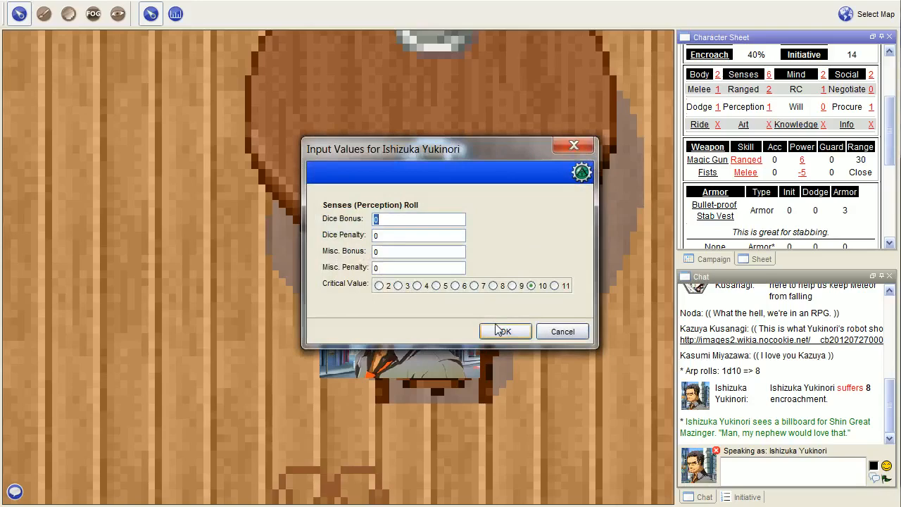
{"action": "left_click", "coordinate": [504, 330]}
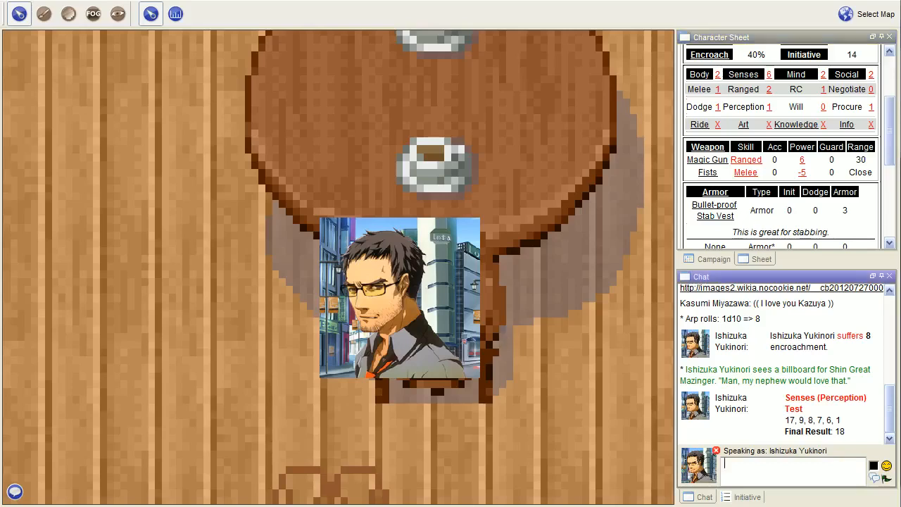
Post the emote '/me adjusts his glasses' to chat.
{"action": "type", "text": "/me adjusts"}
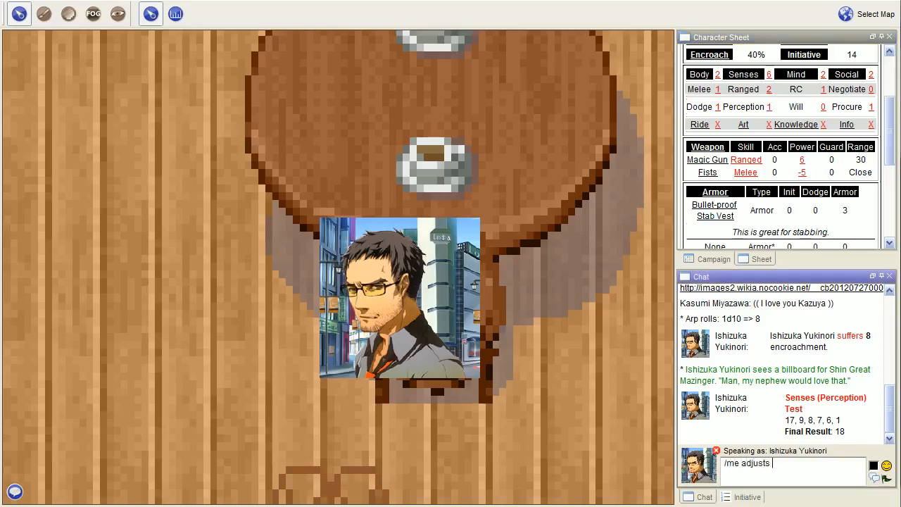
{"action": "type", "text": "his glasses"}
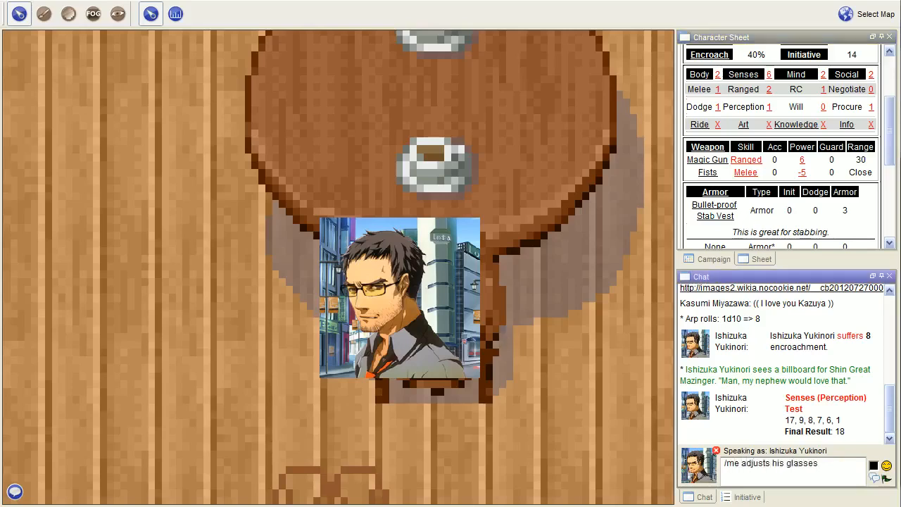
{"action": "key", "text": "Return"}
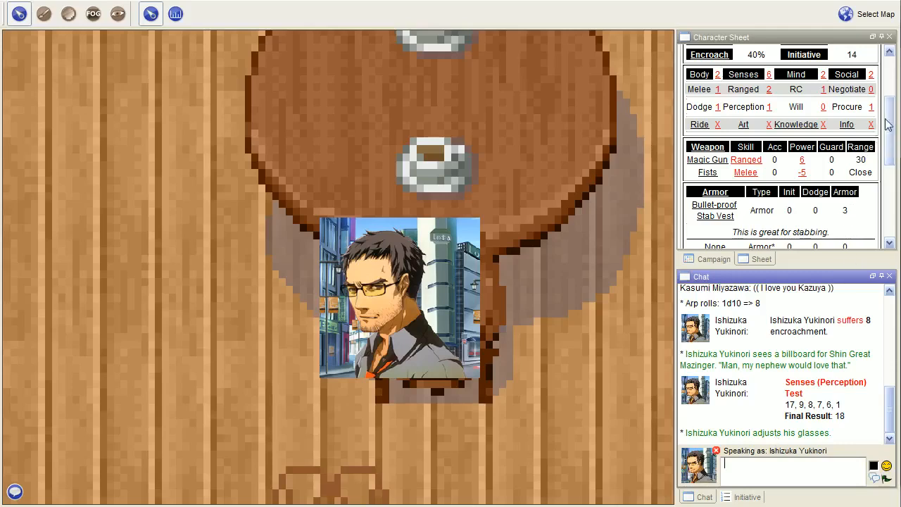
{"action": "scroll", "scroll_direction": "down", "scroll_amount": 3}
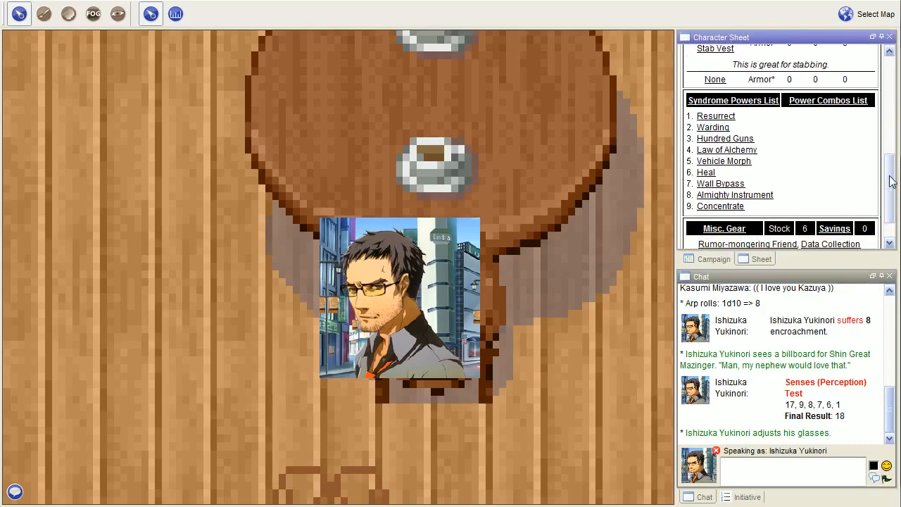
{"action": "mouse_move", "coordinate": [725, 214]}
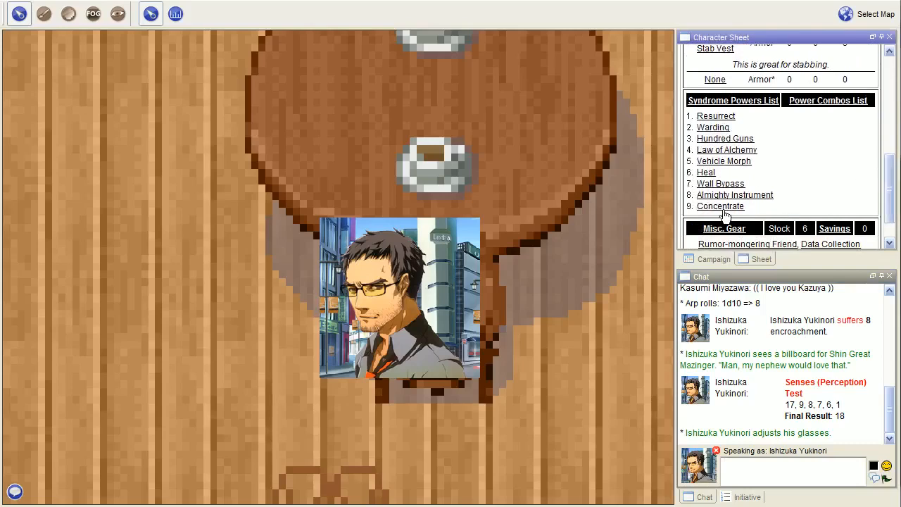
{"action": "left_click", "coordinate": [735, 194]}
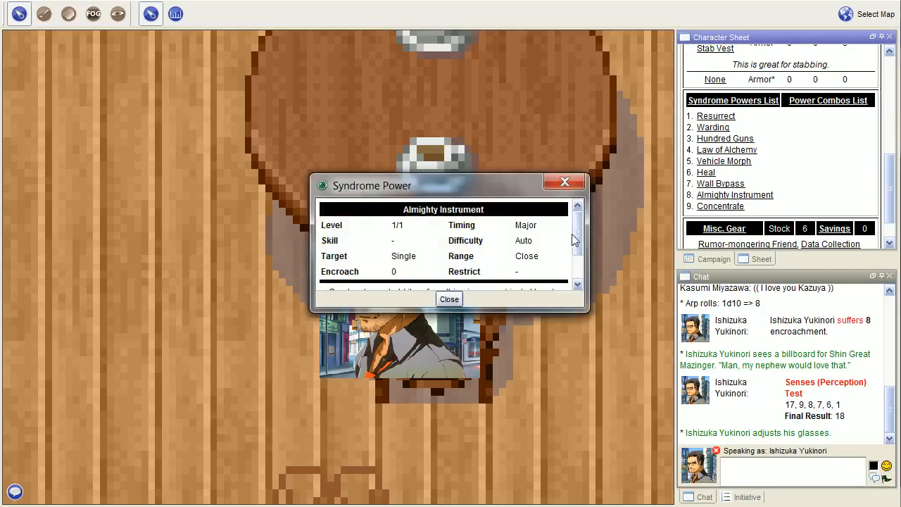
{"action": "scroll", "scroll_direction": "down", "scroll_amount": 3}
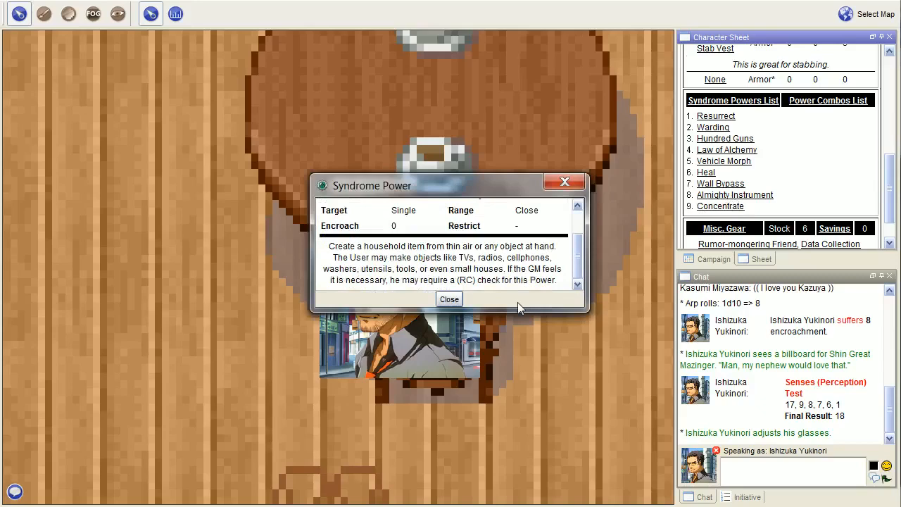
{"action": "mouse_move", "coordinate": [449, 299]}
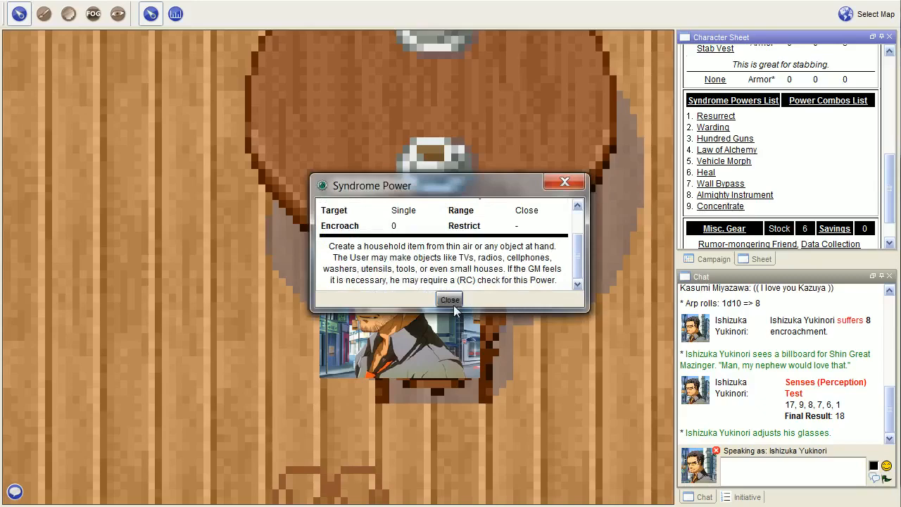
{"action": "left_click", "coordinate": [449, 299]}
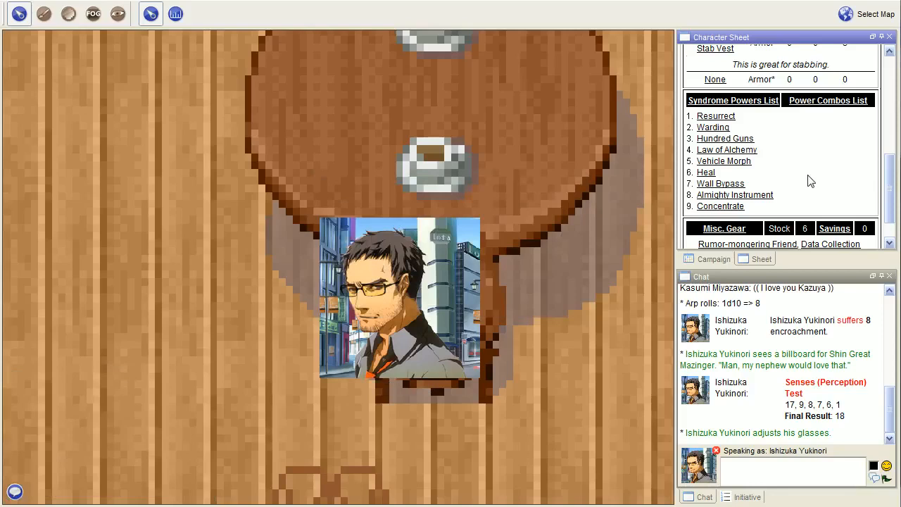
{"action": "scroll", "scroll_direction": "up", "scroll_amount": 3}
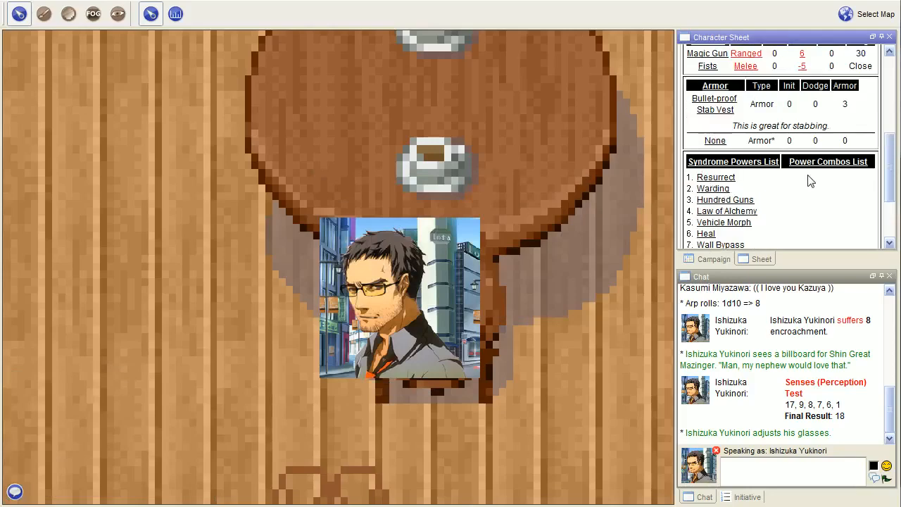
{"action": "scroll", "scroll_direction": "up", "scroll_amount": 3}
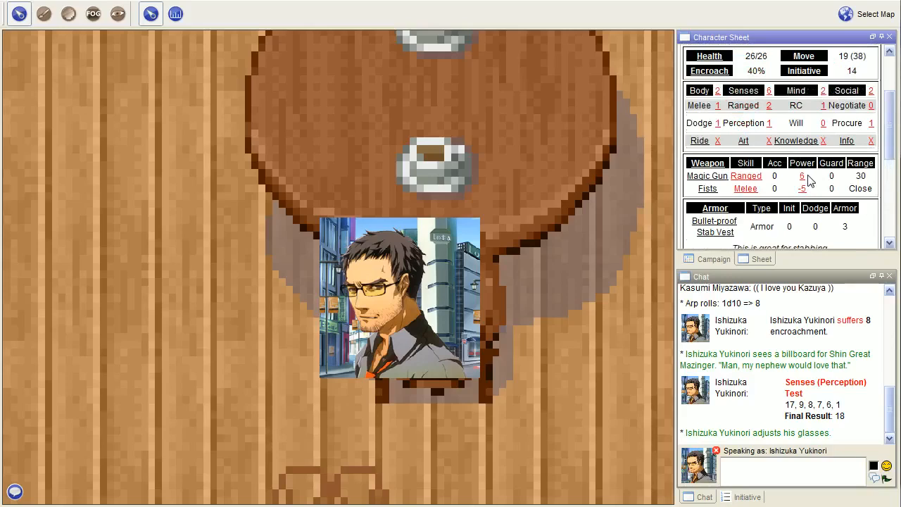
{"action": "mouse_move", "coordinate": [805, 181]}
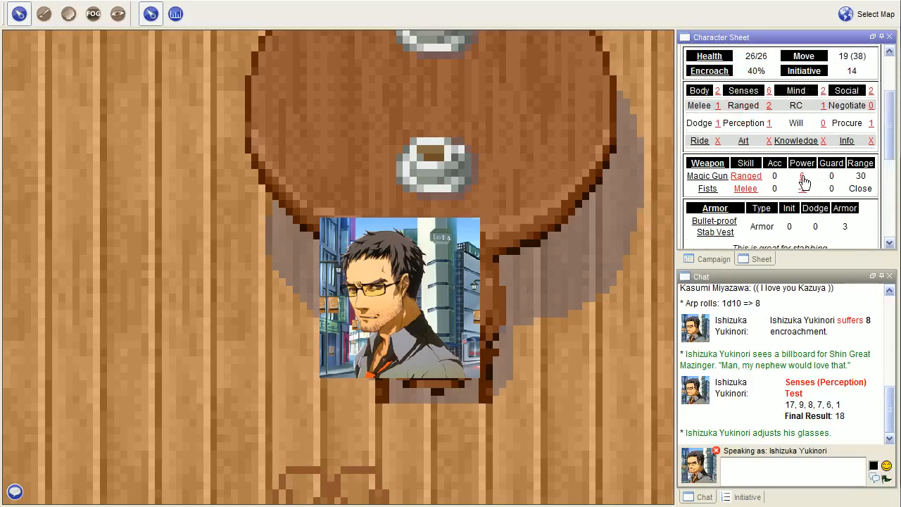
{"action": "left_click", "coordinate": [803, 176]}
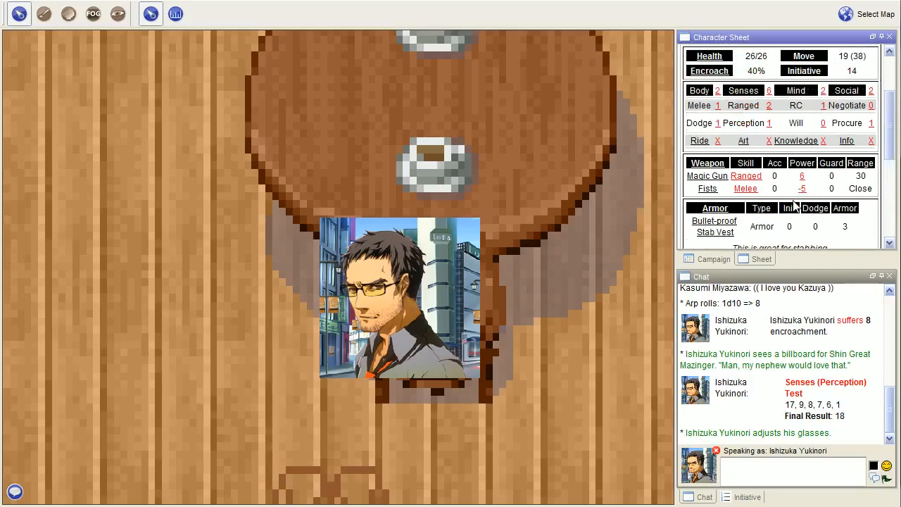
{"action": "mouse_move", "coordinate": [799, 143]}
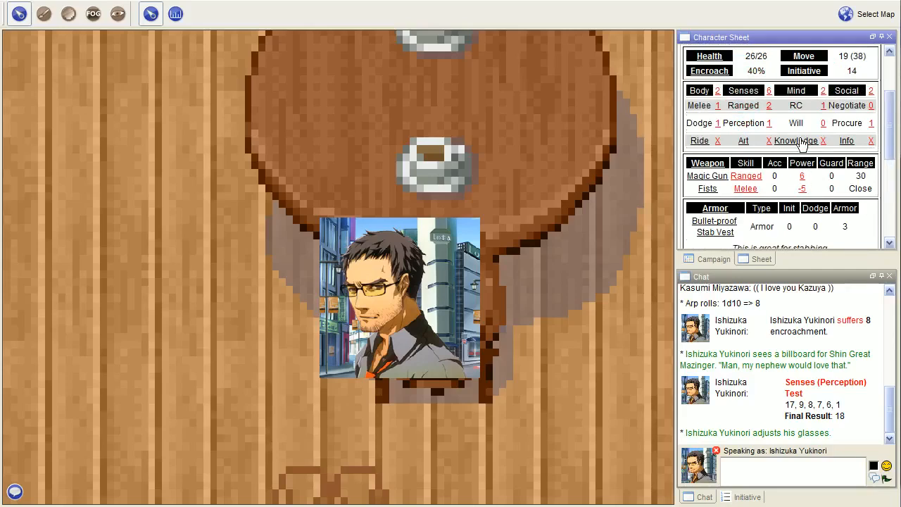
{"action": "scroll", "scroll_direction": "down", "scroll_amount": 3}
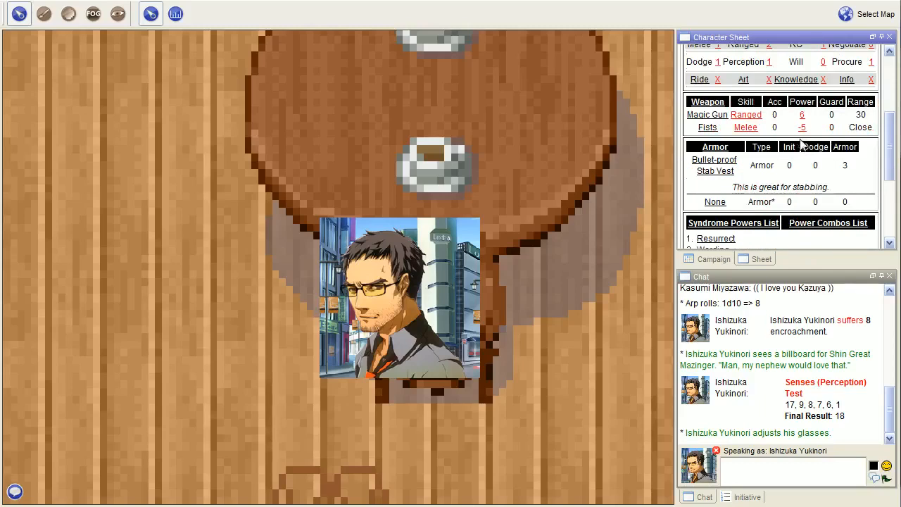
{"action": "mouse_move", "coordinate": [780, 166]}
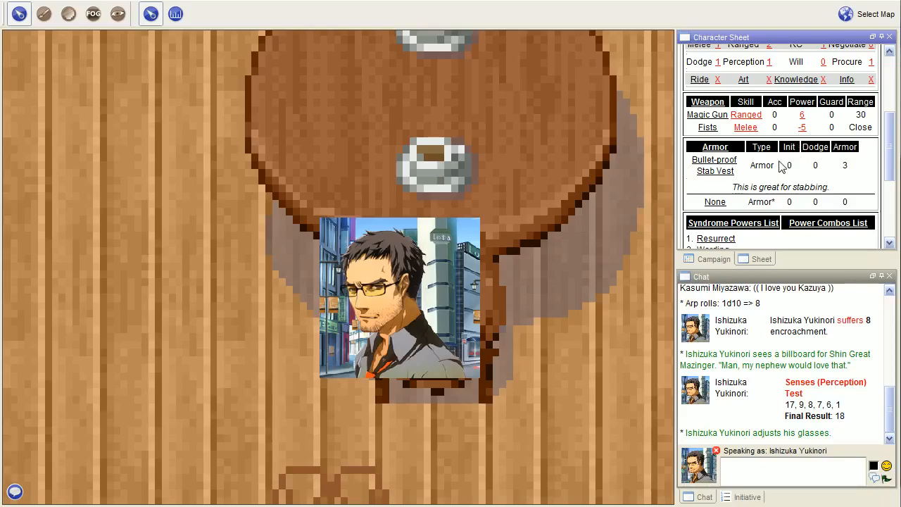
{"action": "mouse_move", "coordinate": [811, 152]}
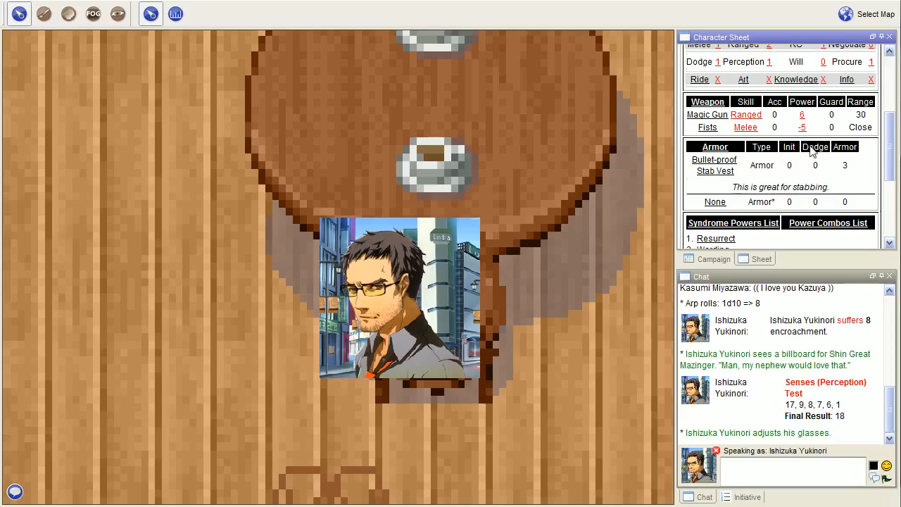
{"action": "scroll", "scroll_direction": "down", "scroll_amount": 3}
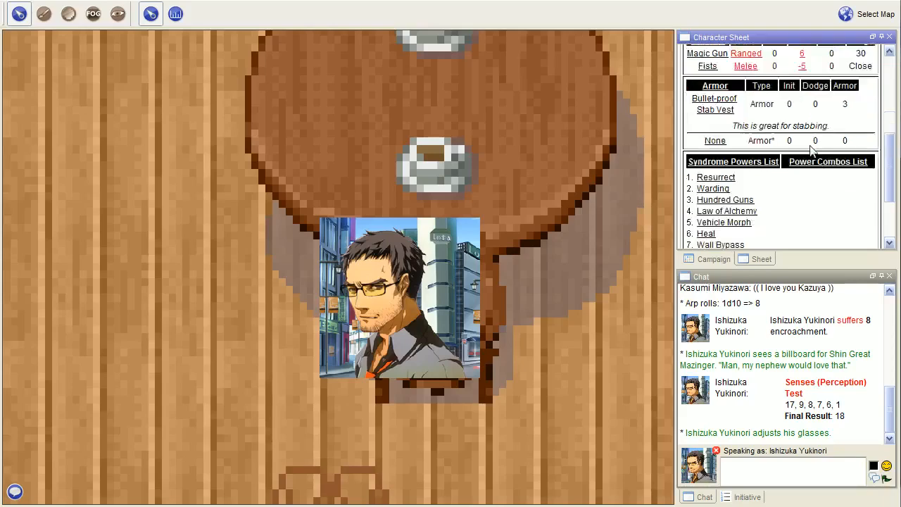
{"action": "scroll", "scroll_direction": "down", "scroll_amount": 3}
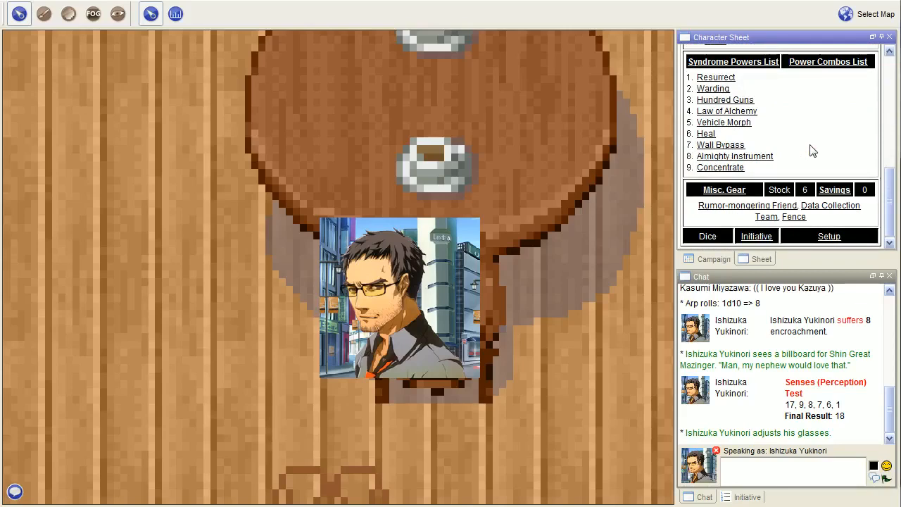
{"action": "scroll", "scroll_direction": "up", "scroll_amount": 3}
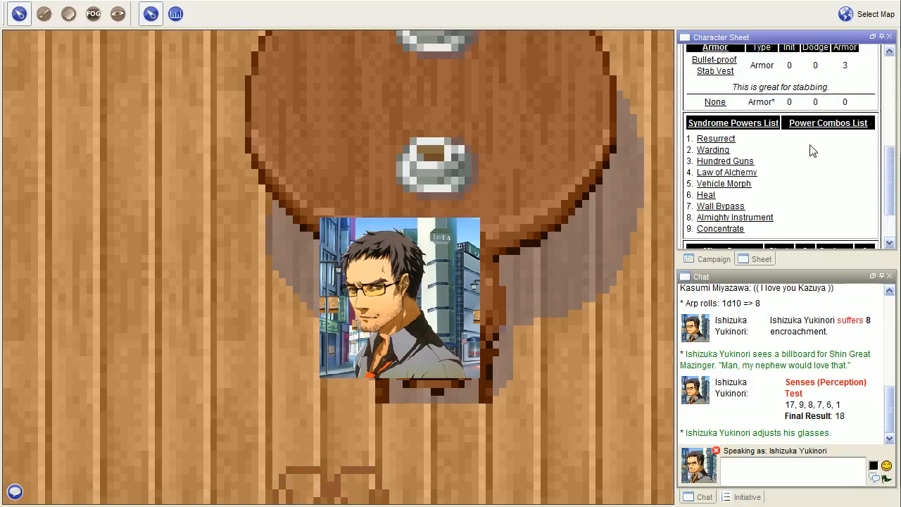
{"action": "mouse_move", "coordinate": [804, 157]}
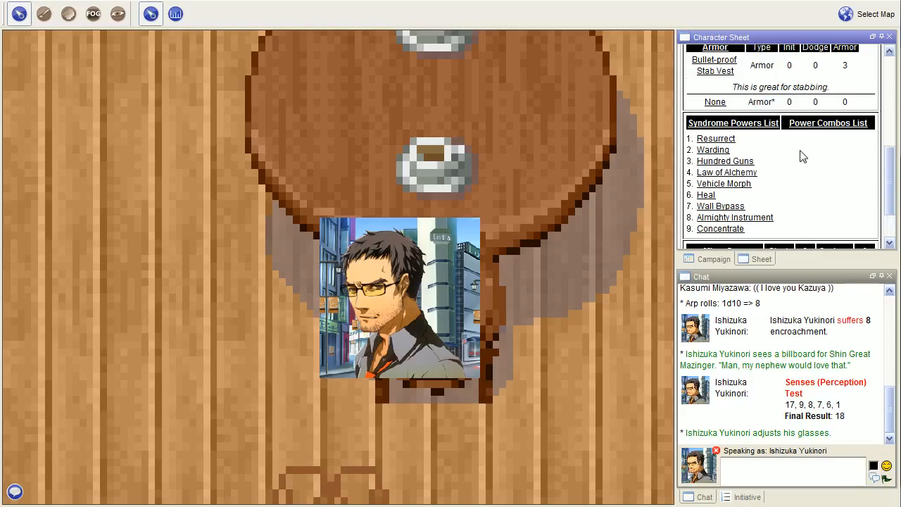
{"action": "mouse_move", "coordinate": [775, 160]}
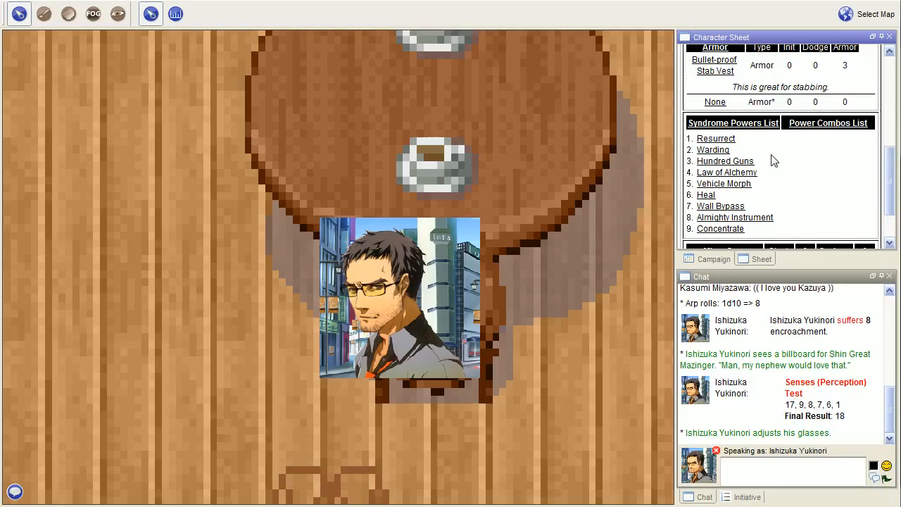
{"action": "mouse_move", "coordinate": [774, 161]}
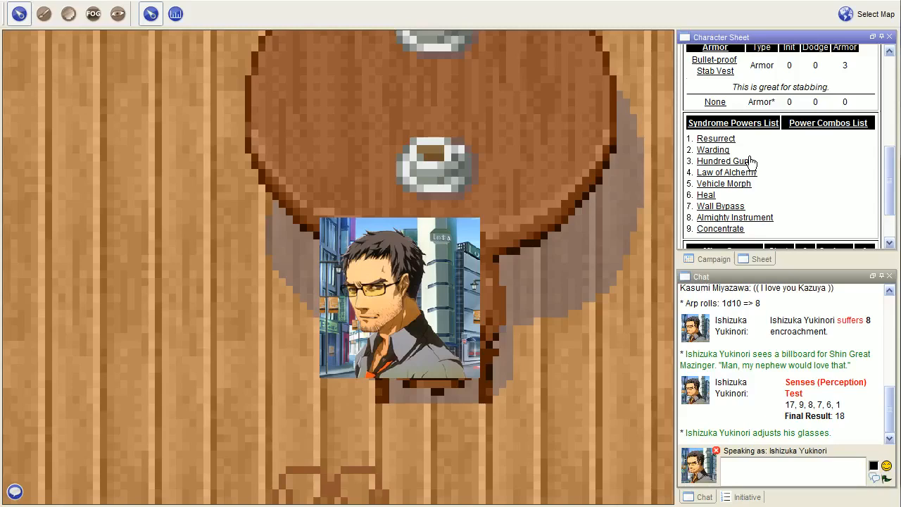
{"action": "mouse_move", "coordinate": [702, 247]}
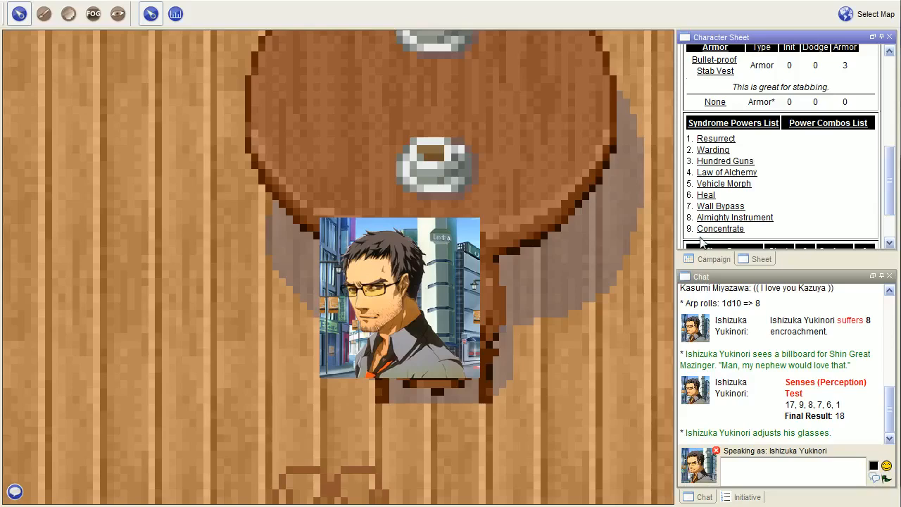
{"action": "mouse_move", "coordinate": [697, 256]}
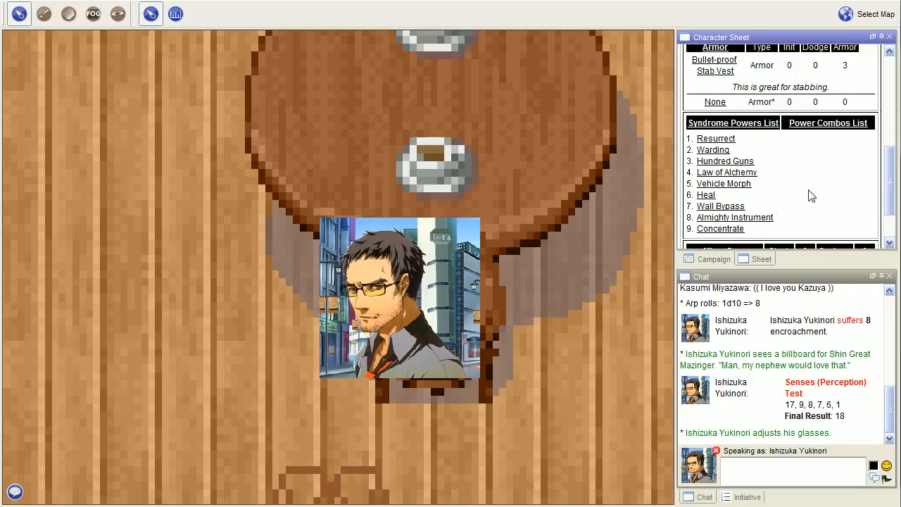
{"action": "scroll", "scroll_direction": "down", "scroll_amount": 3}
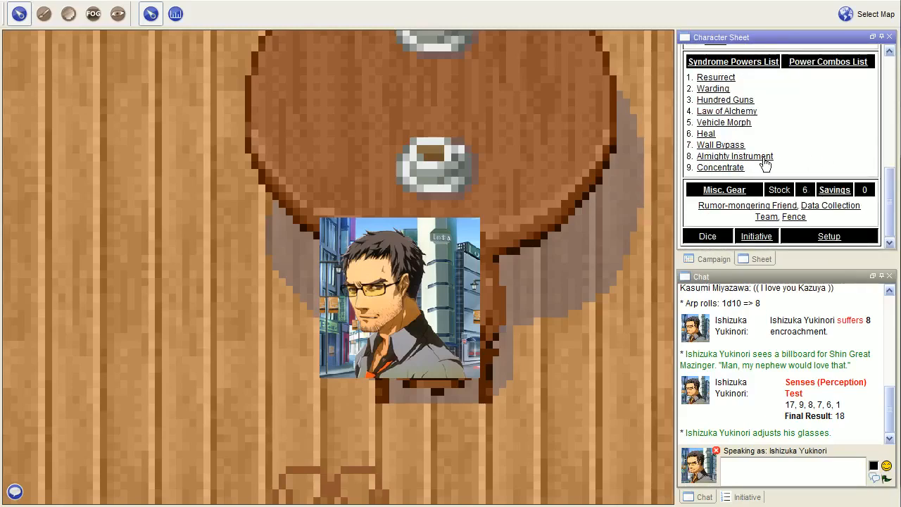
{"action": "mouse_move", "coordinate": [803, 154]}
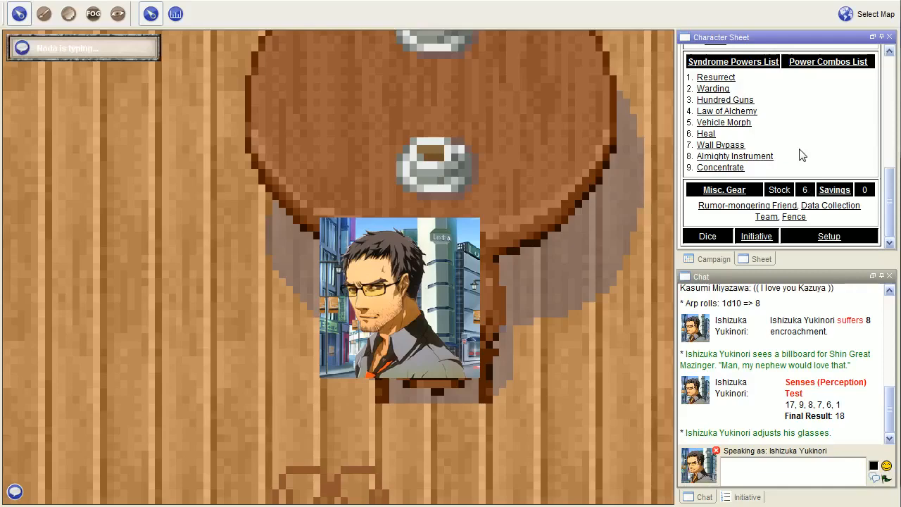
{"action": "scroll", "scroll_direction": "up", "scroll_amount": 3}
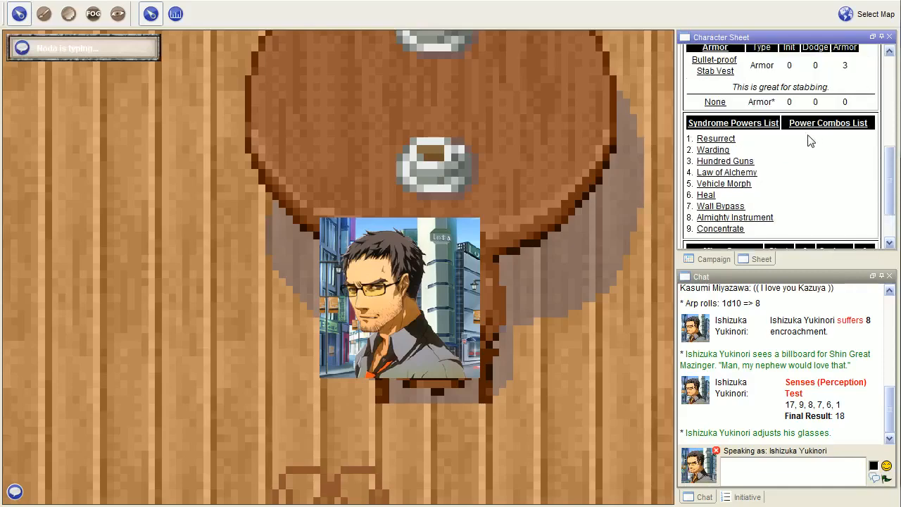
{"action": "scroll", "scroll_direction": "up", "scroll_amount": 3}
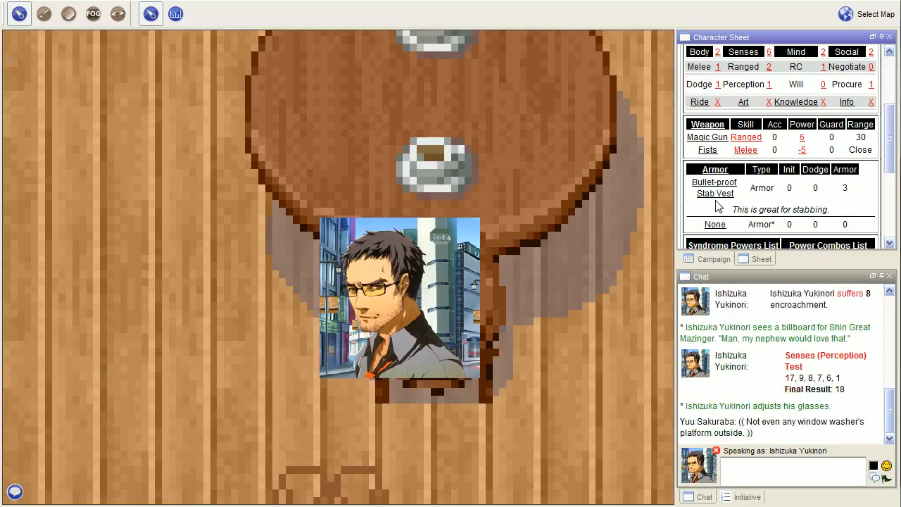
{"action": "mouse_move", "coordinate": [725, 152]}
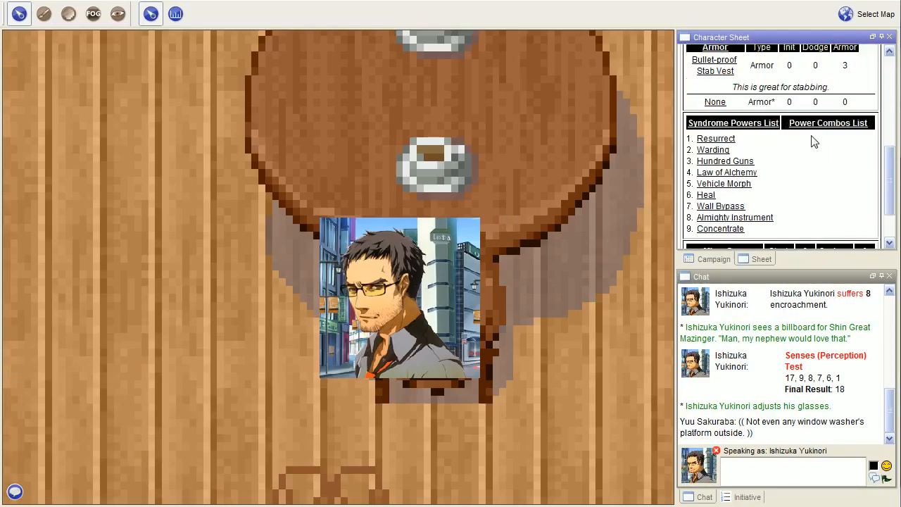
View the Hundred Guns power details: level 2/7, minor timing, ranged, encroach 3.
{"action": "left_click", "coordinate": [724, 160]}
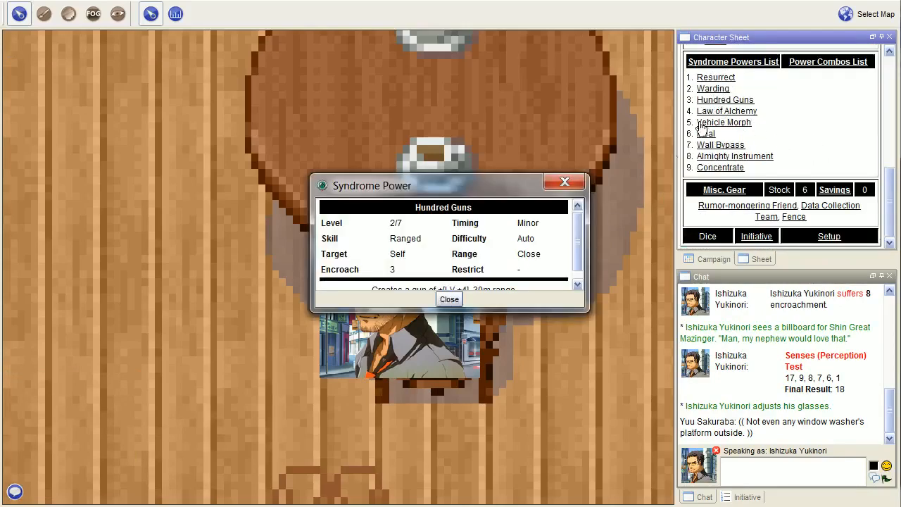
Read the Hundred Guns description (LV+4 gun, 30m range) and close the dialog.
{"action": "scroll", "scroll_direction": "down", "scroll_amount": 3}
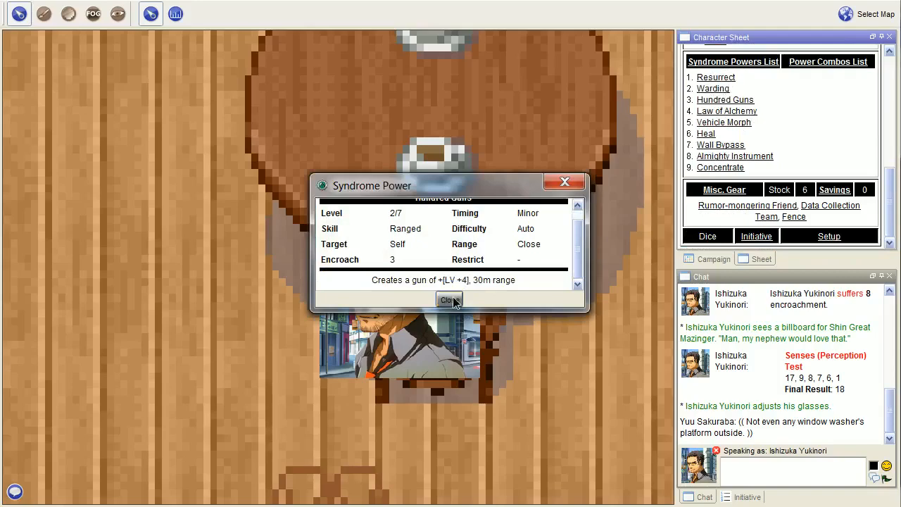
{"action": "left_click", "coordinate": [449, 300]}
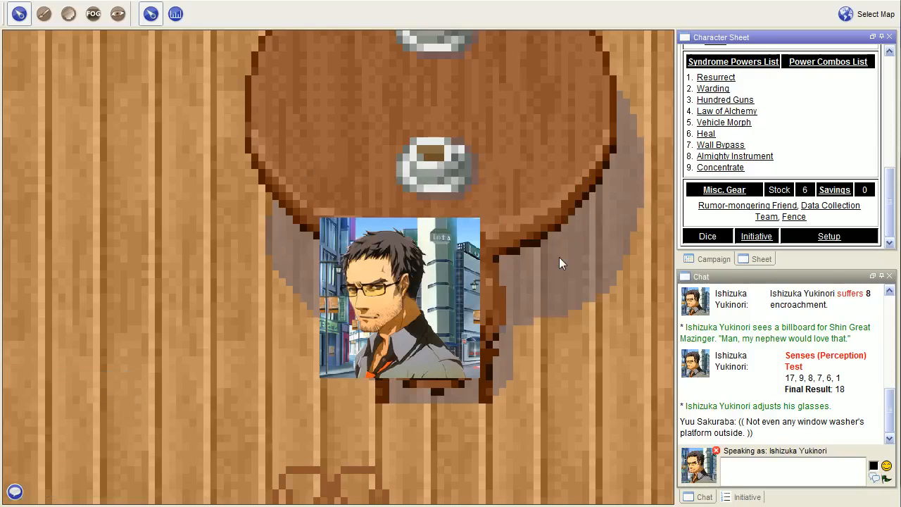
{"action": "mouse_move", "coordinate": [754, 222]}
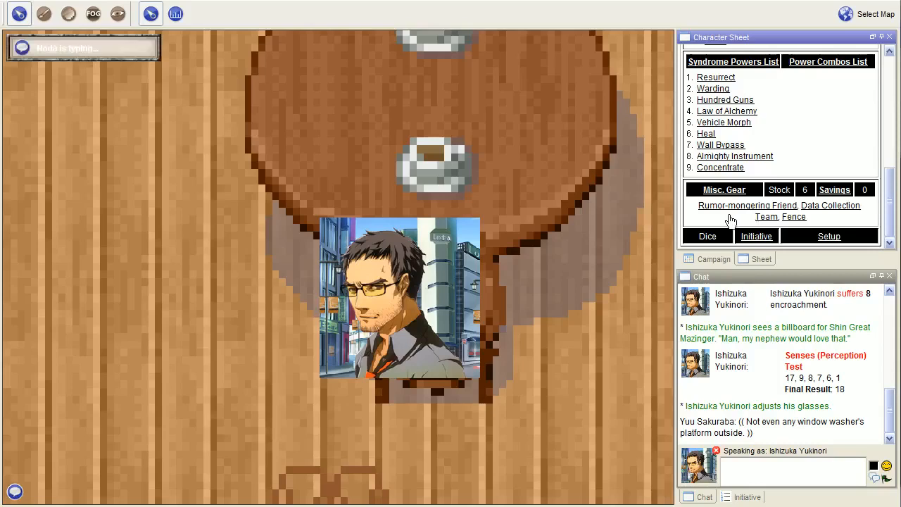
{"action": "mouse_move", "coordinate": [746, 196]}
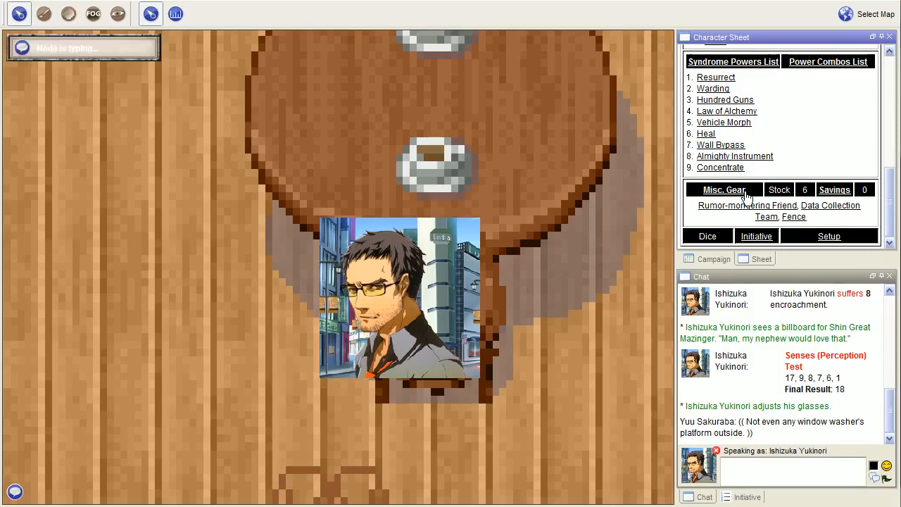
{"action": "scroll", "scroll_direction": "up", "scroll_amount": 3}
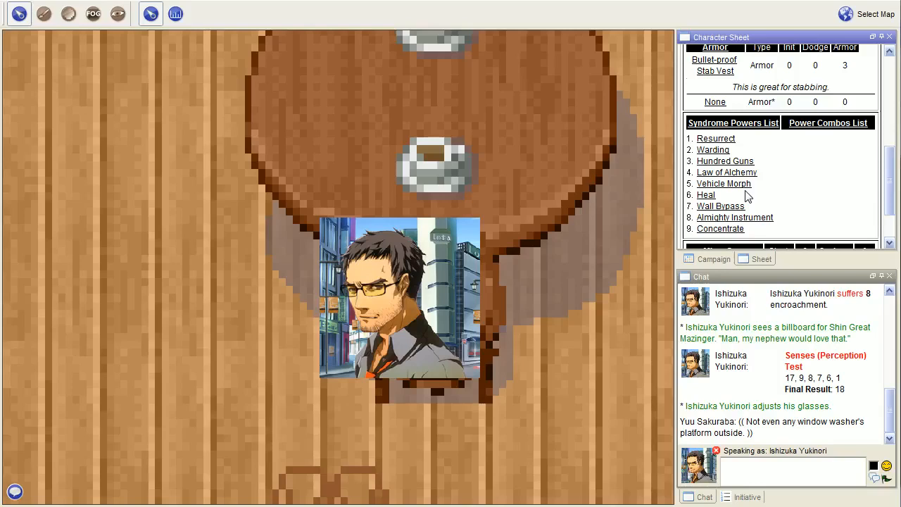
{"action": "mouse_move", "coordinate": [809, 268]}
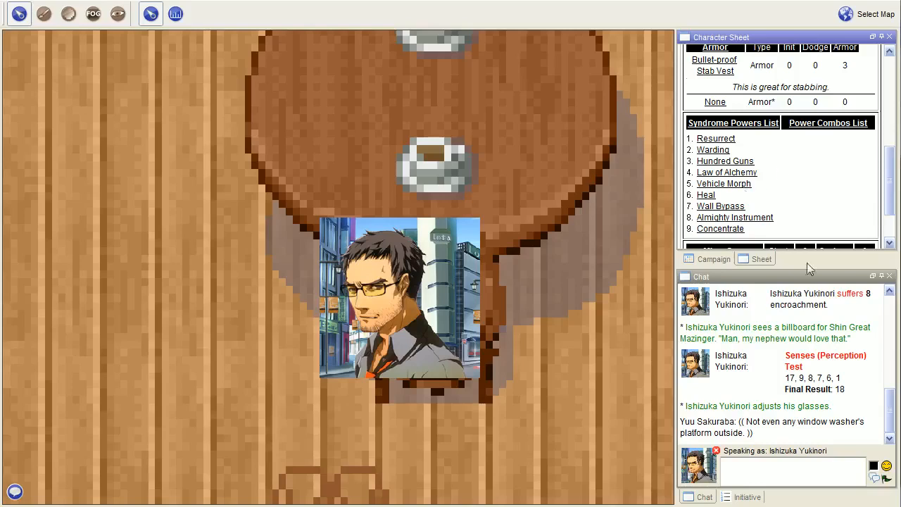
{"action": "mouse_move", "coordinate": [808, 224]}
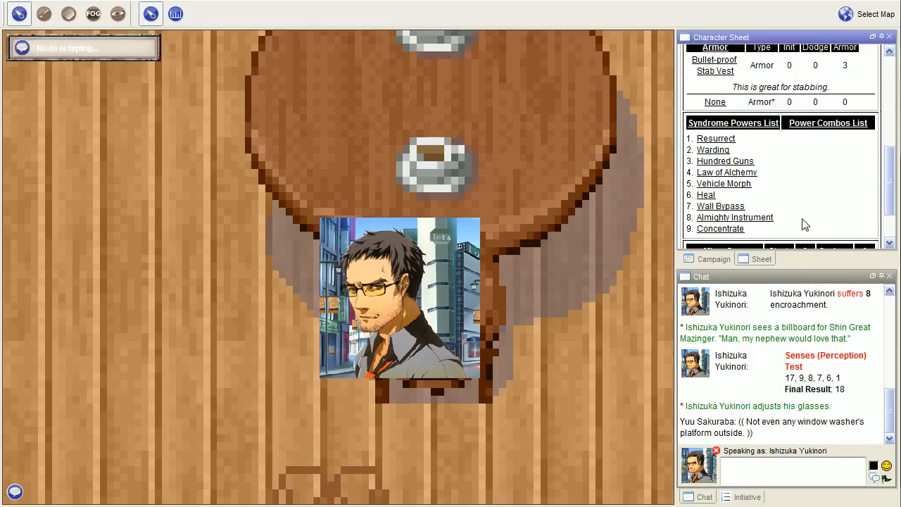
{"action": "mouse_move", "coordinate": [795, 206]}
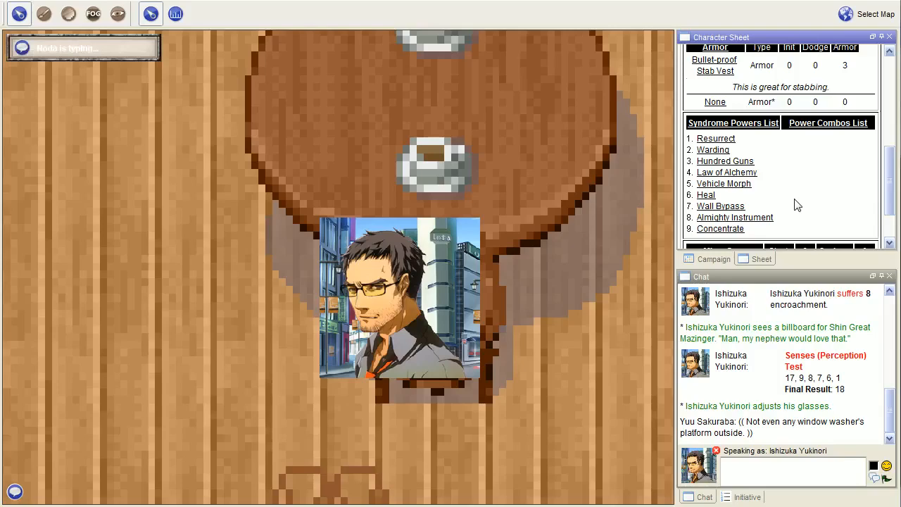
Scroll the chat log to review the second Perception test with final result 16.
{"action": "scroll", "scroll_direction": "down", "scroll_amount": 3}
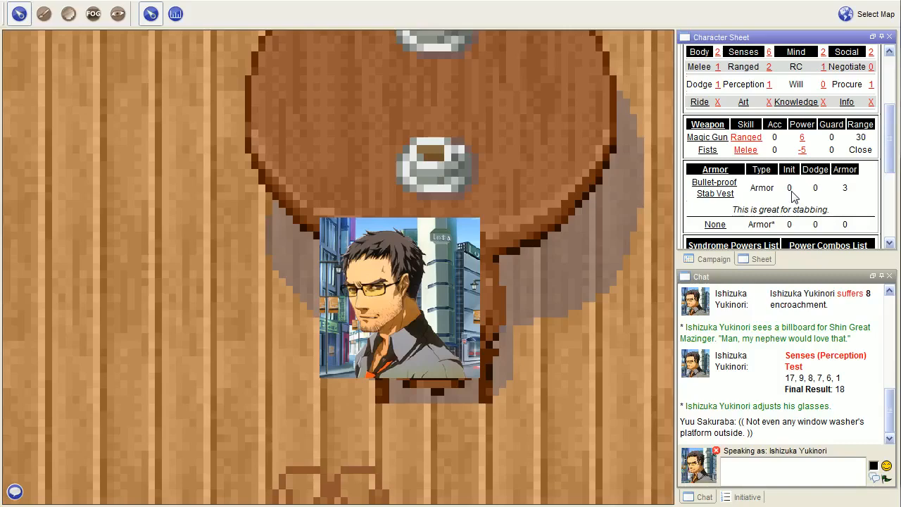
{"action": "mouse_move", "coordinate": [777, 90]}
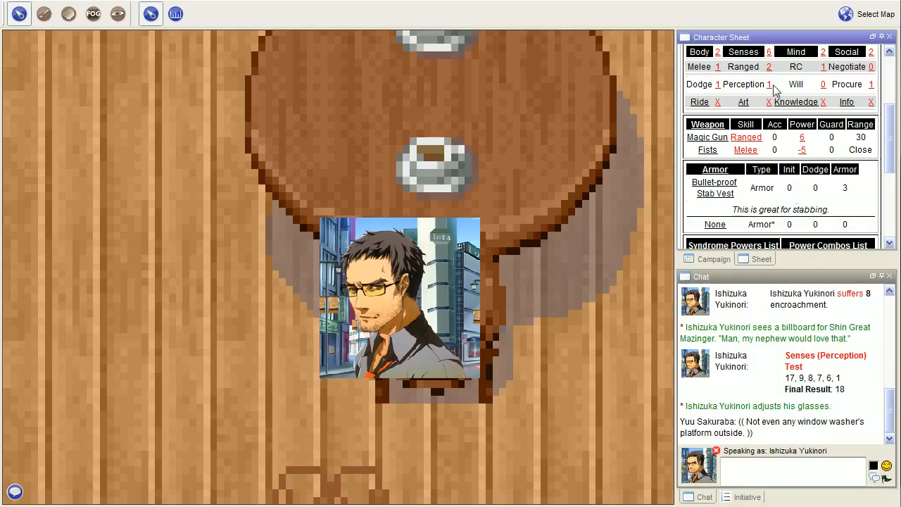
{"action": "scroll", "scroll_direction": "down", "scroll_amount": 3}
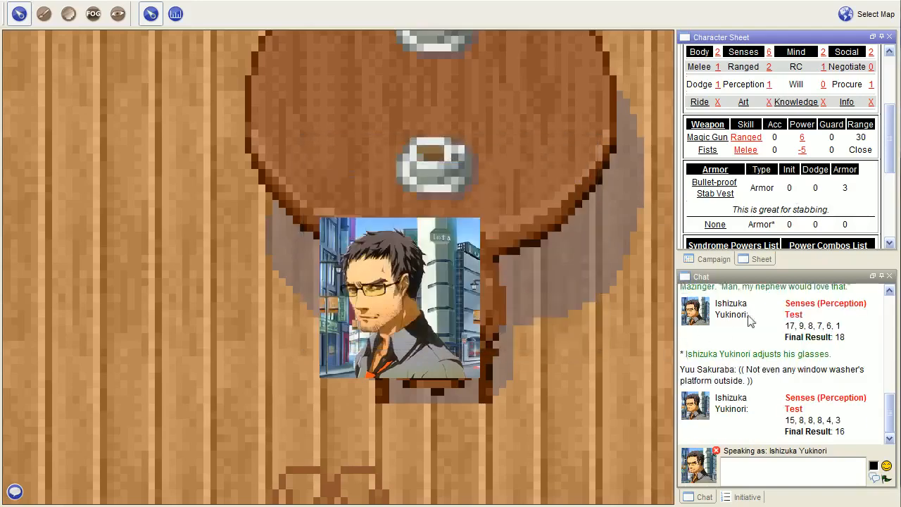
{"action": "mouse_move", "coordinate": [789, 197]}
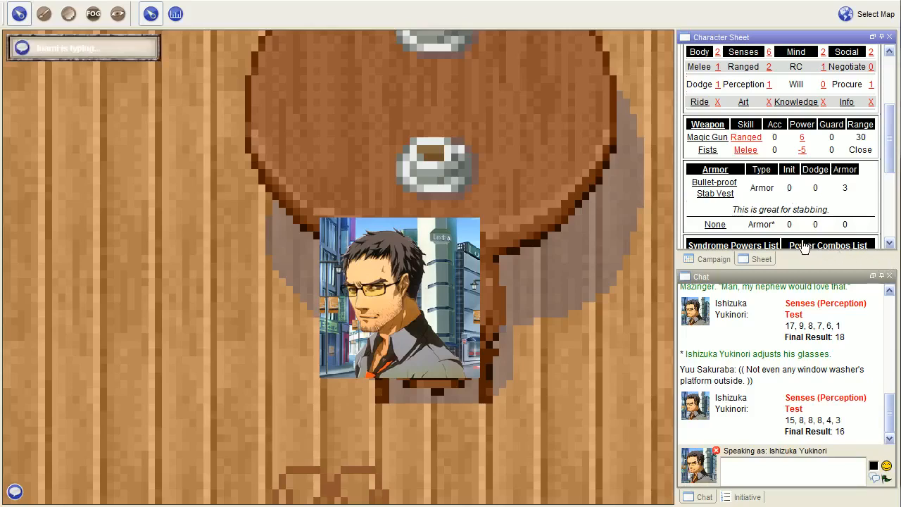
{"action": "mouse_move", "coordinate": [598, 194]}
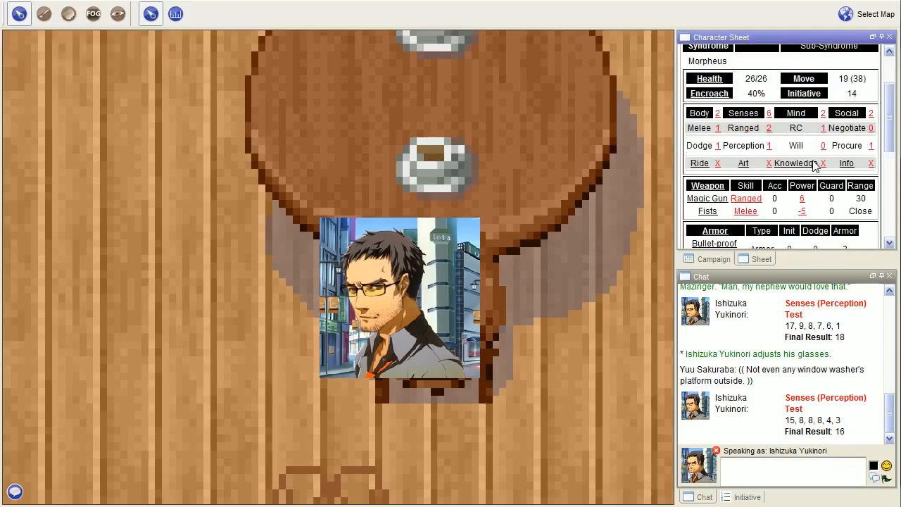
Scroll to follow the out-of-character banter about cloud services and Carbonite ads.
{"action": "scroll", "scroll_direction": "up", "scroll_amount": 3}
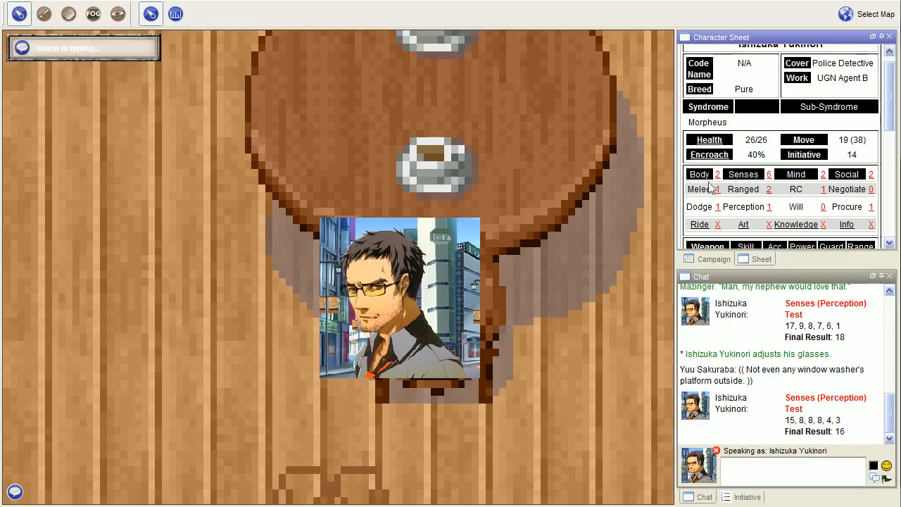
{"action": "mouse_move", "coordinate": [668, 198]}
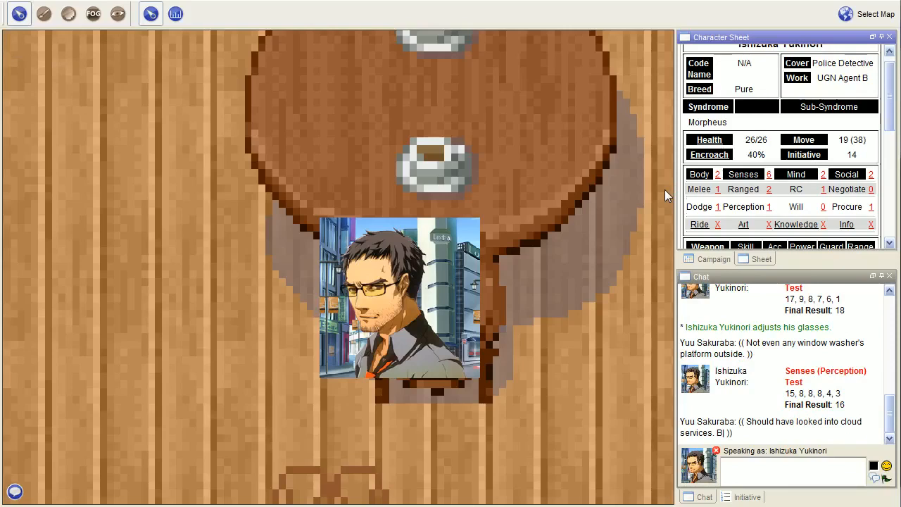
{"action": "mouse_move", "coordinate": [594, 208]}
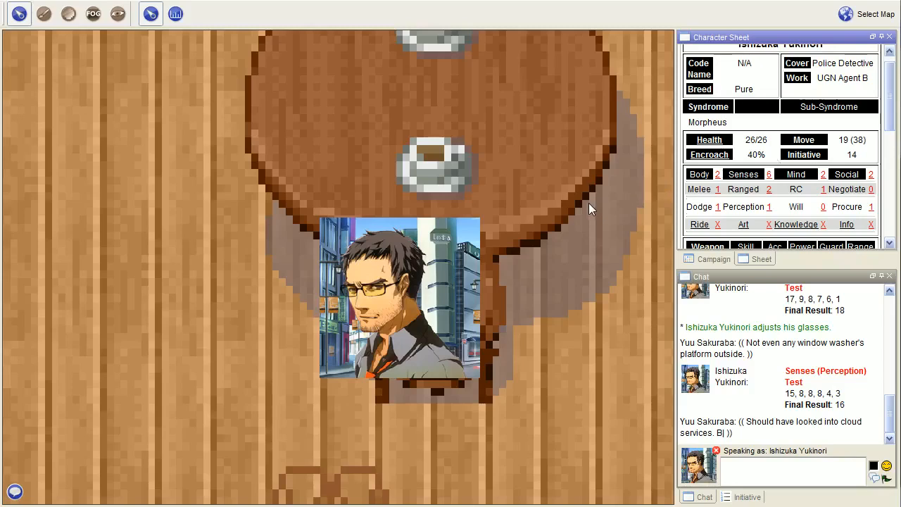
{"action": "mouse_move", "coordinate": [585, 214]}
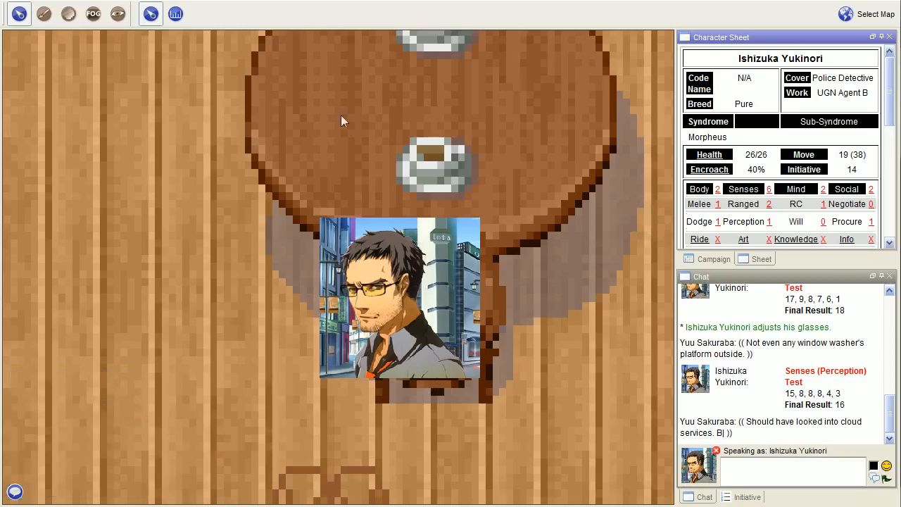
{"action": "mouse_move", "coordinate": [345, 145]}
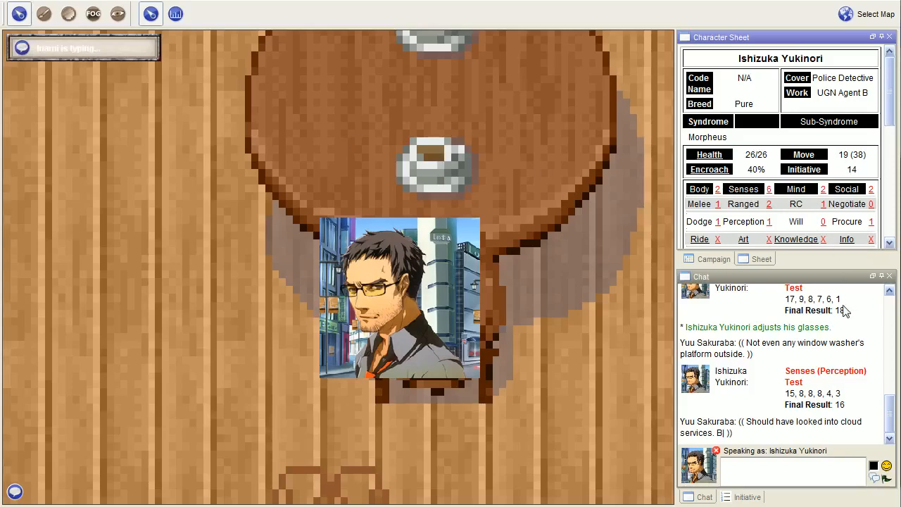
{"action": "scroll", "scroll_direction": "down", "scroll_amount": 3}
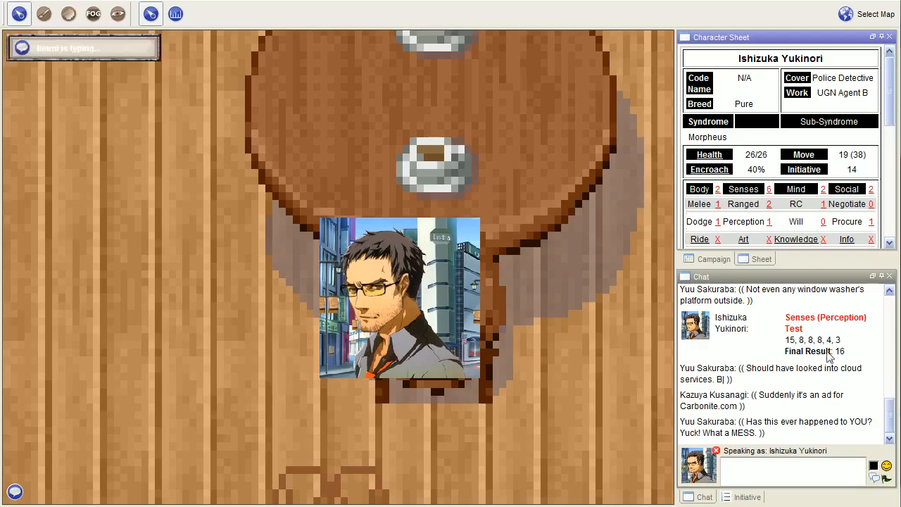
Bring up the Almighty Instrument power details from the Syndrome Powers List.
{"action": "scroll", "scroll_direction": "down", "scroll_amount": 3}
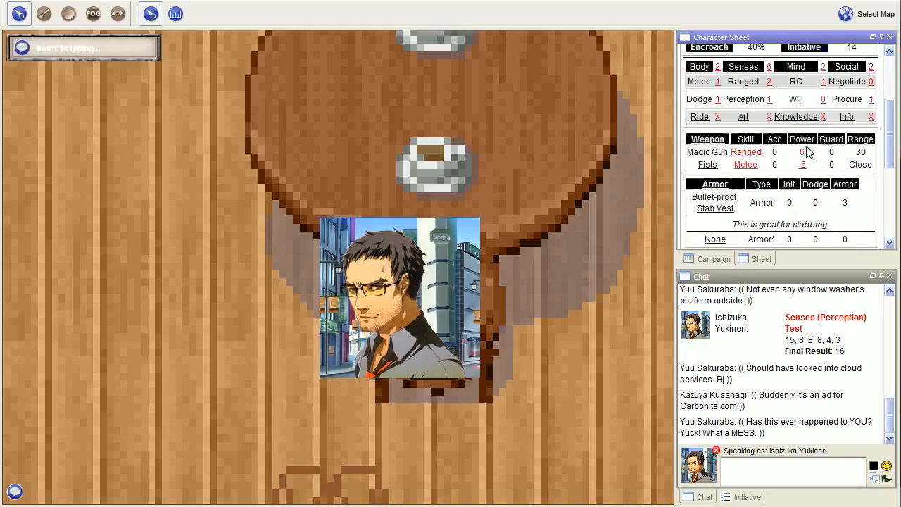
{"action": "scroll", "scroll_direction": "down", "scroll_amount": 3}
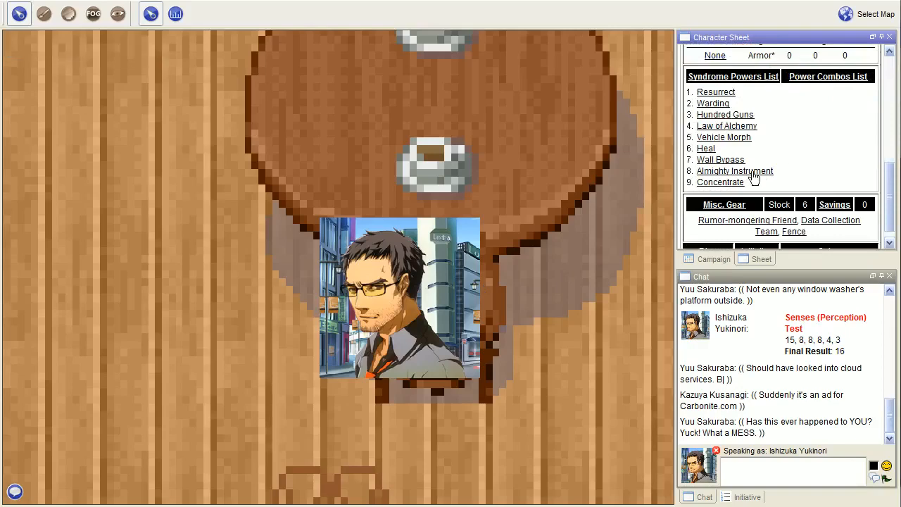
{"action": "left_click", "coordinate": [735, 170]}
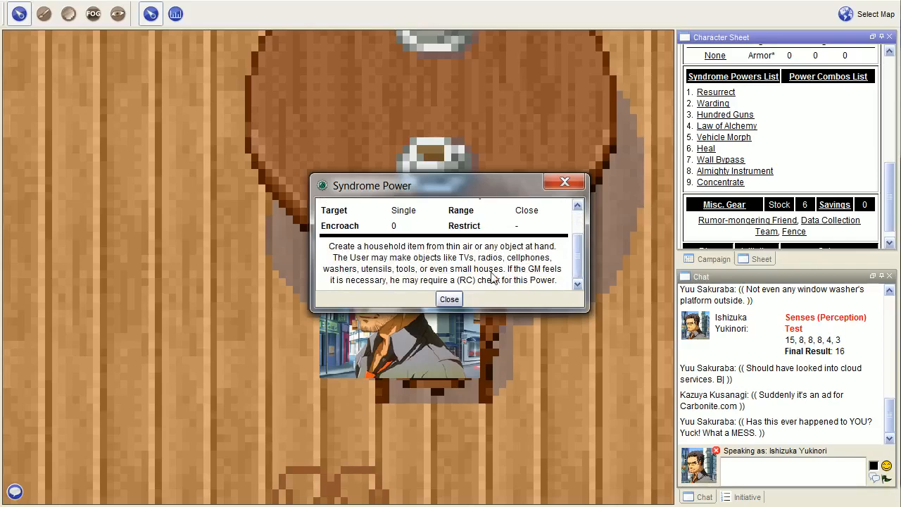
{"action": "mouse_move", "coordinate": [507, 285]}
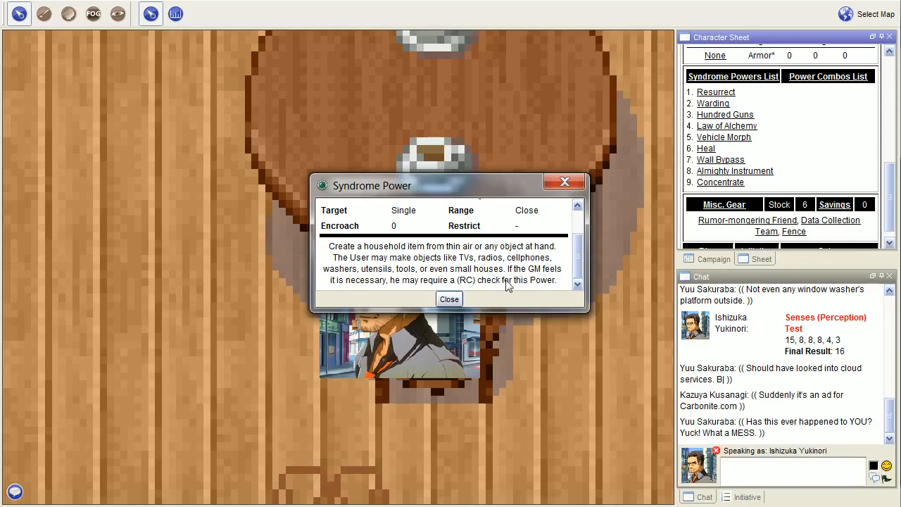
{"action": "mouse_move", "coordinate": [493, 291]}
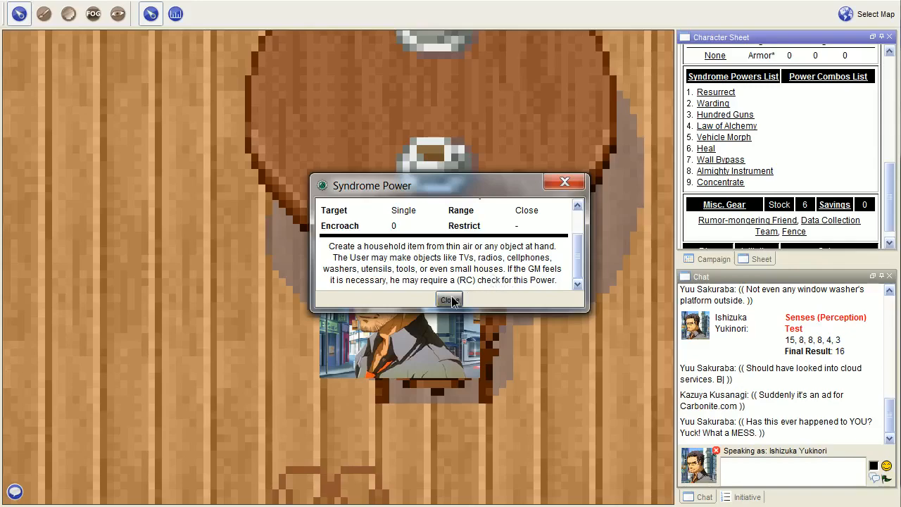
Dismiss the power details and return the sheet to Yukinori's attributes and weapons.
{"action": "left_click", "coordinate": [449, 299]}
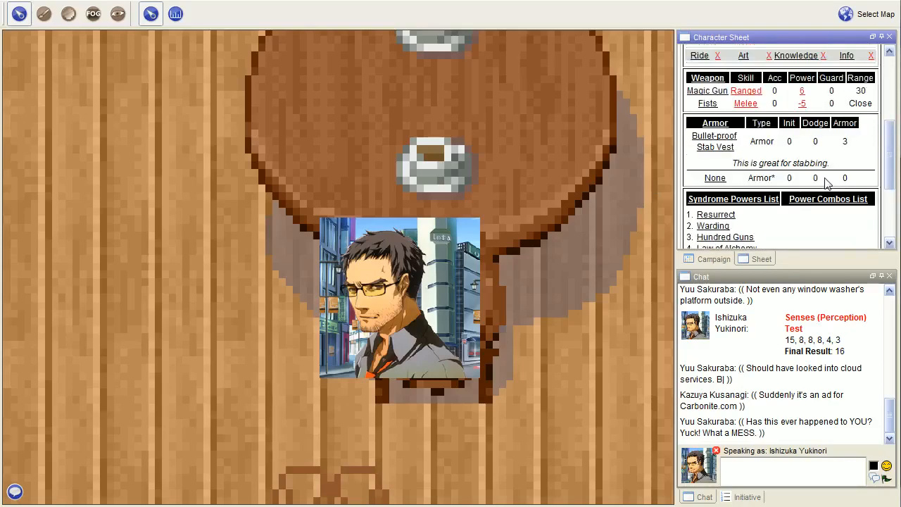
{"action": "scroll", "scroll_direction": "up", "scroll_amount": 3}
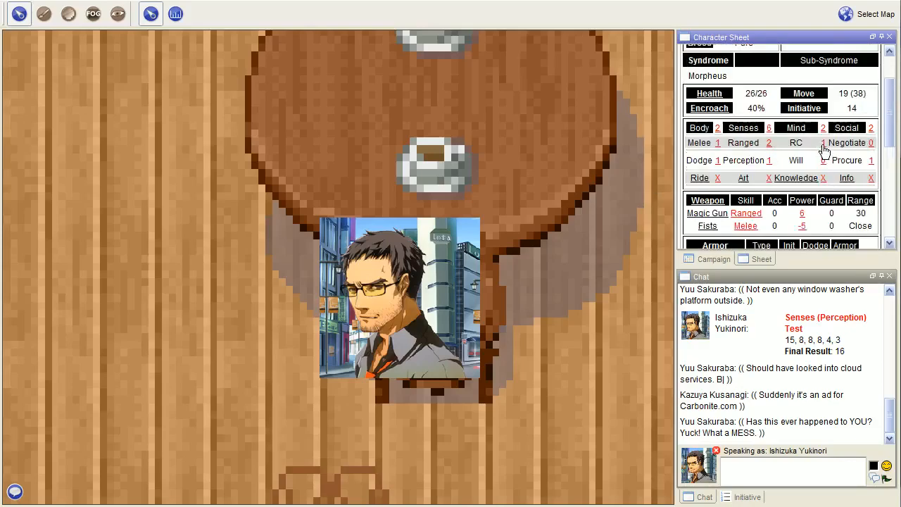
Roll a Mind (RC) Test for Ishizuka Yukinori with no bonuses, posting dice 9, 5 and result 10.
{"action": "left_click", "coordinate": [822, 142]}
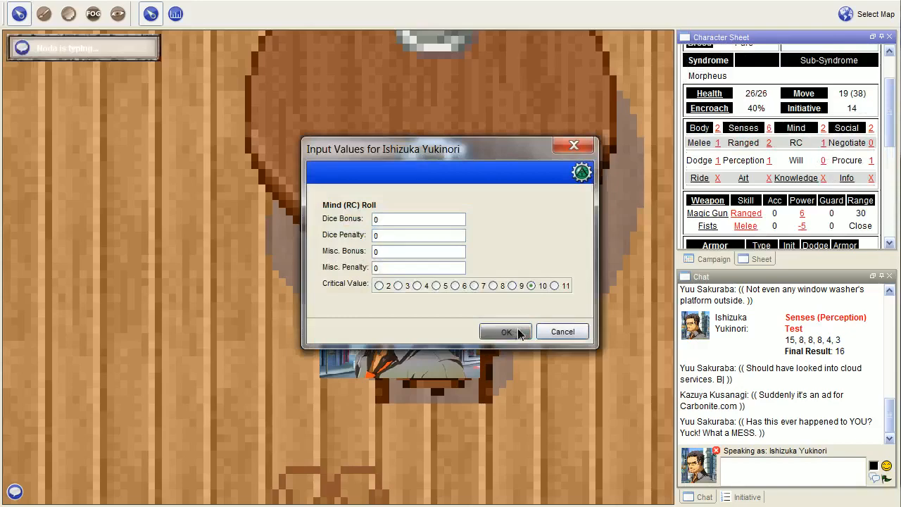
{"action": "left_click", "coordinate": [505, 332]}
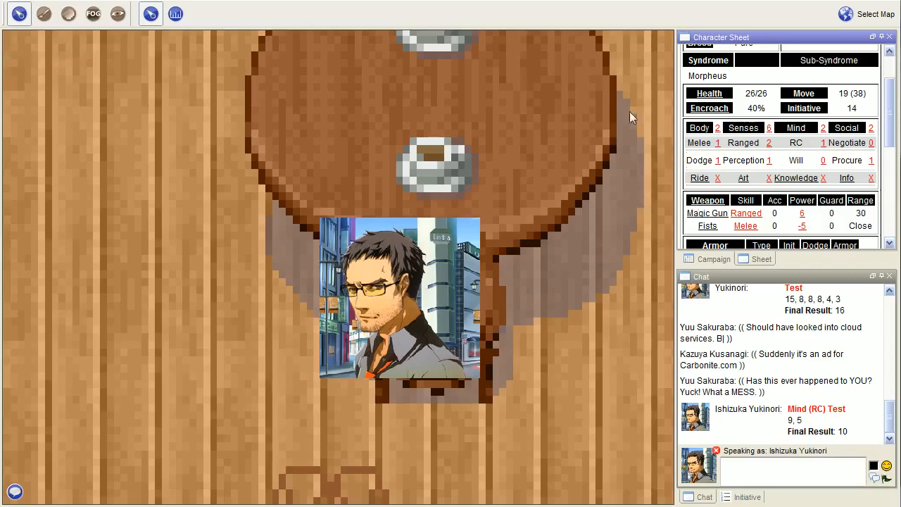
{"action": "mouse_move", "coordinate": [588, 177]}
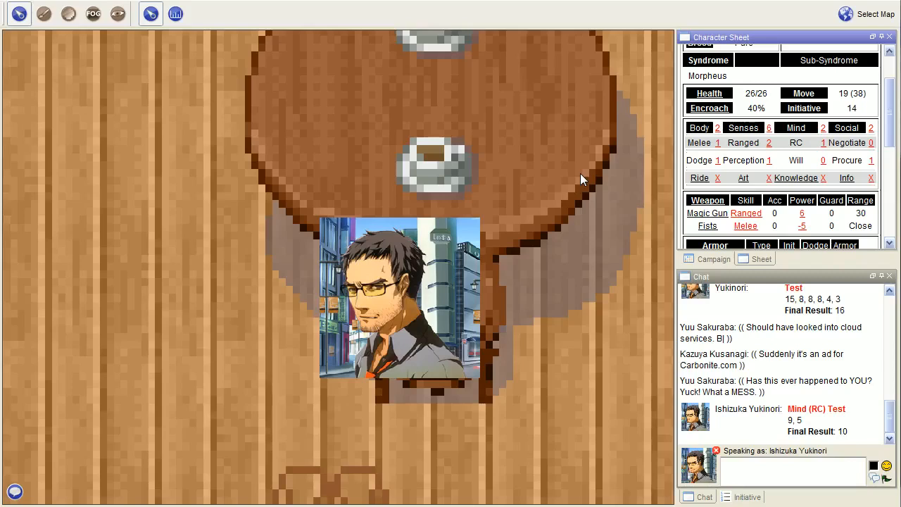
{"action": "mouse_move", "coordinate": [777, 156]}
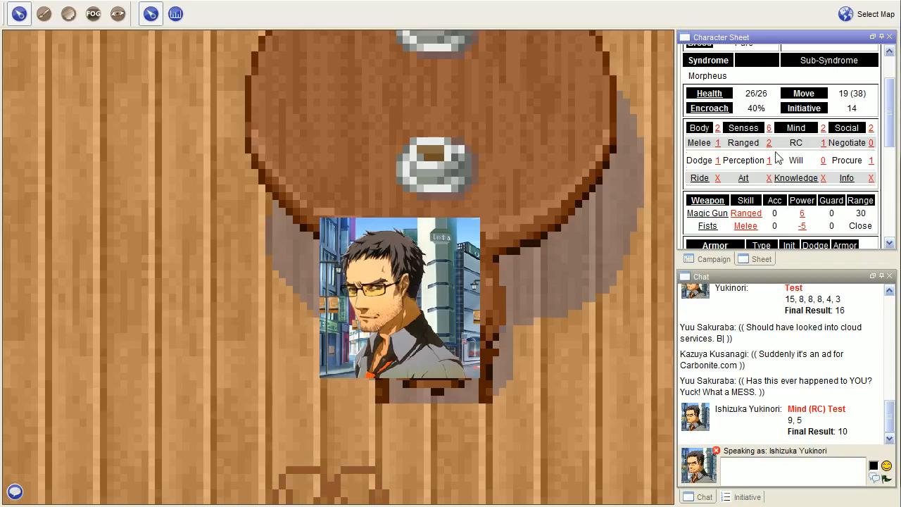
{"action": "mouse_move", "coordinate": [769, 168]}
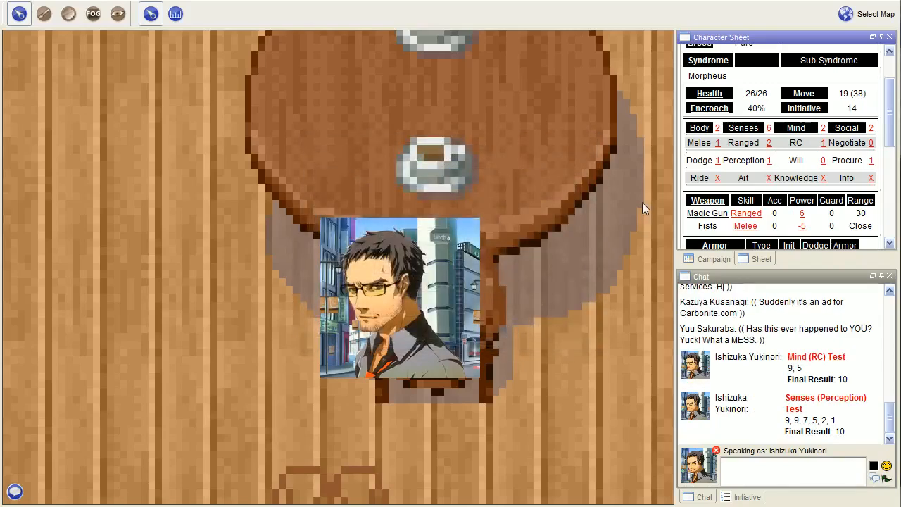
{"action": "mouse_move", "coordinate": [637, 207]}
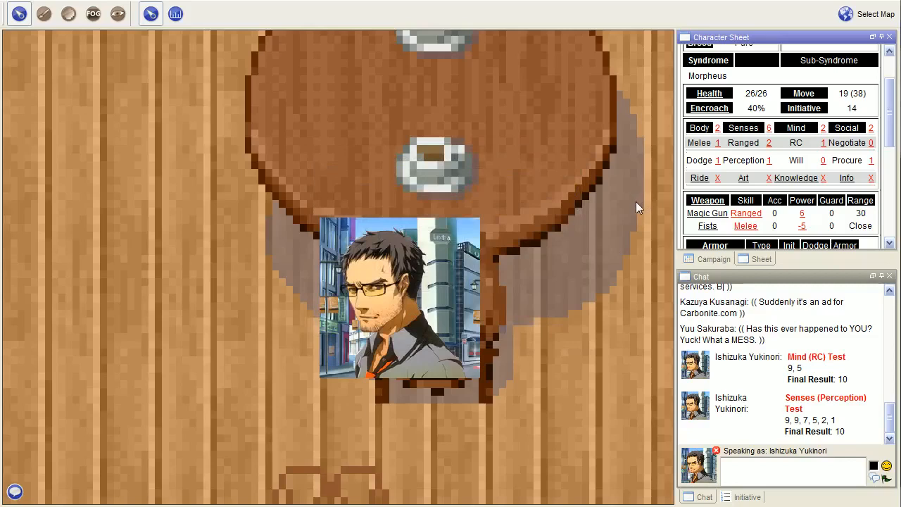
{"action": "mouse_move", "coordinate": [613, 205]}
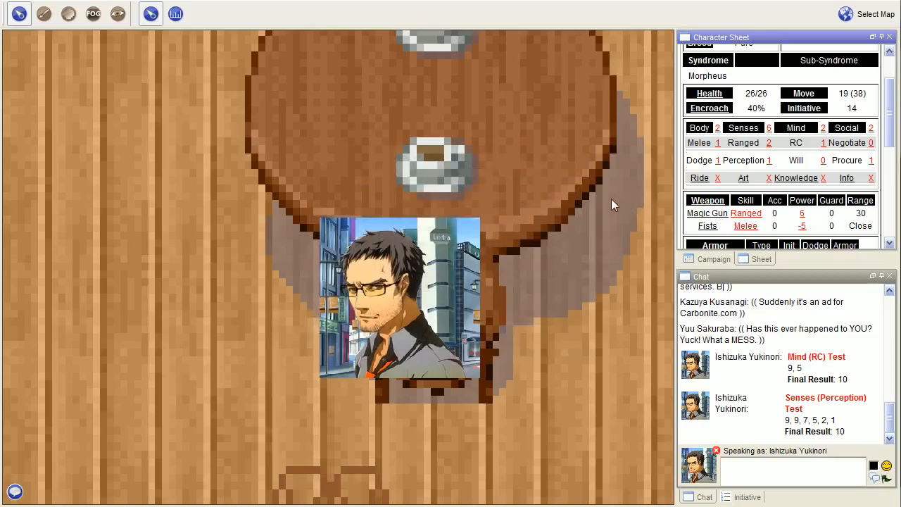
{"action": "mouse_move", "coordinate": [608, 202]}
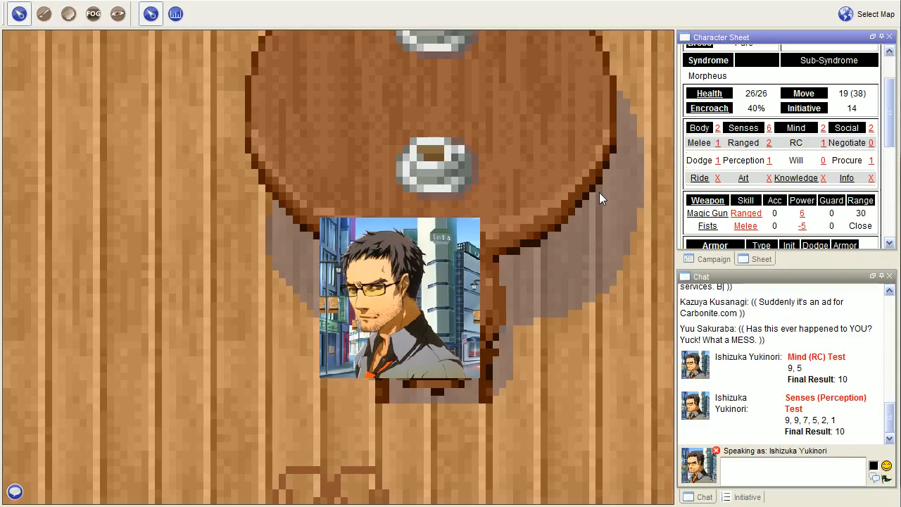
{"action": "mouse_move", "coordinate": [594, 197]}
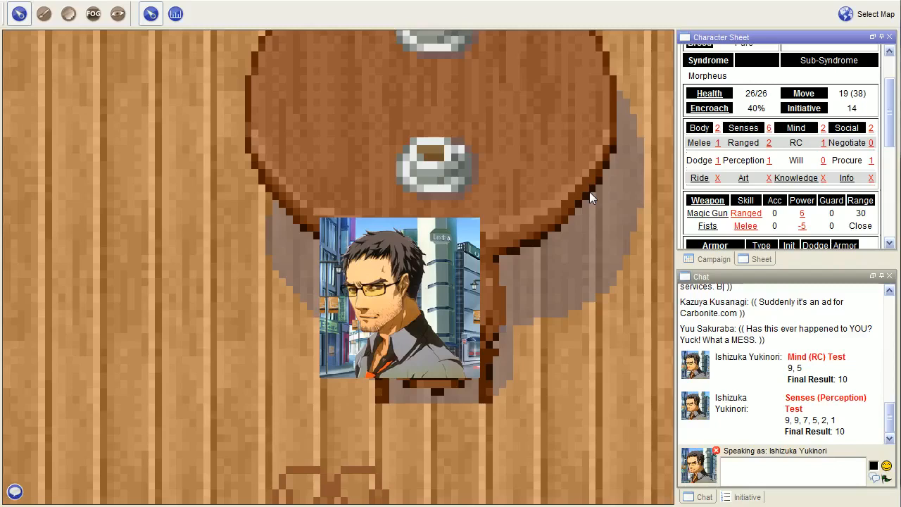
{"action": "mouse_move", "coordinate": [586, 200]}
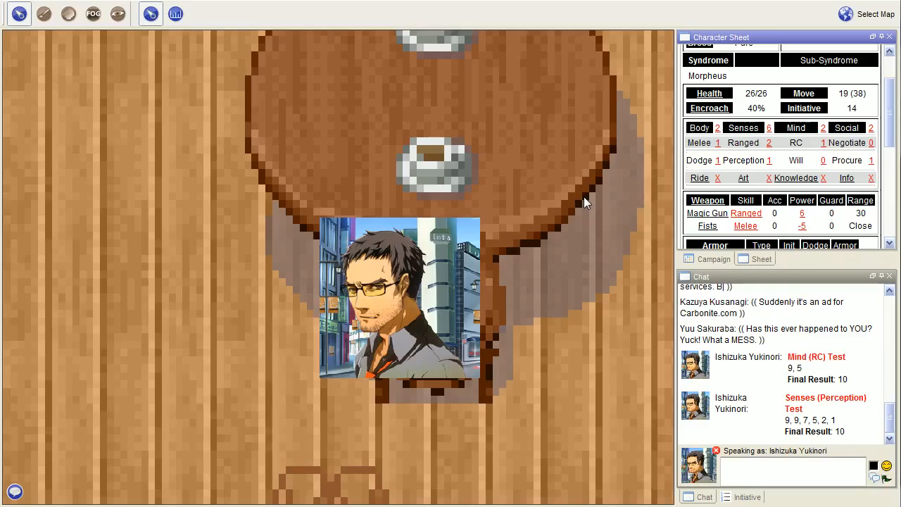
{"action": "mouse_move", "coordinate": [586, 203]}
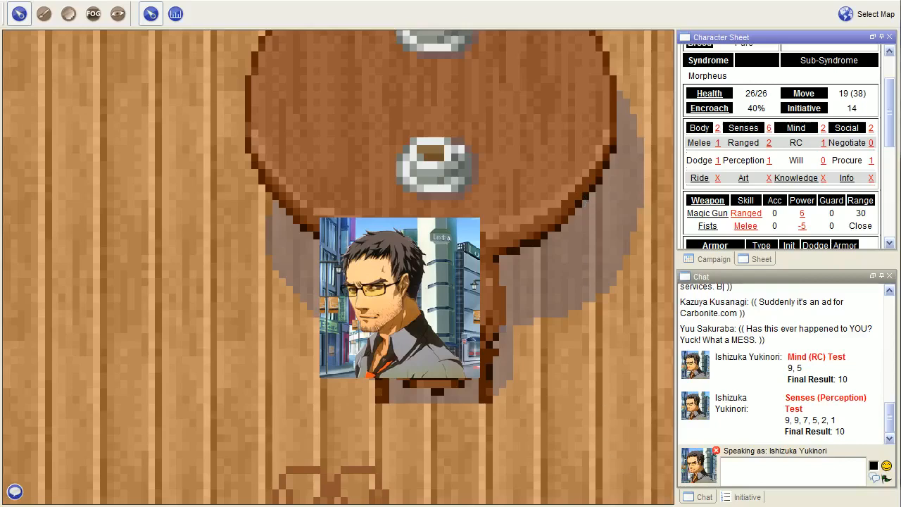
{"action": "mouse_move", "coordinate": [684, 391]}
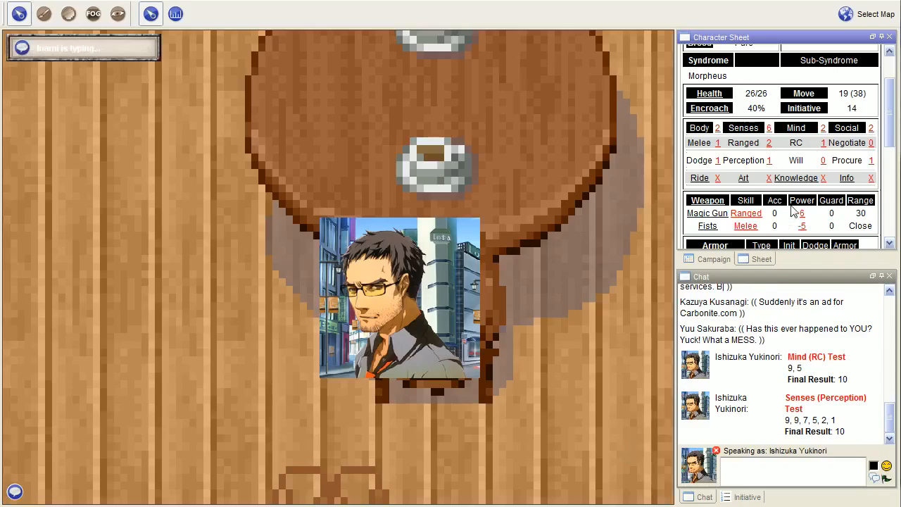
Read the Vehicle Morph power details (level 5/5, encroach 2) and dismiss them.
{"action": "scroll", "scroll_direction": "down", "scroll_amount": 3}
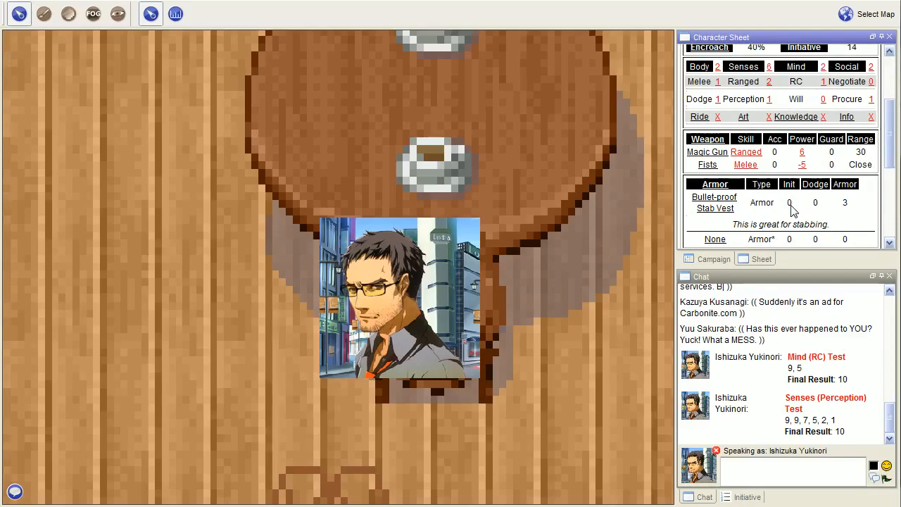
{"action": "scroll", "scroll_direction": "down", "scroll_amount": 3}
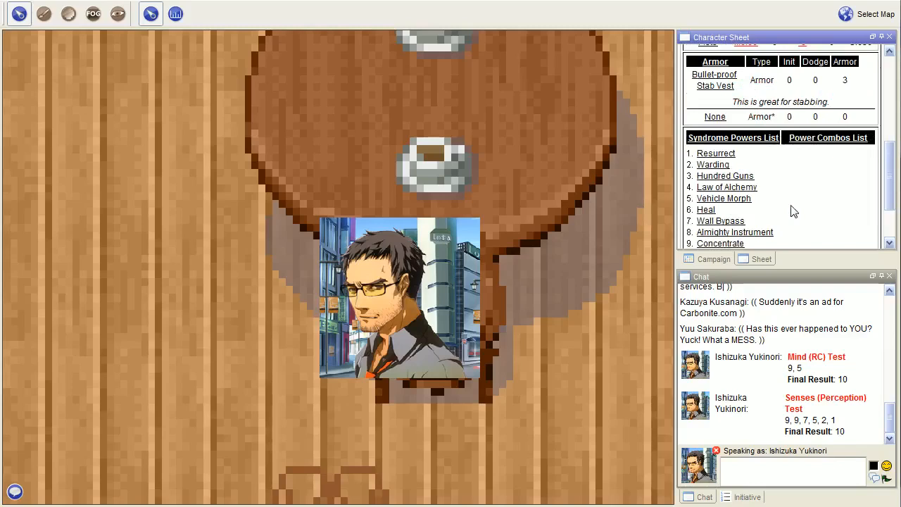
{"action": "mouse_move", "coordinate": [770, 187]}
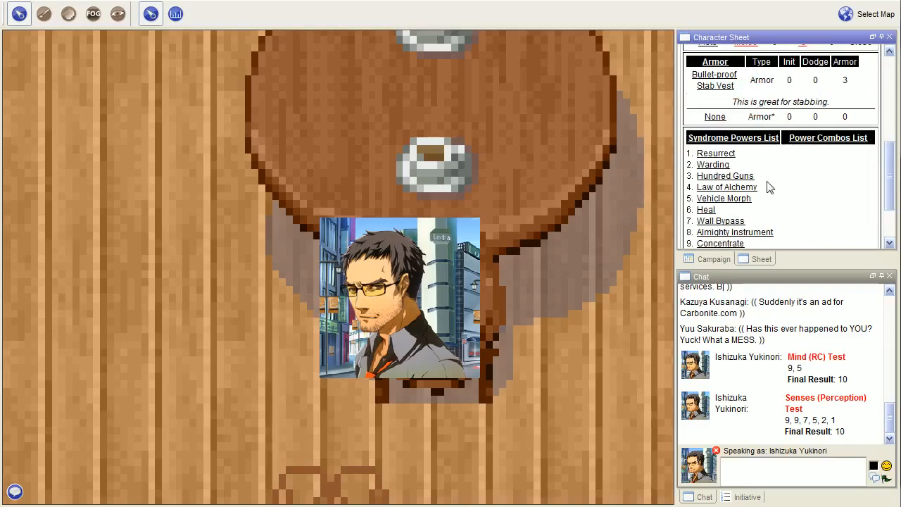
{"action": "scroll", "scroll_direction": "down", "scroll_amount": 3}
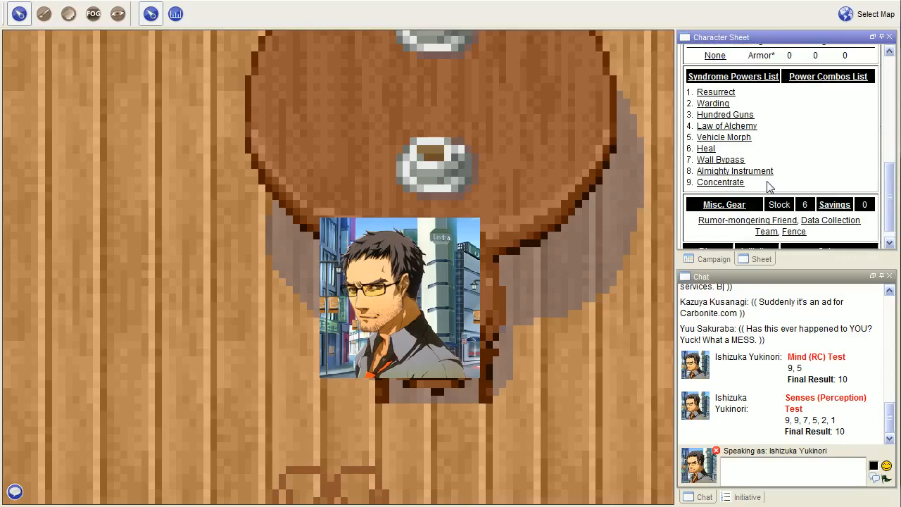
{"action": "mouse_move", "coordinate": [746, 180]}
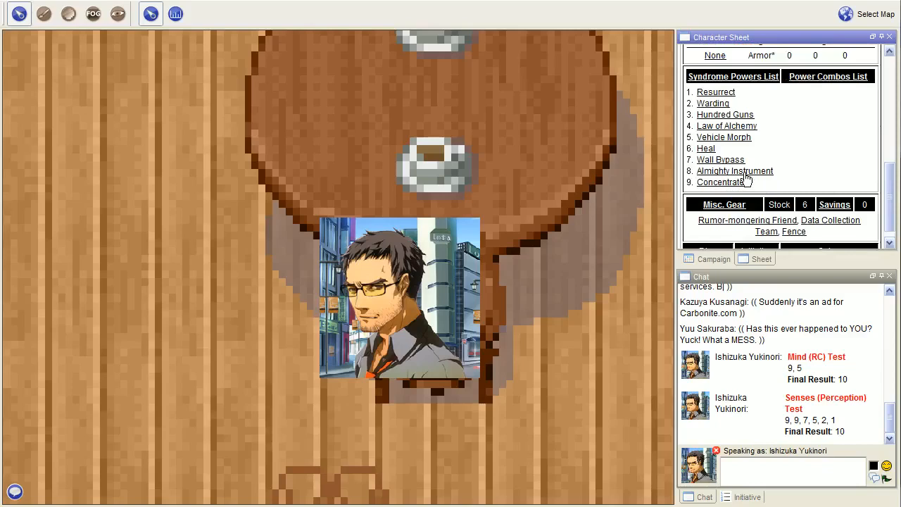
{"action": "mouse_move", "coordinate": [739, 171]}
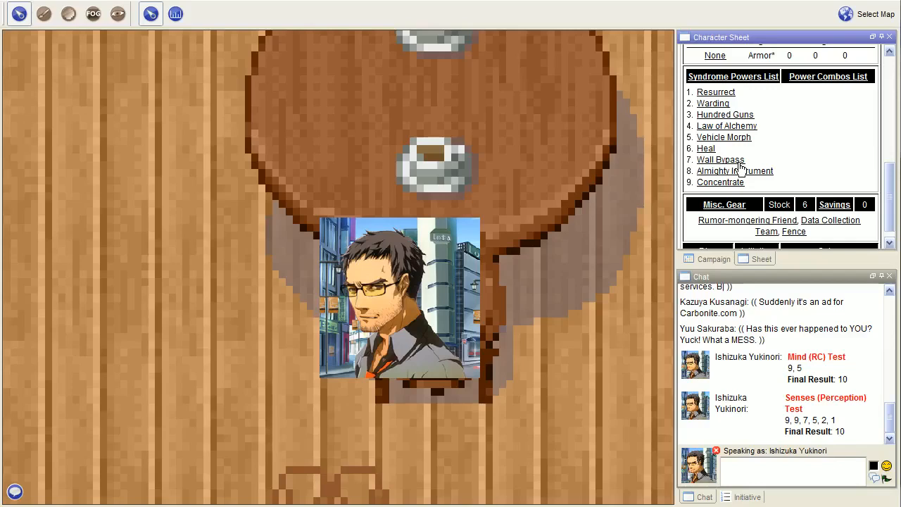
{"action": "left_click", "coordinate": [723, 136]}
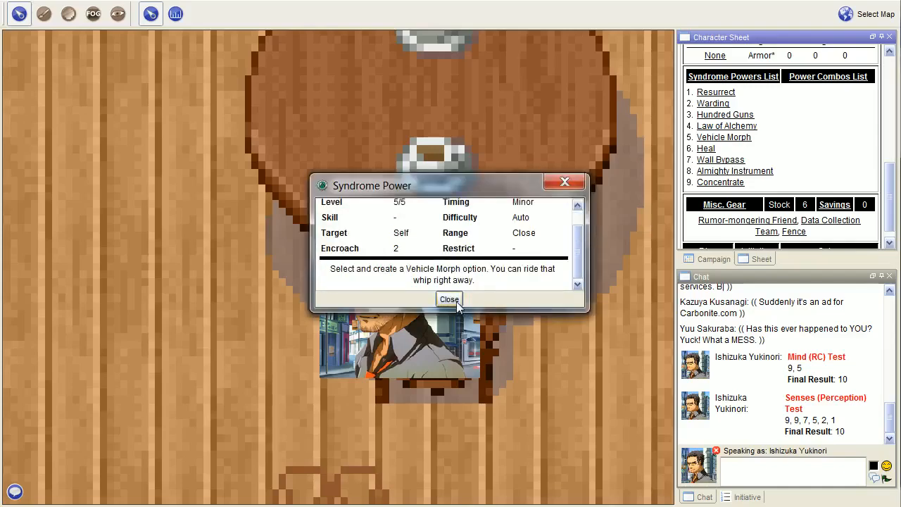
{"action": "left_click", "coordinate": [449, 299]}
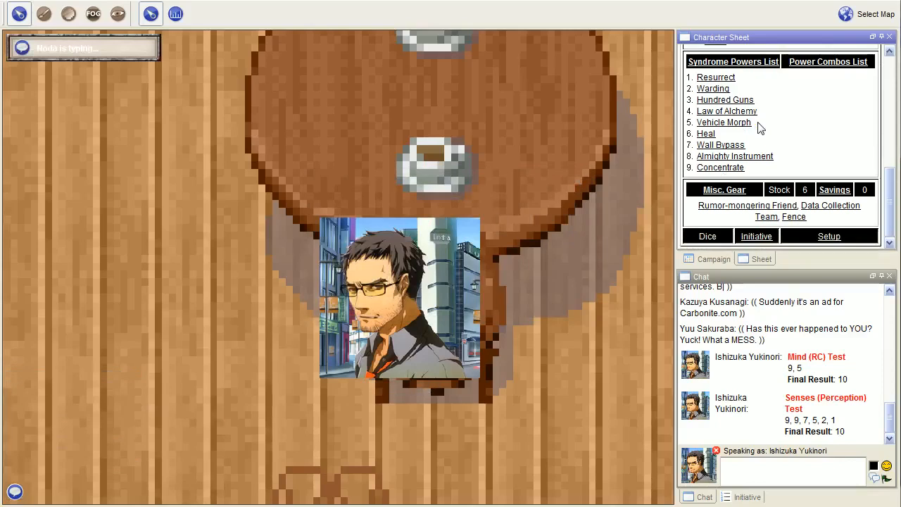
{"action": "mouse_move", "coordinate": [764, 149]}
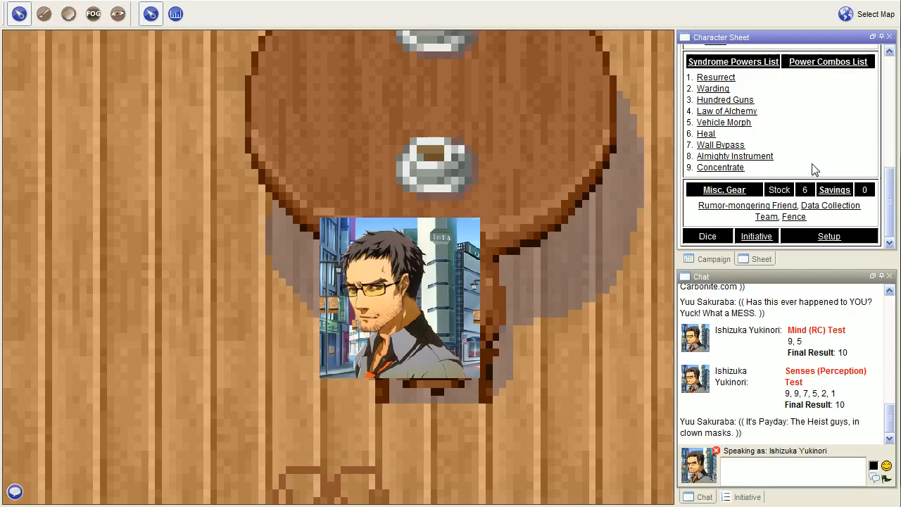
{"action": "mouse_move", "coordinate": [774, 149]}
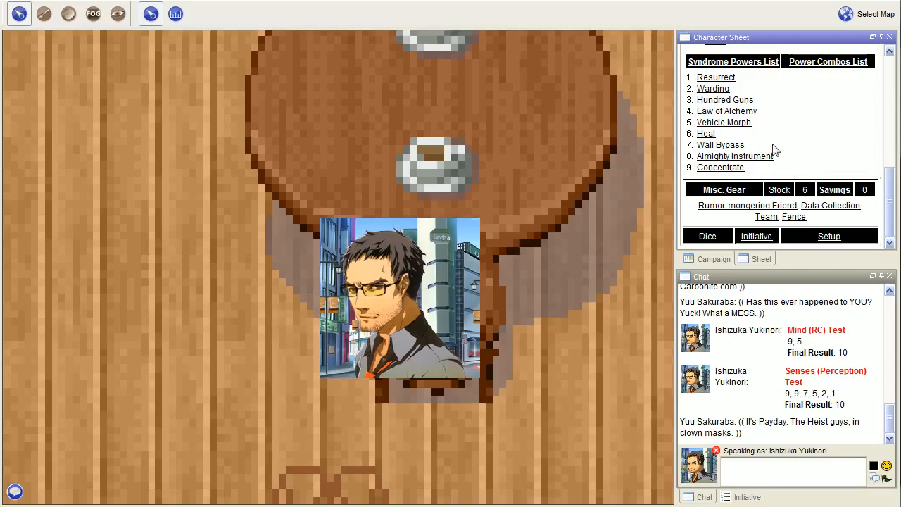
{"action": "mouse_move", "coordinate": [743, 153]}
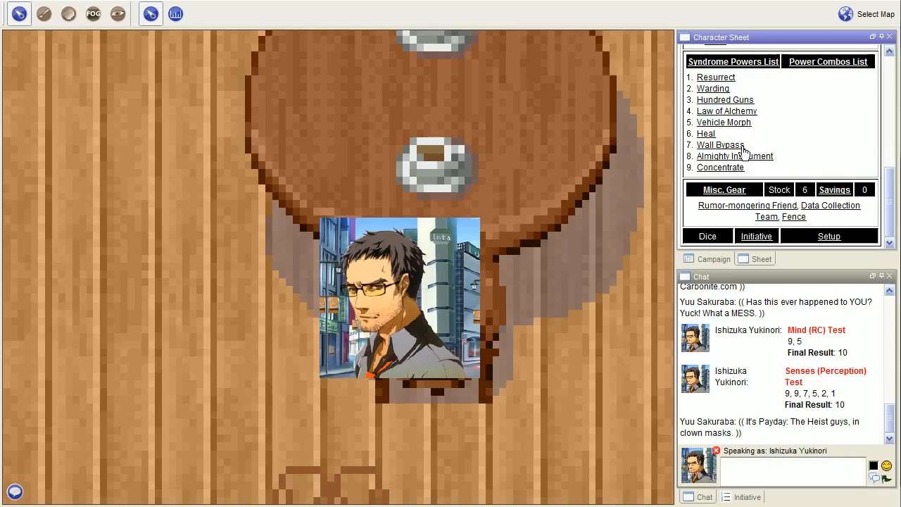
{"action": "mouse_move", "coordinate": [739, 154]}
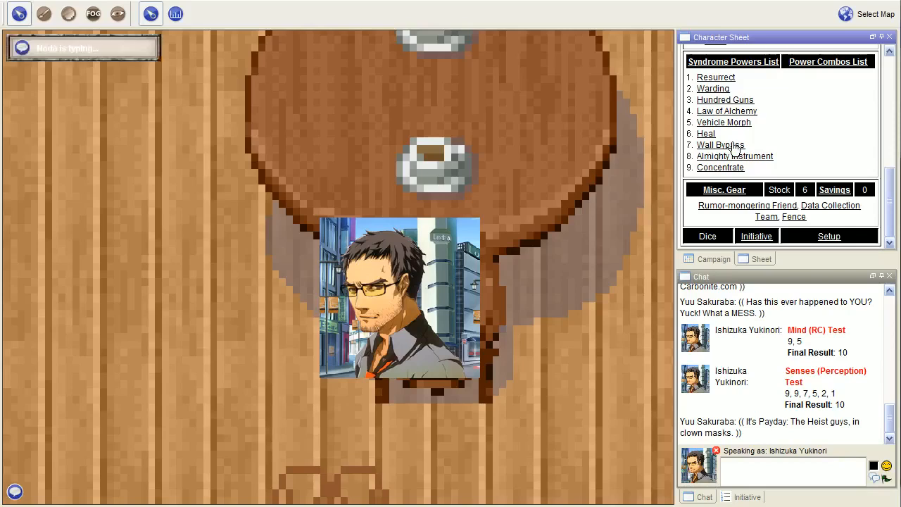
{"action": "mouse_move", "coordinate": [819, 155]}
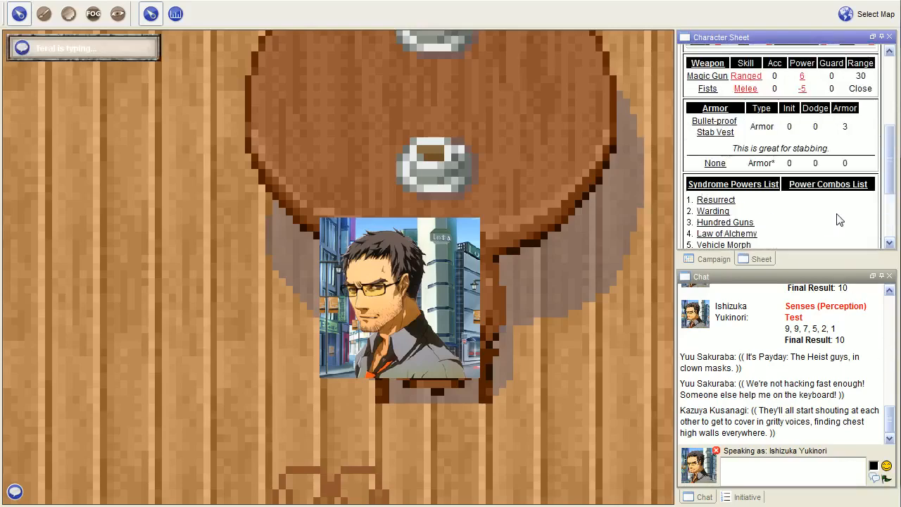
Roll a Senses (Perception) Test with default bonuses, posting a final result of 18.
{"action": "scroll", "scroll_direction": "up", "scroll_amount": 3}
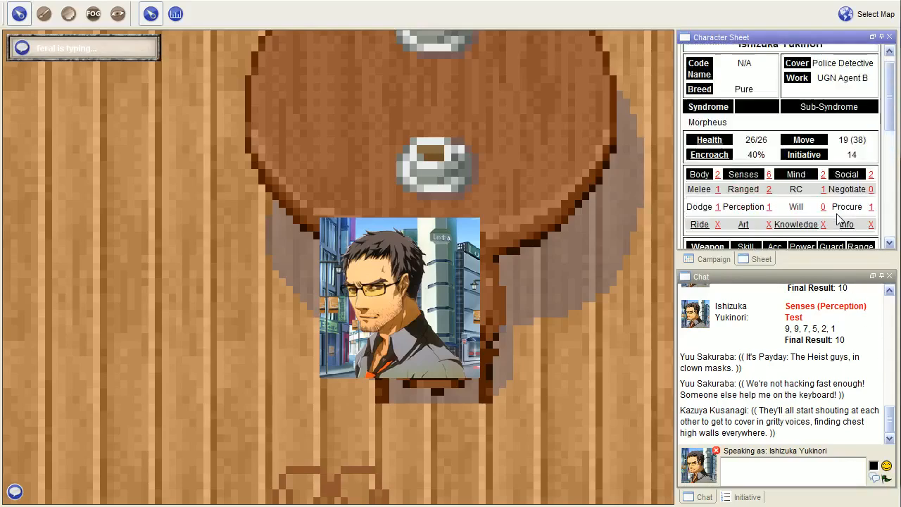
{"action": "scroll", "scroll_direction": "down", "scroll_amount": 3}
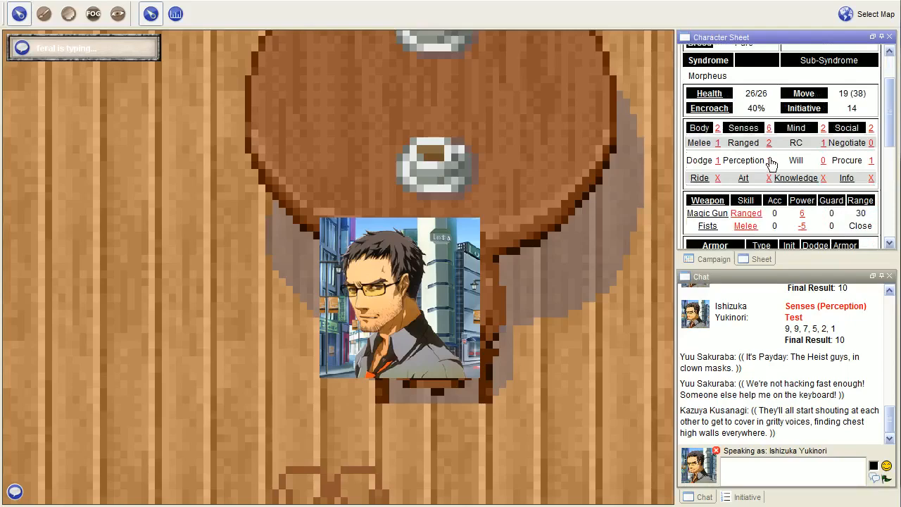
{"action": "left_click", "coordinate": [743, 161]}
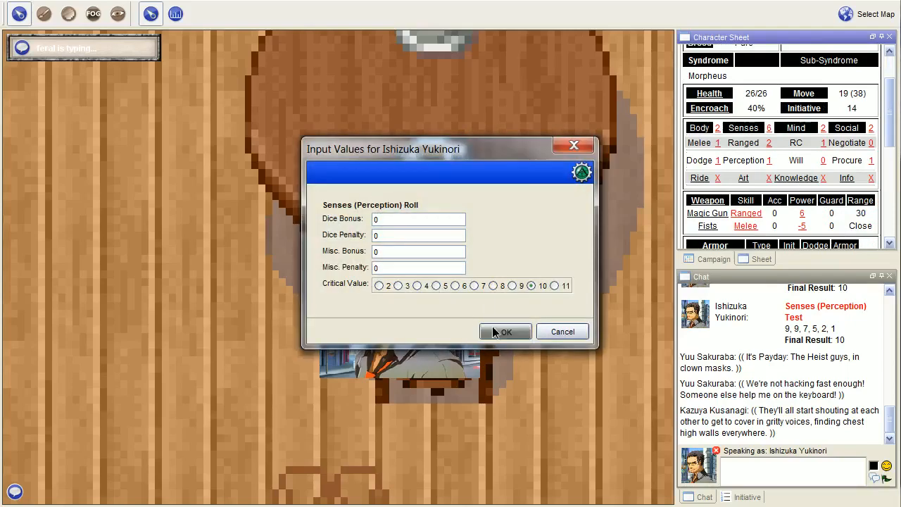
{"action": "left_click", "coordinate": [504, 332]}
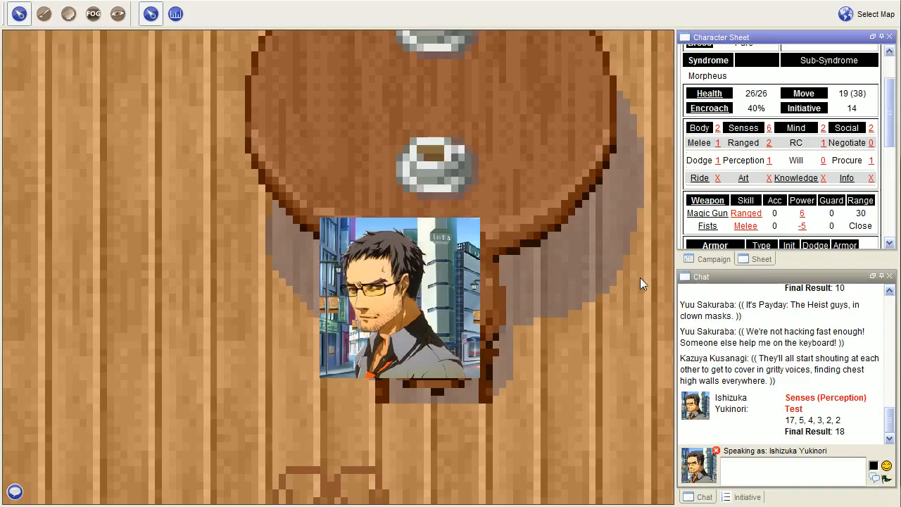
Post a /me emote of Yukinori sucking the sweat back into his pores by sheer will.
{"action": "type", "text": "/me attempts to suck the sweat backi int"}
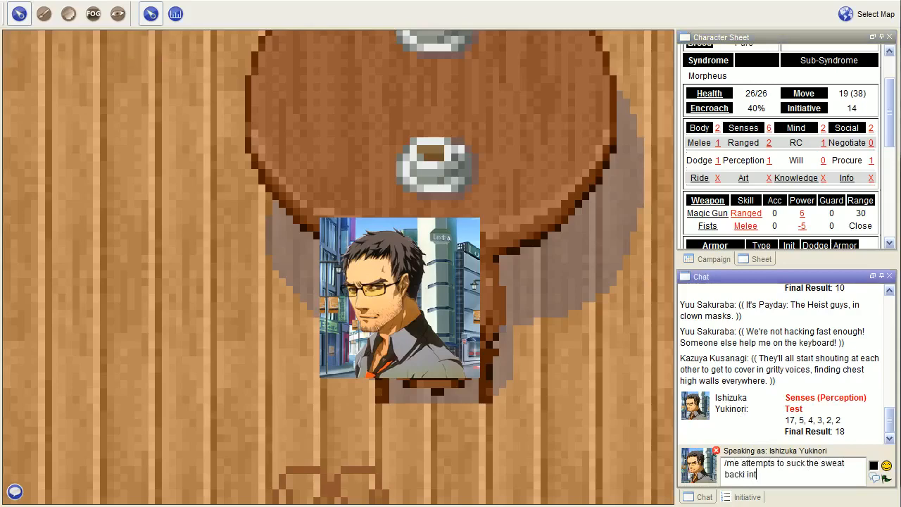
{"action": "type", "text": "o his pores through"}
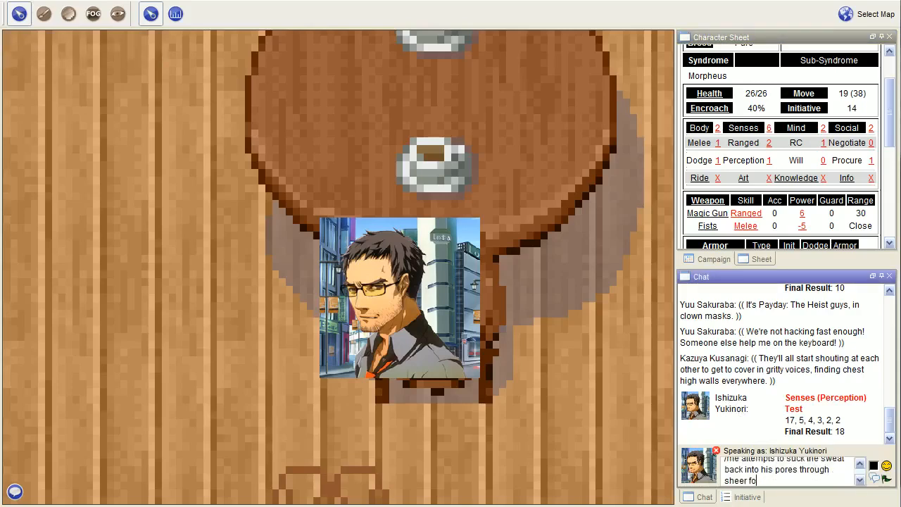
{"action": "type", "text": "rce of will."}
{"action": "key", "text": "Return"}
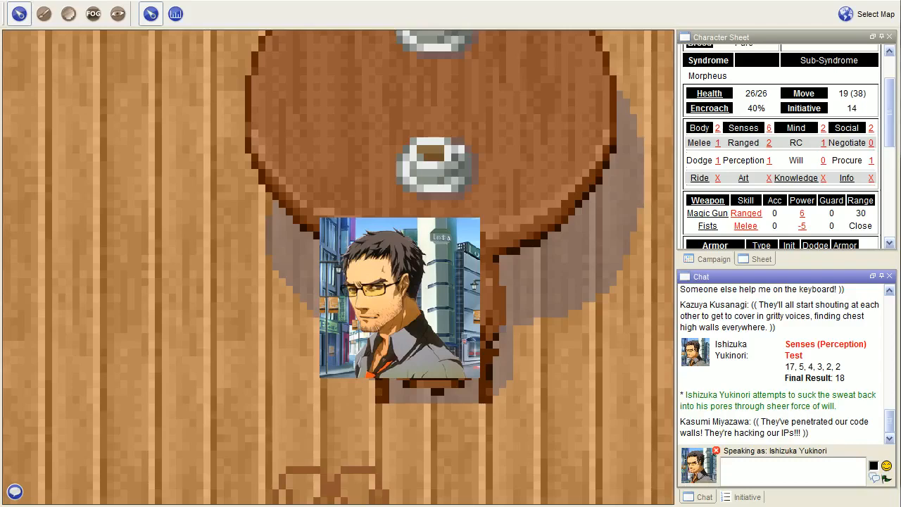
{"action": "mouse_move", "coordinate": [745, 453]}
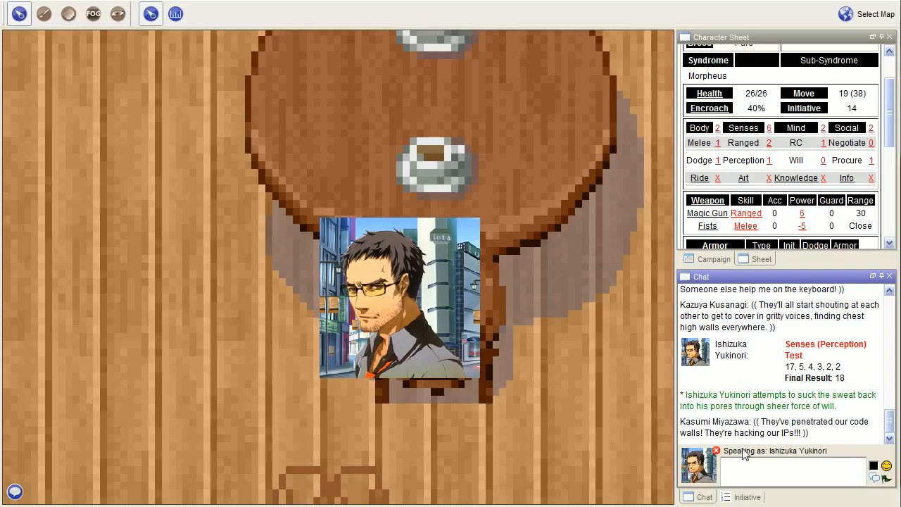